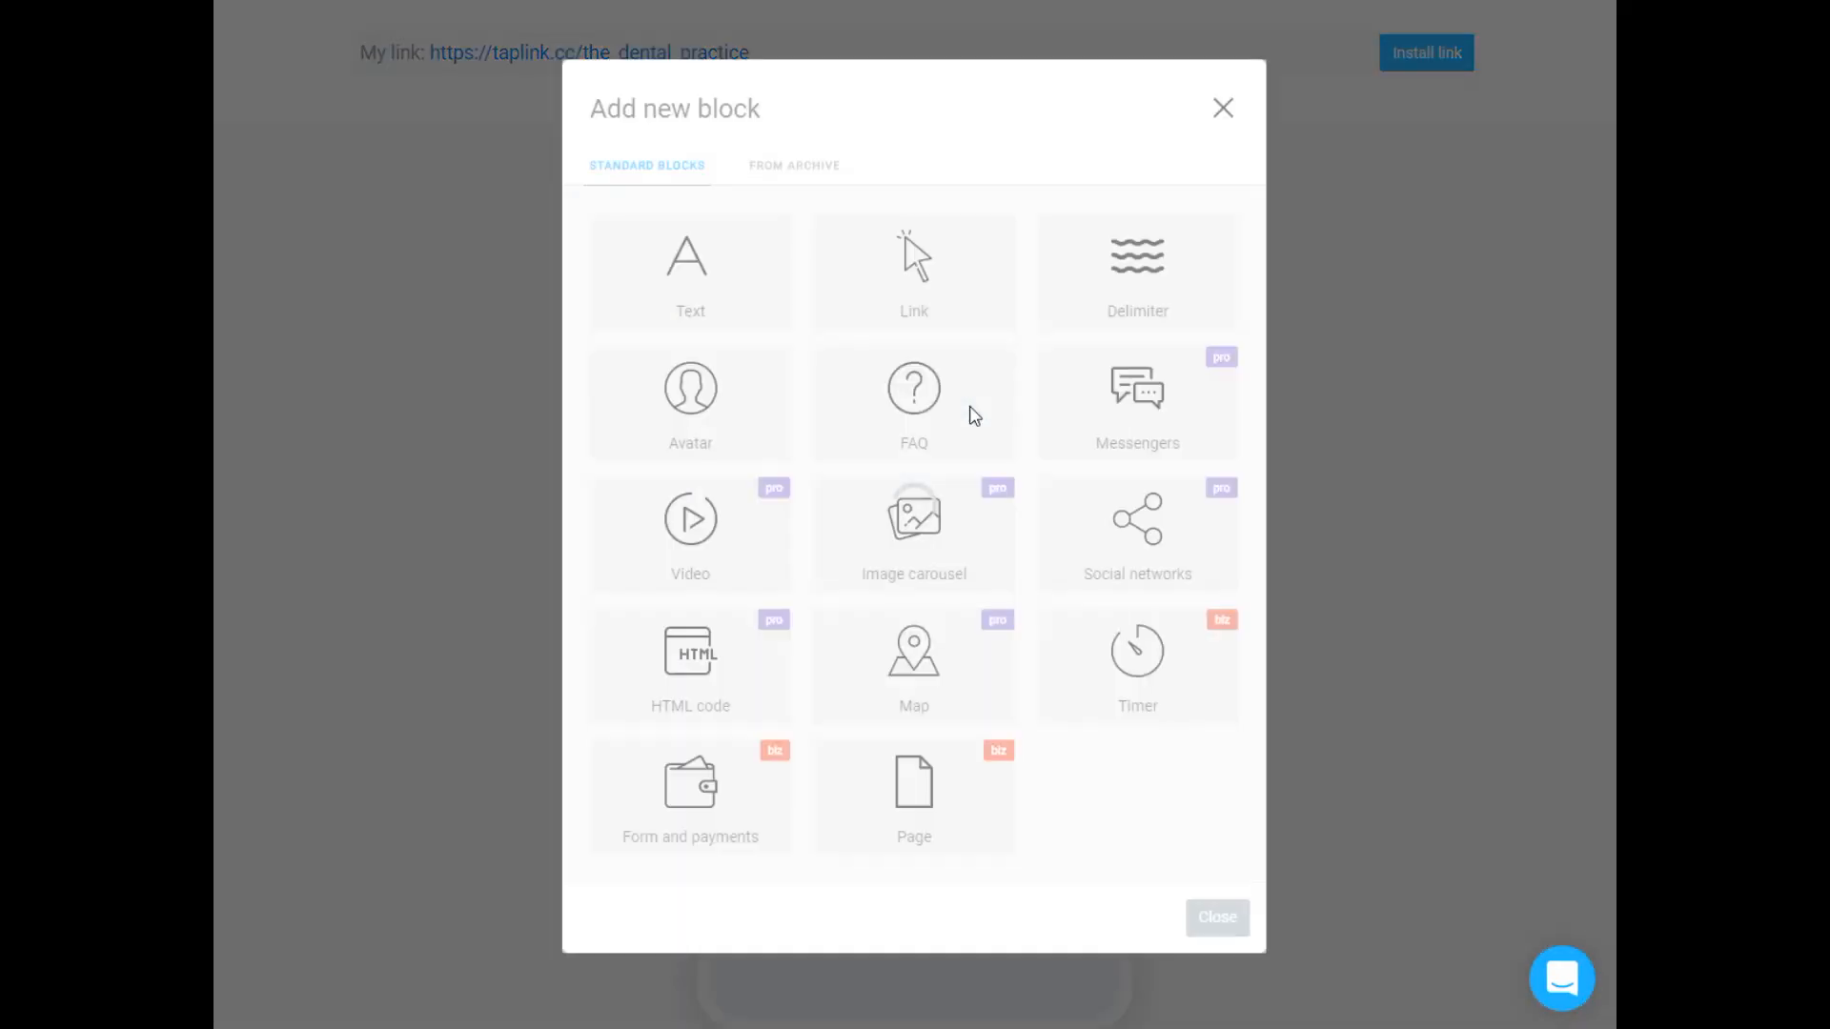
# Add the practice name as a very large, centred heading text block.
pyautogui.click(690, 270)
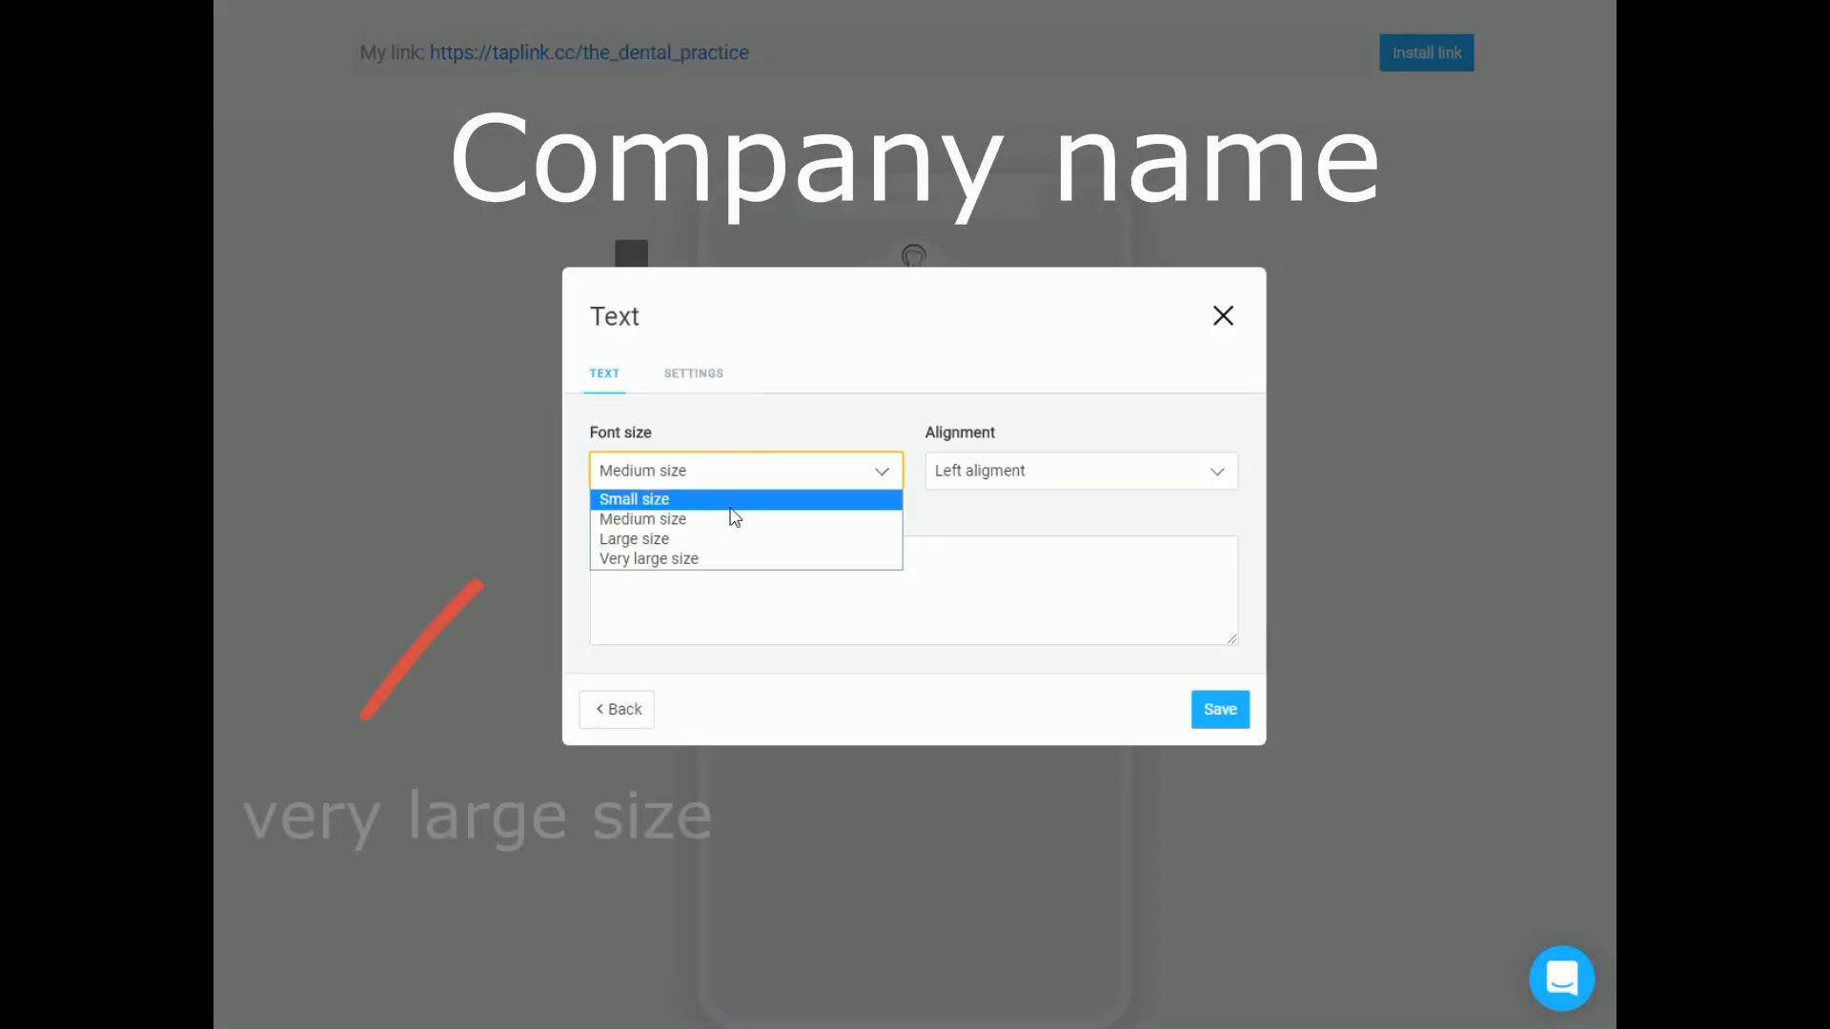
pyautogui.click(1079, 471)
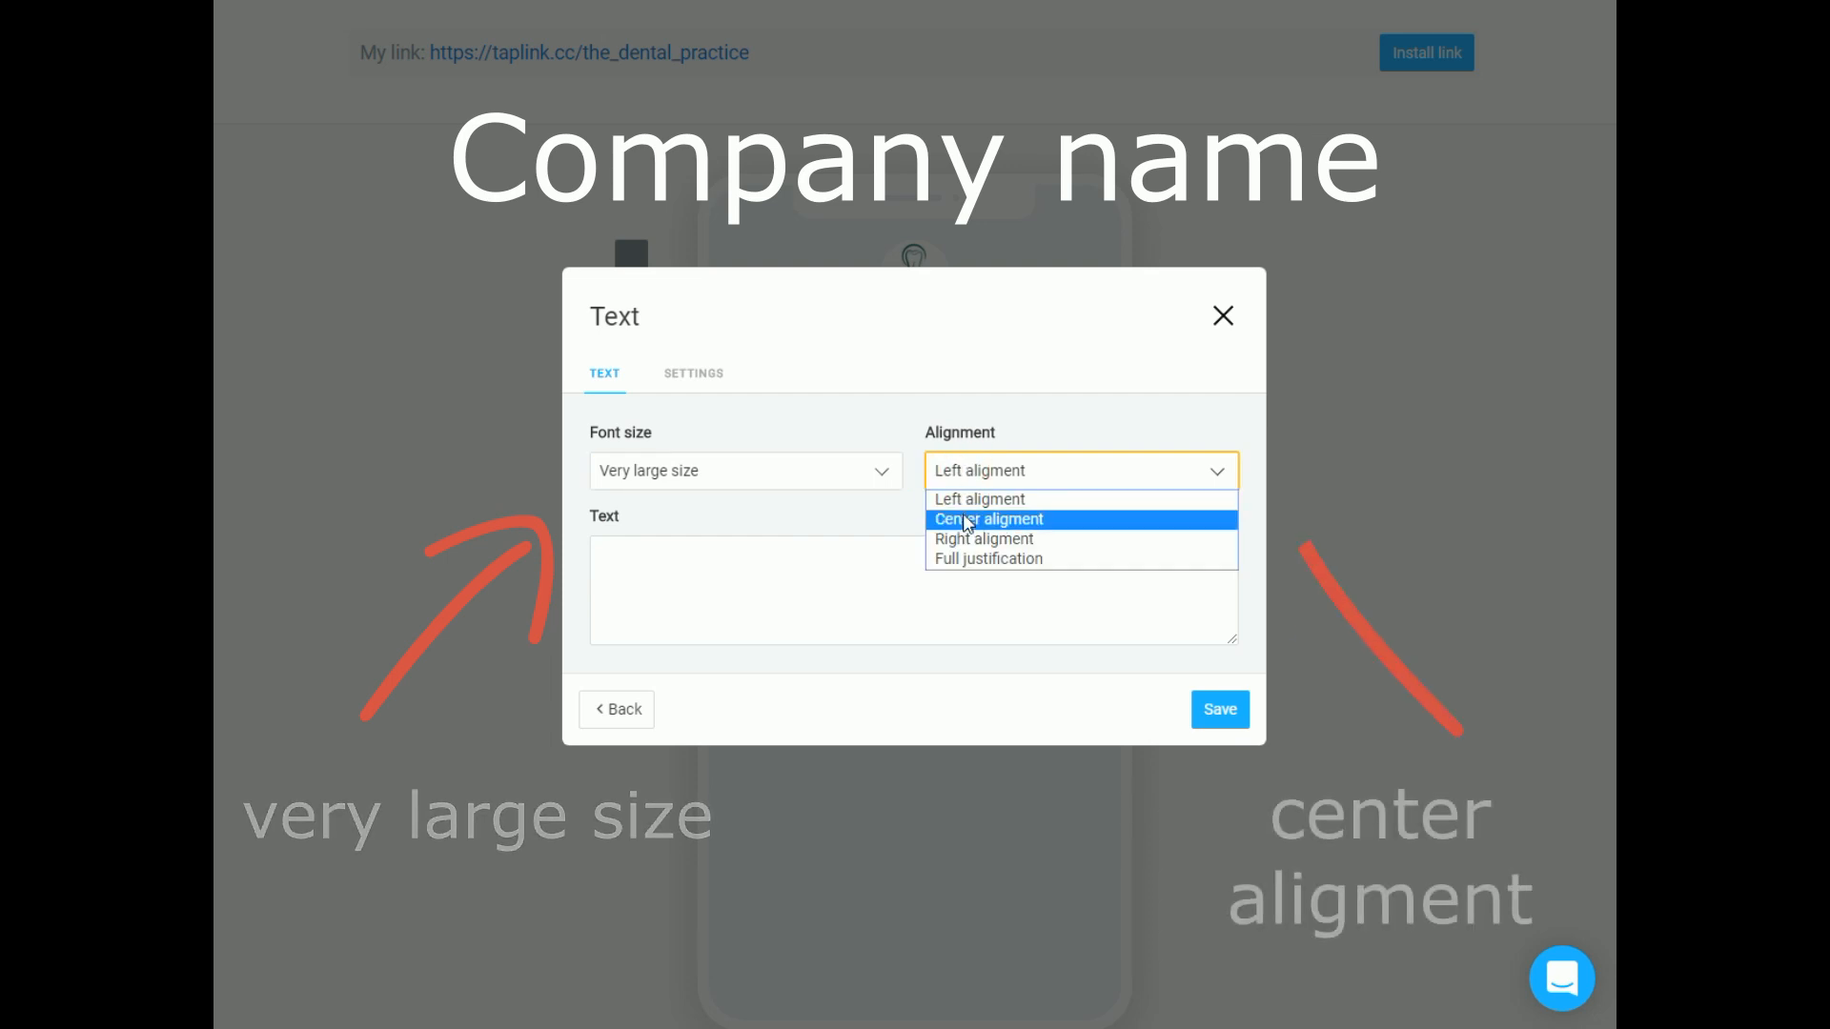
pyautogui.click(985, 518)
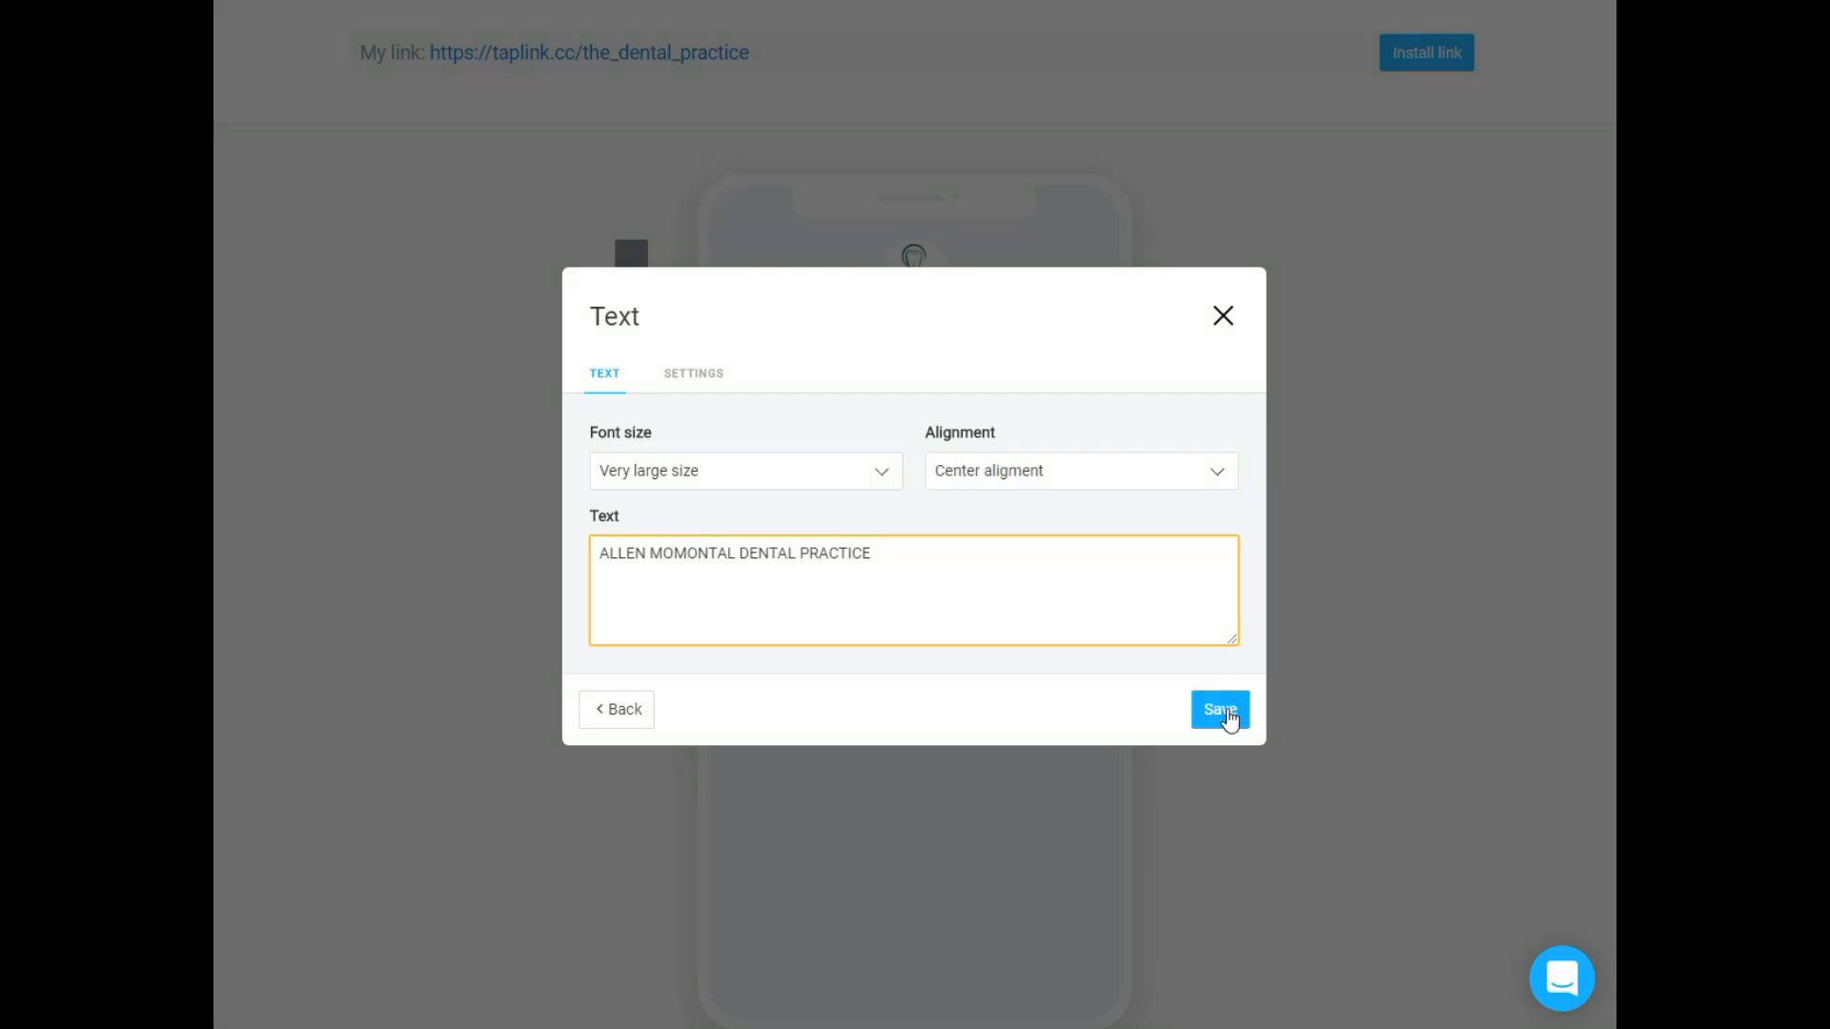
pyautogui.click(1218, 710)
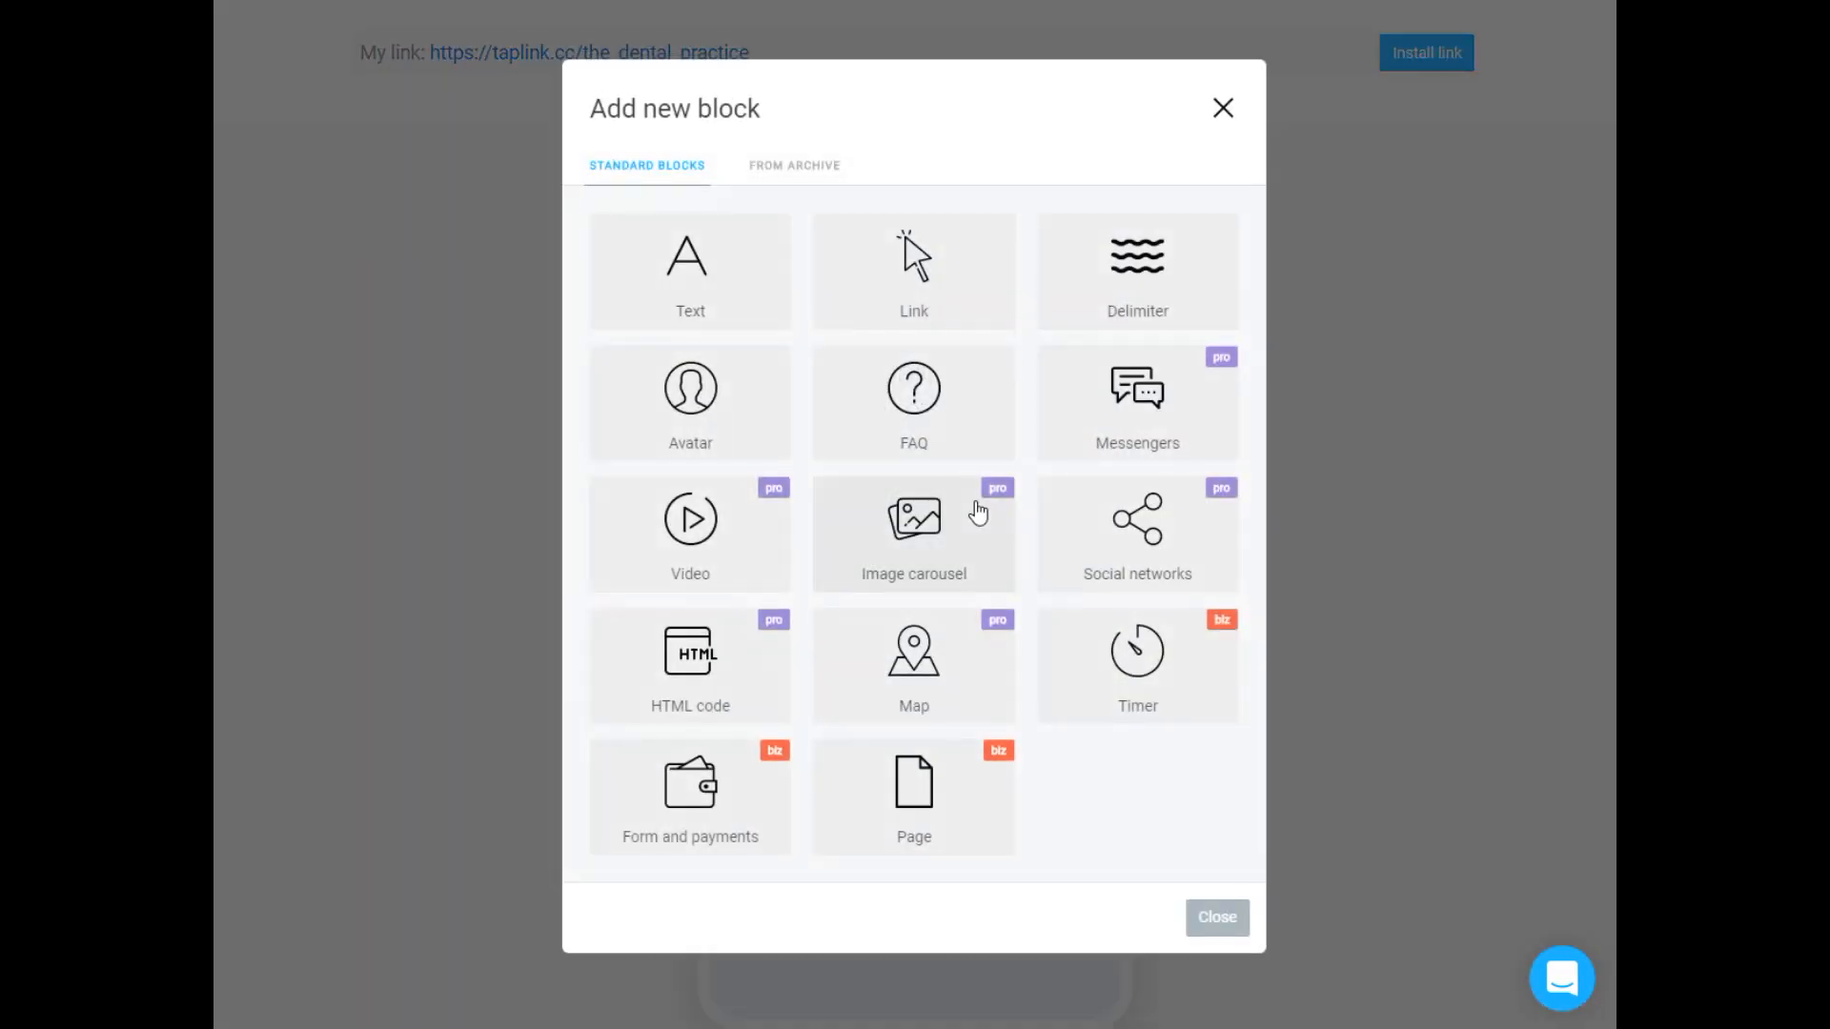
# Add a centred tagline: 'Achieve Your Optimal Dental Health With Professional Dentistry'.
pyautogui.click(688, 269)
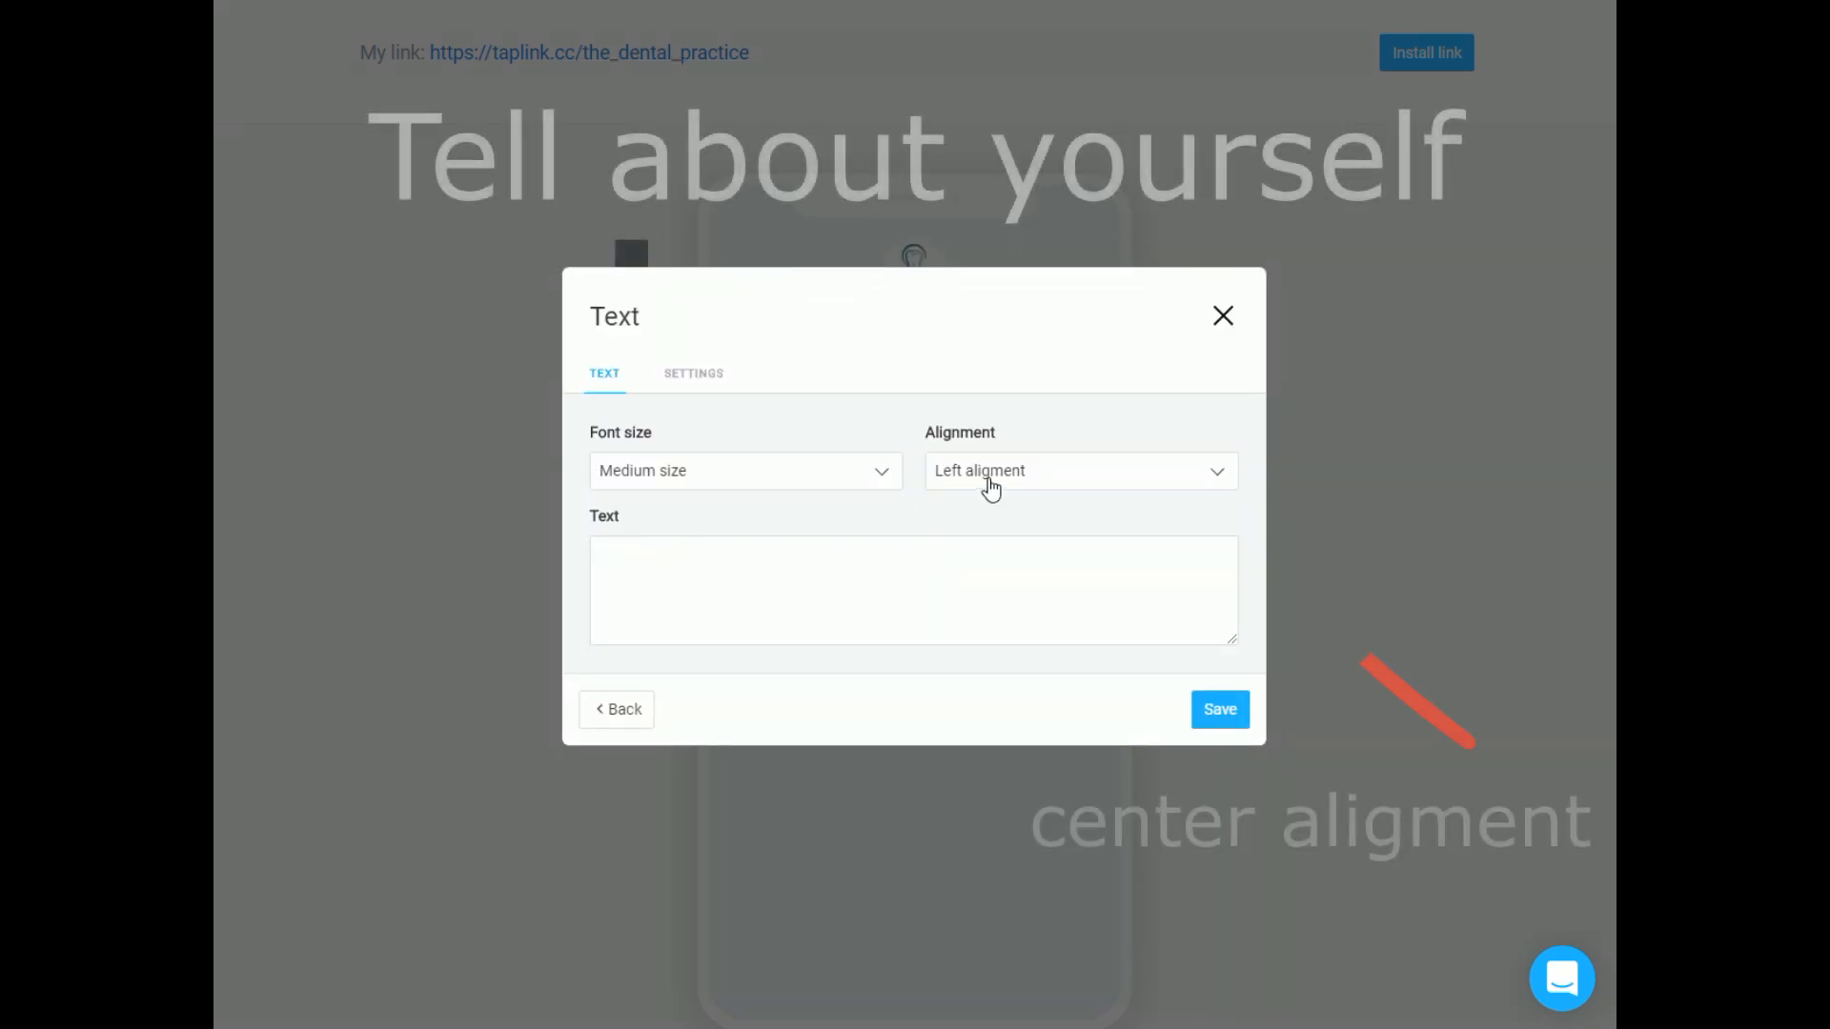
pyautogui.write('Achieve Your Optimal Dental Health With Professional Dentistry')
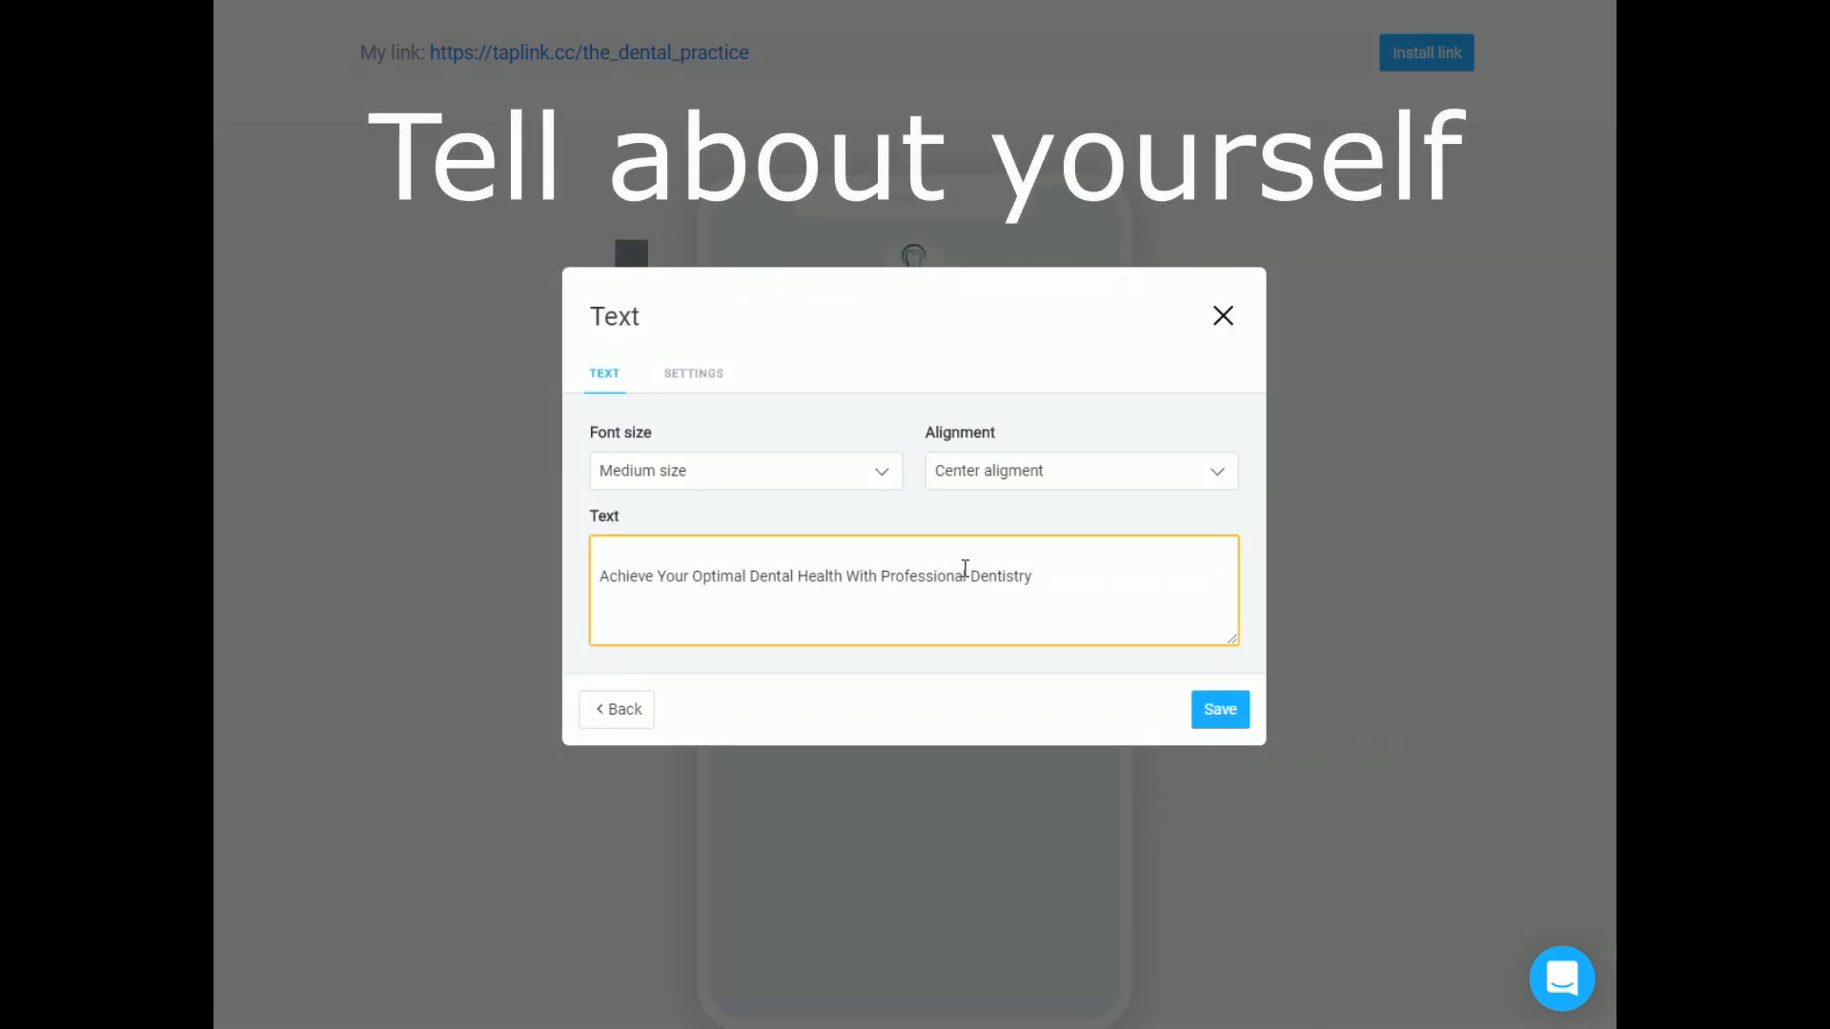
pyautogui.click(1218, 709)
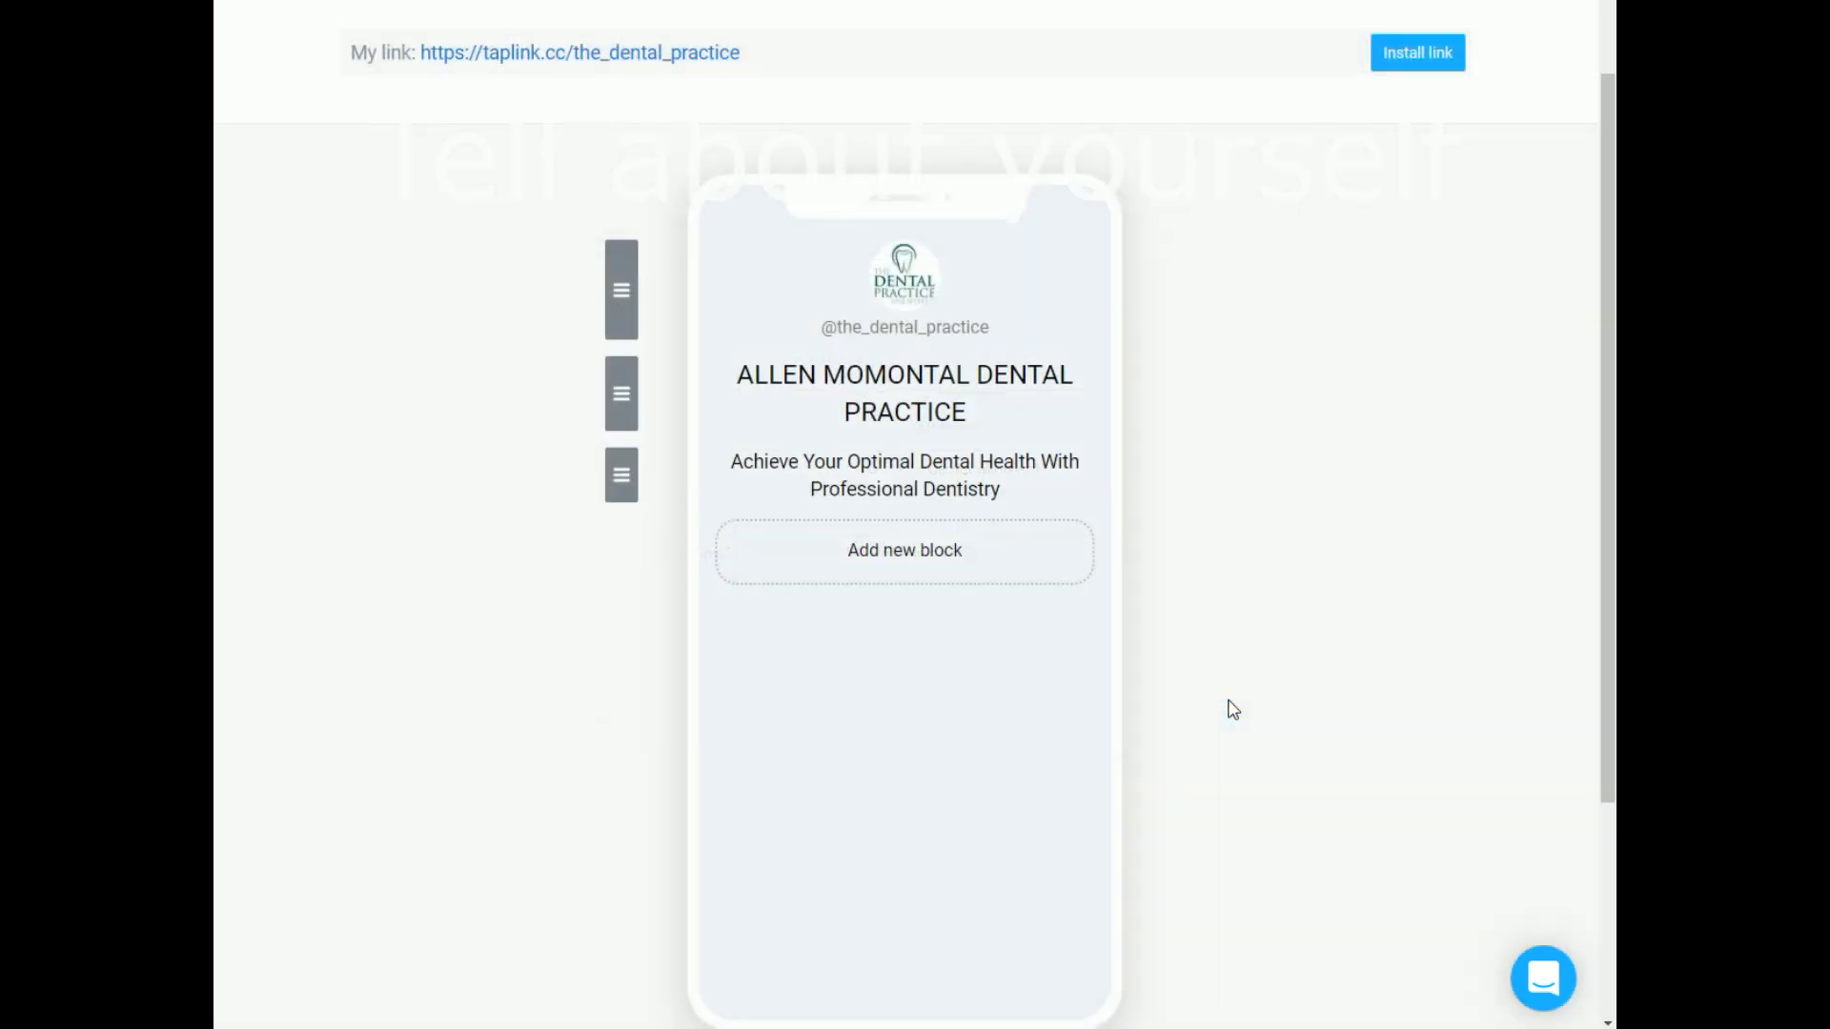
# Add a link button with the text 'Request an appointment' below the tagline.
pyautogui.click(903, 549)
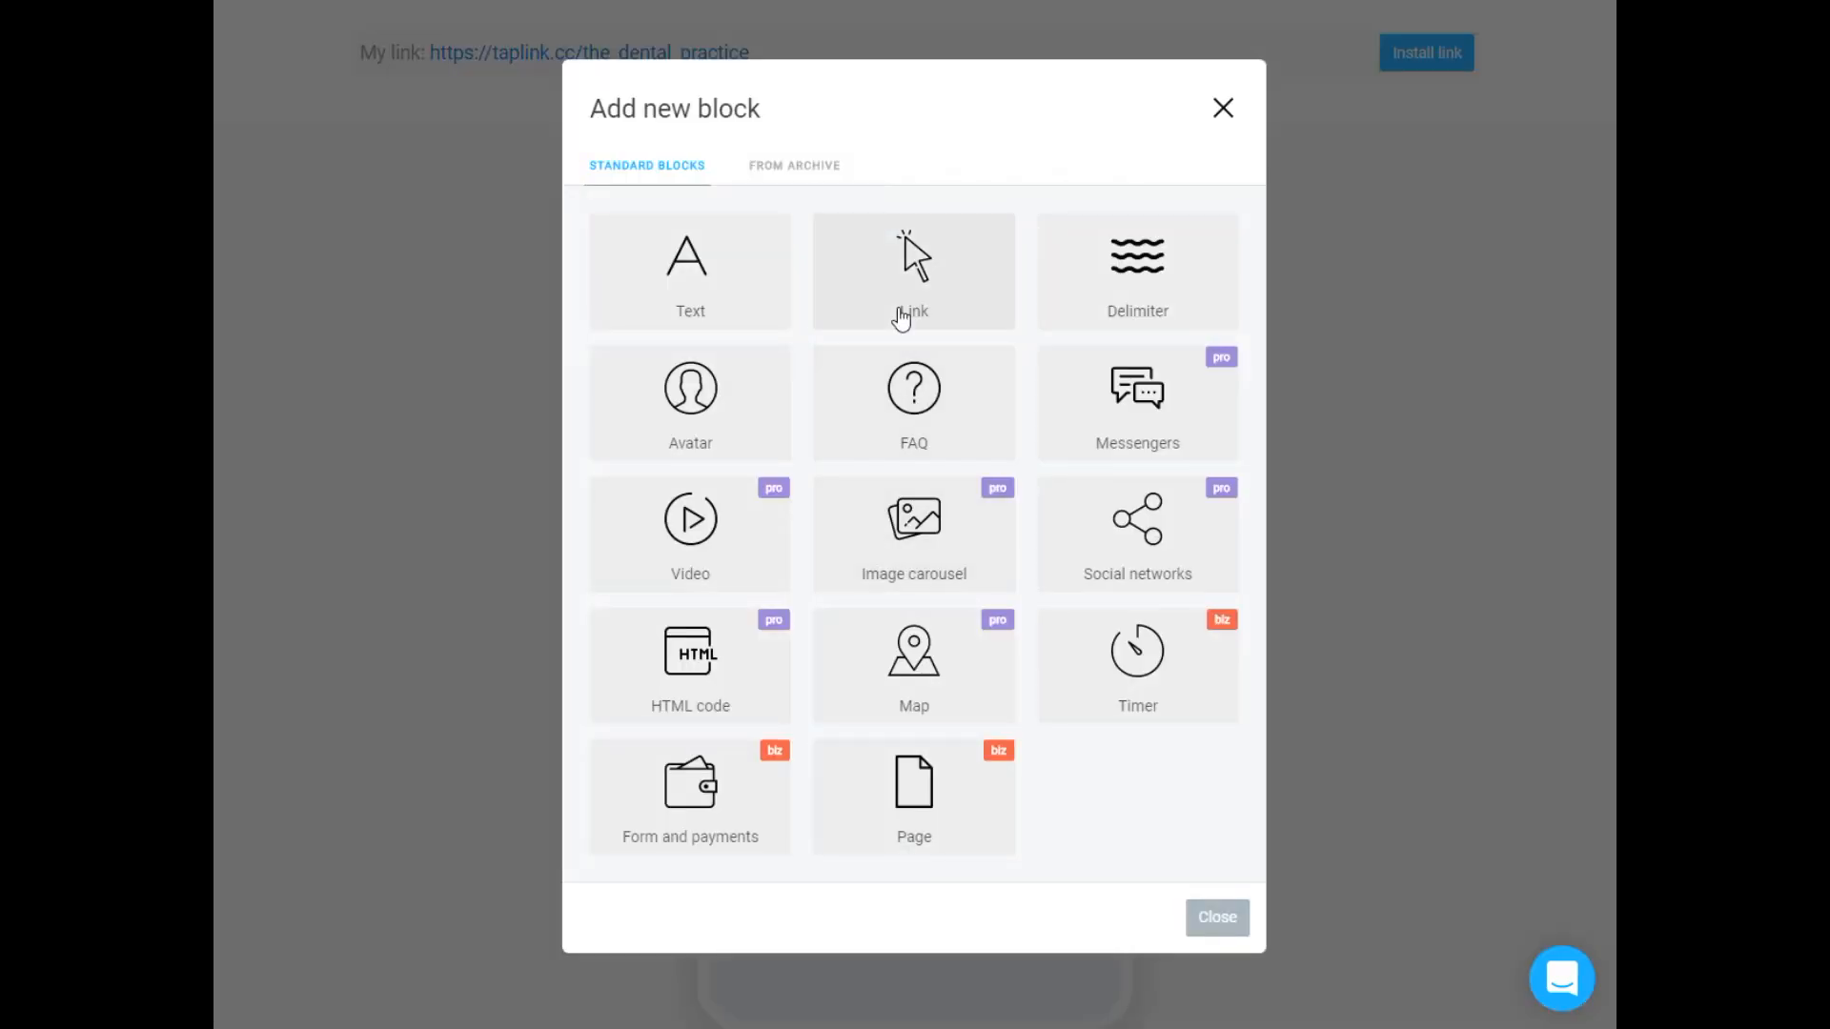
pyautogui.click(913, 269)
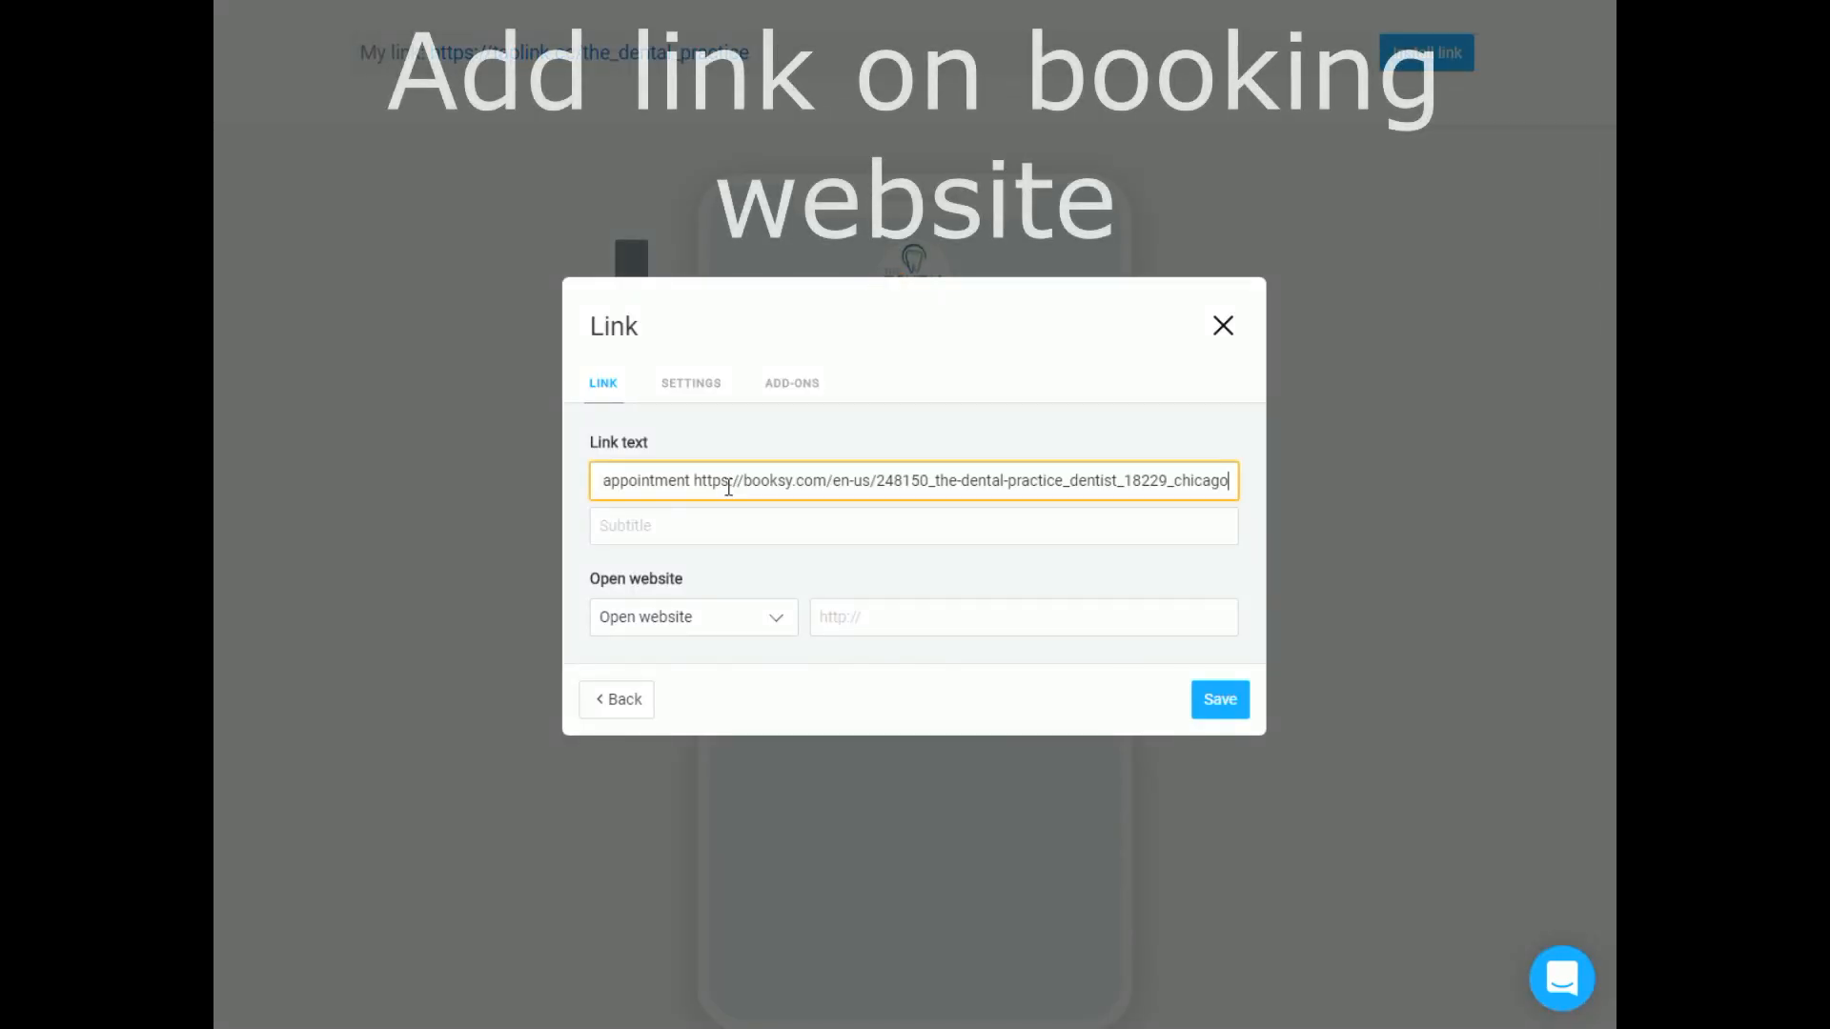
pyautogui.write('Request an appointment')
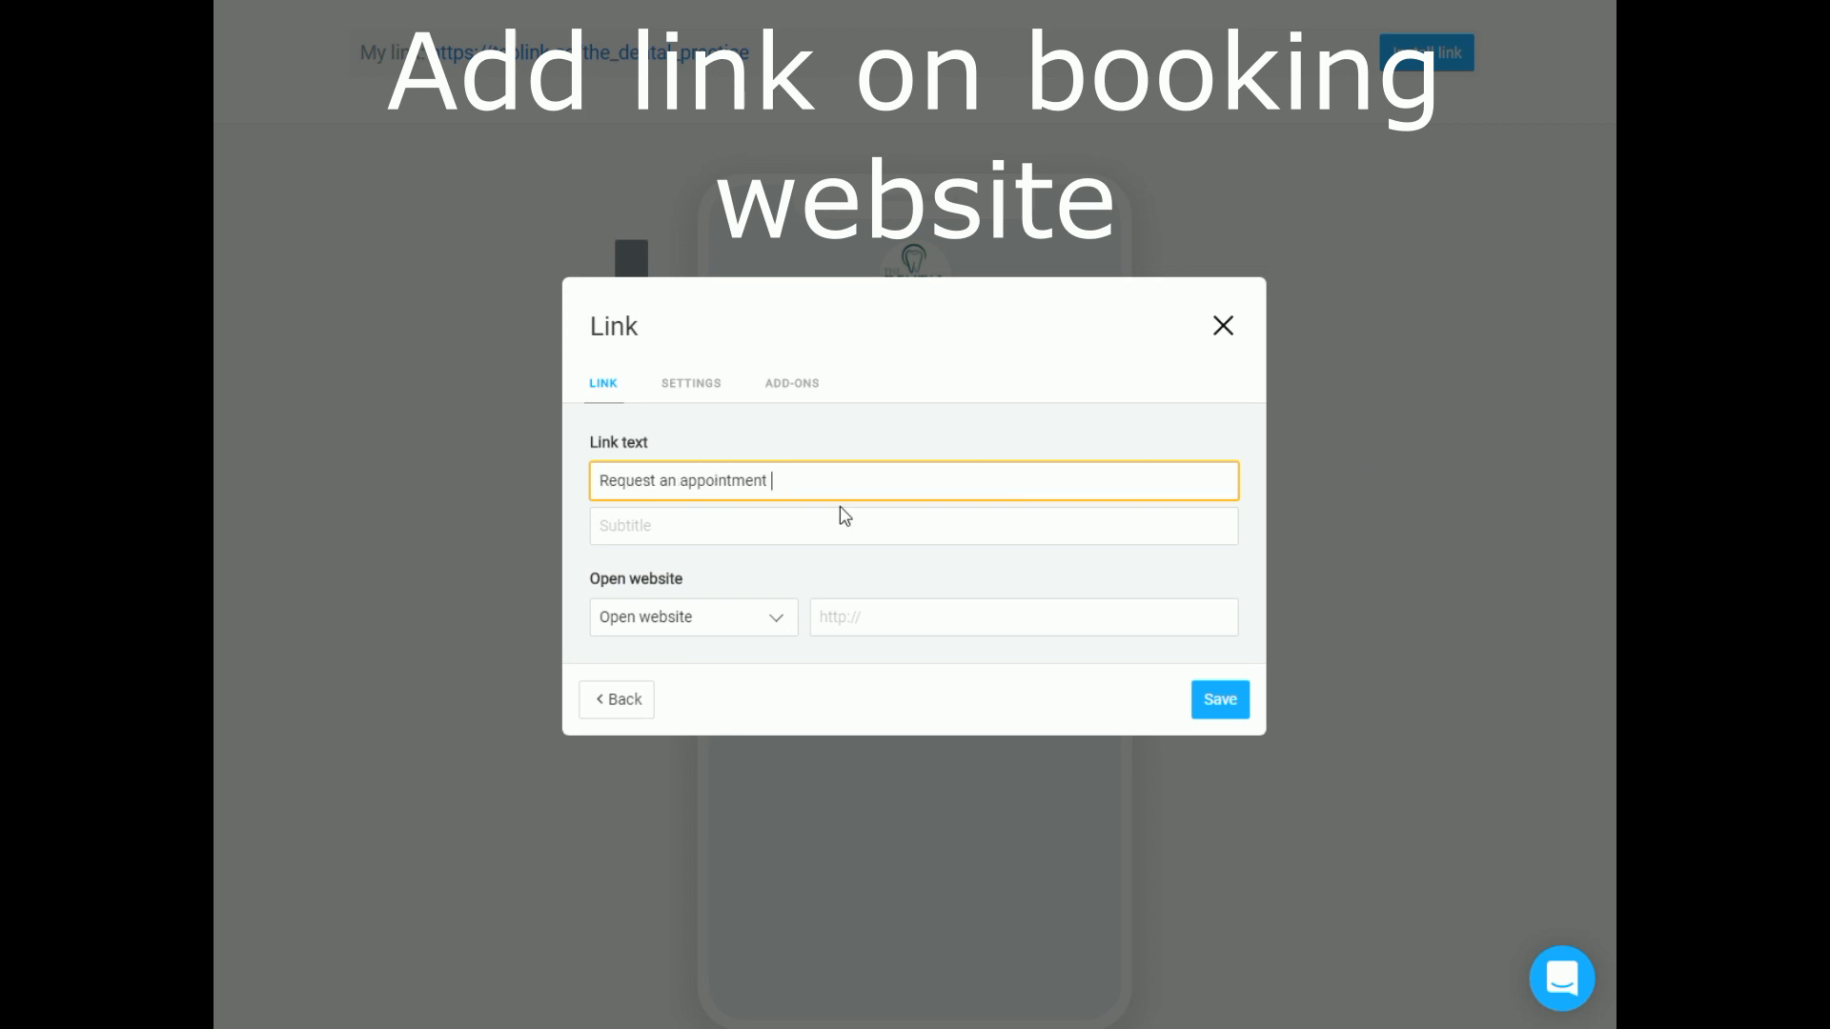
pyautogui.click(1022, 616)
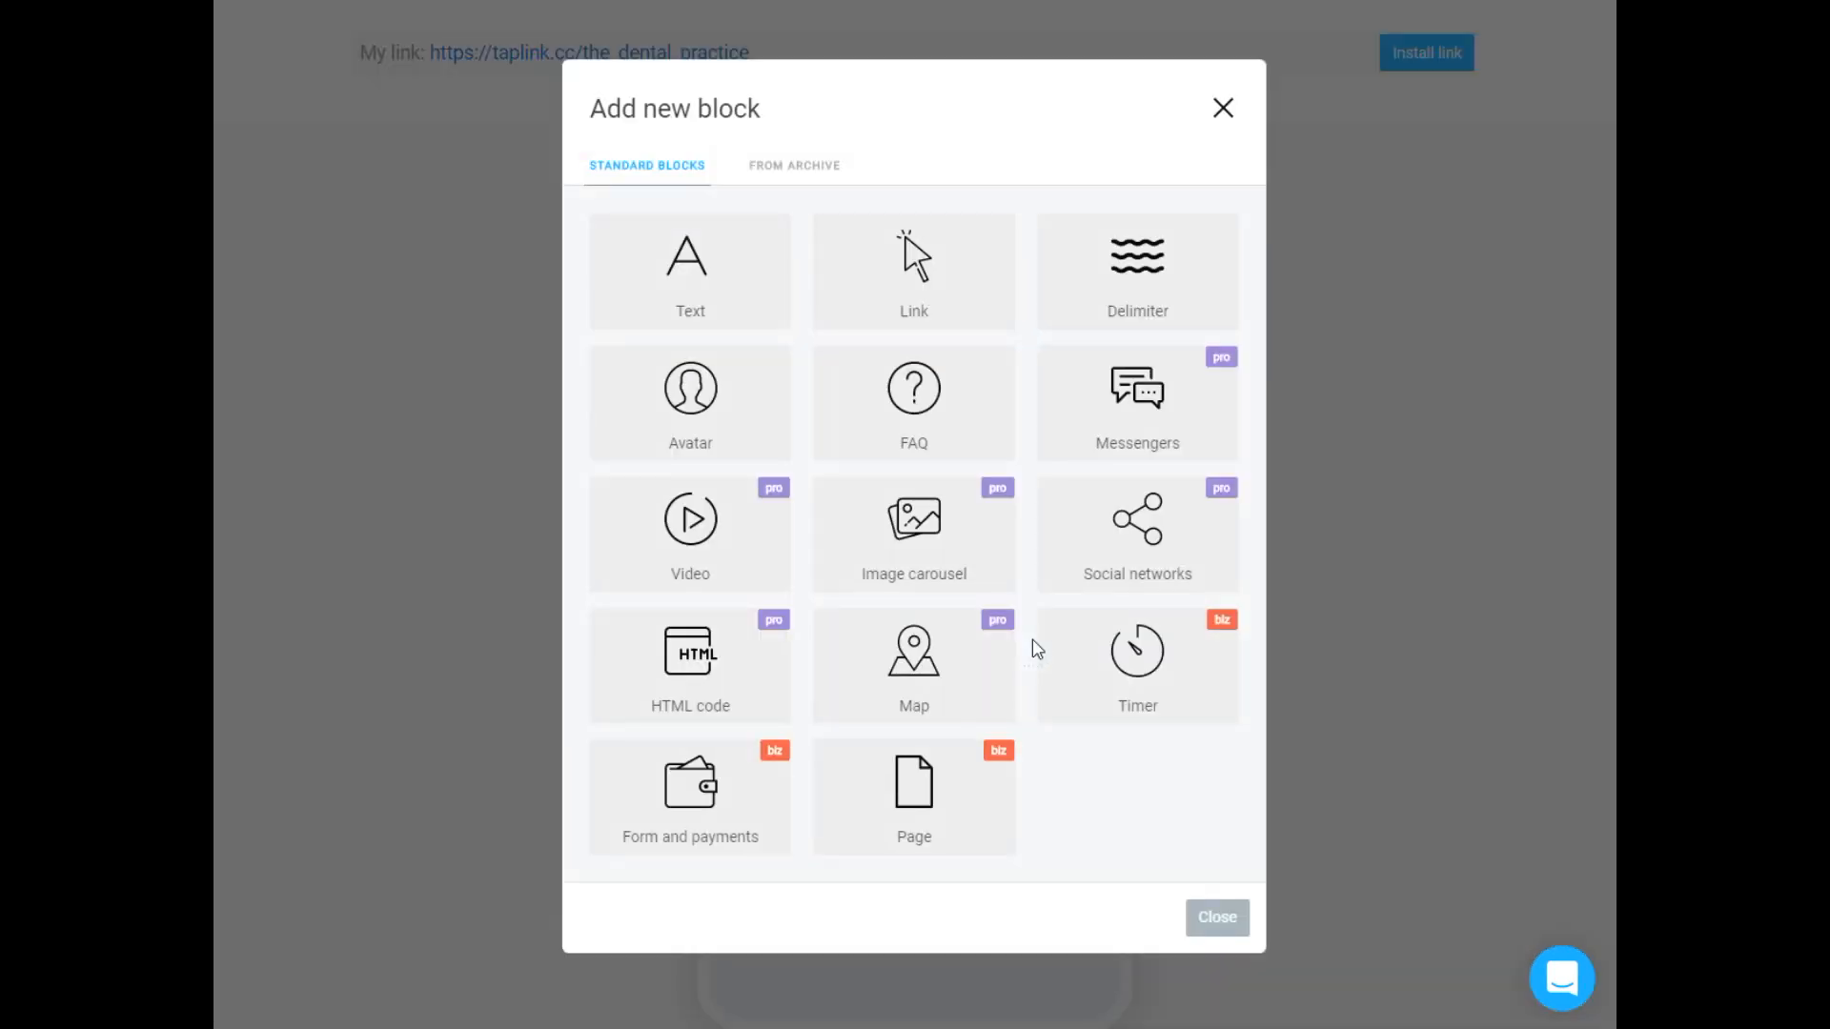
# Build an FAQ with about, Our services, Office hours and Address (1439 West Fullerton Ave., Chicago) entries.
pyautogui.click(913, 403)
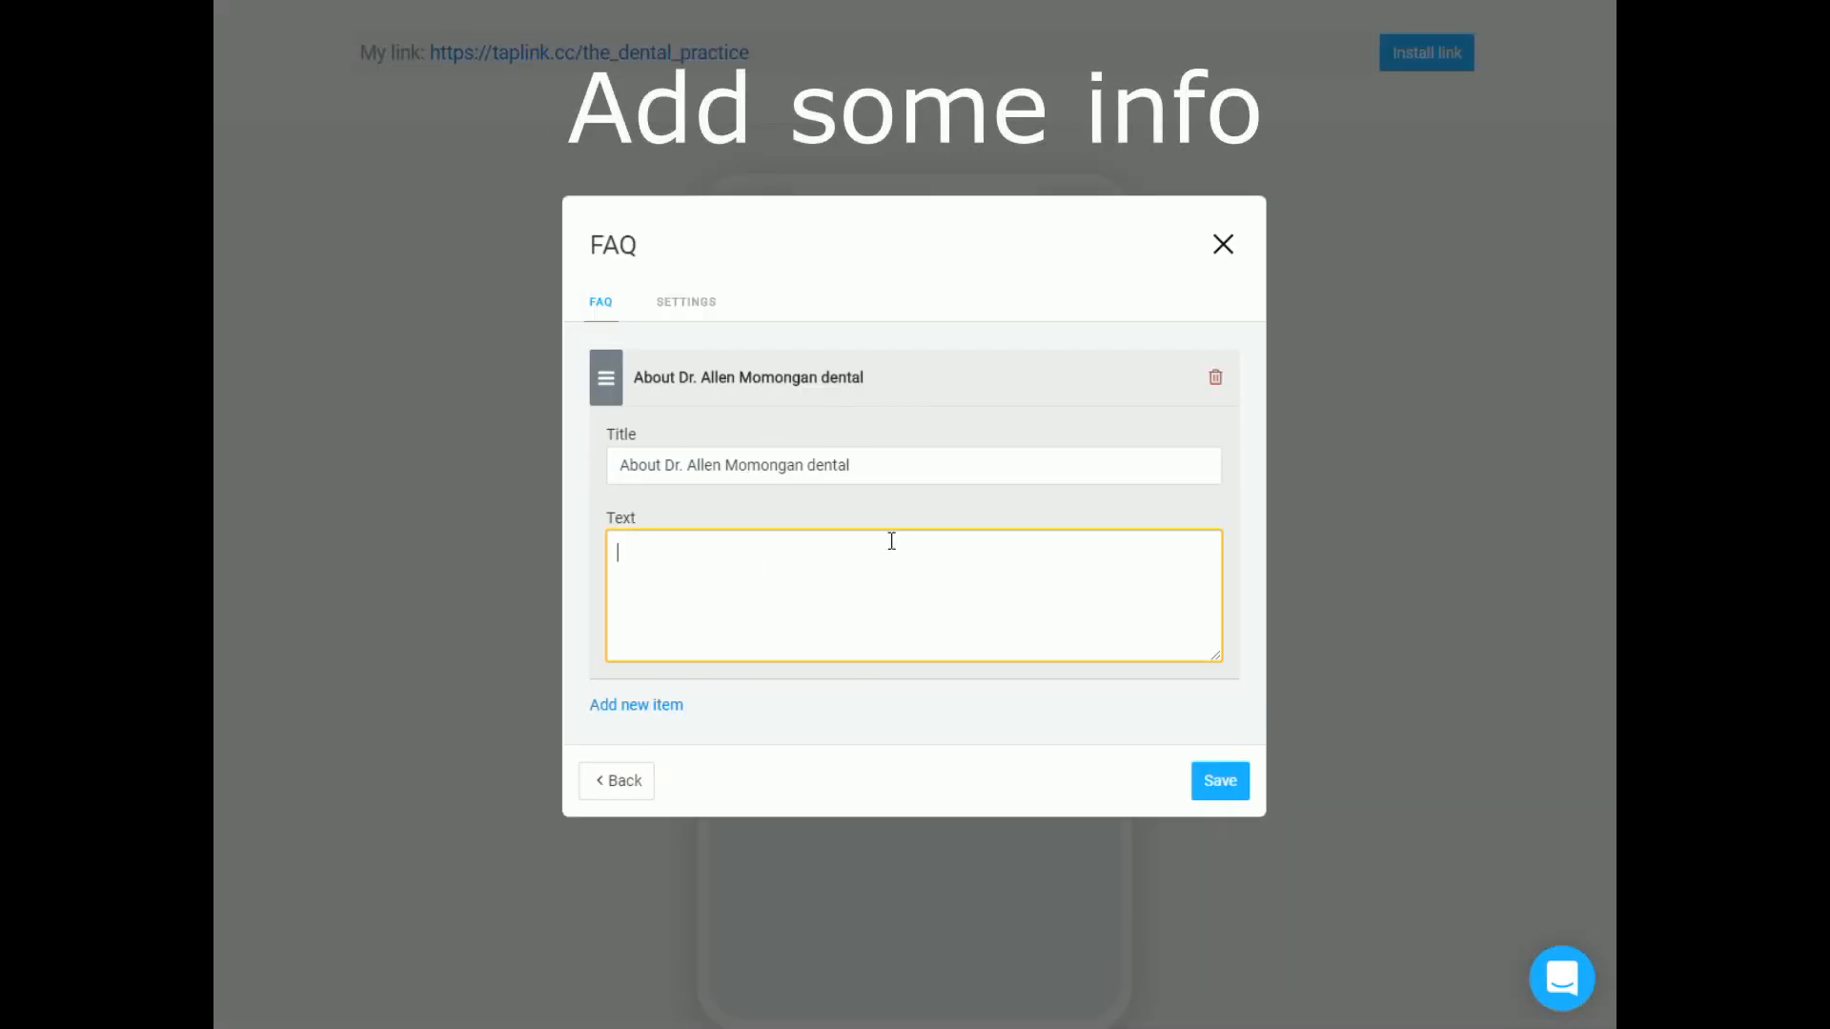
pyautogui.write('Dr. Allen Momongan is a graduate of the University of Illinois where he received degrees in both economics and biology. After receiving his D.D.S. from Northwestern University in 1994, he completed a General Practice Residency program at Rush University Medical Center in Chicago, IL where he regularly treated medically compromised patients.')
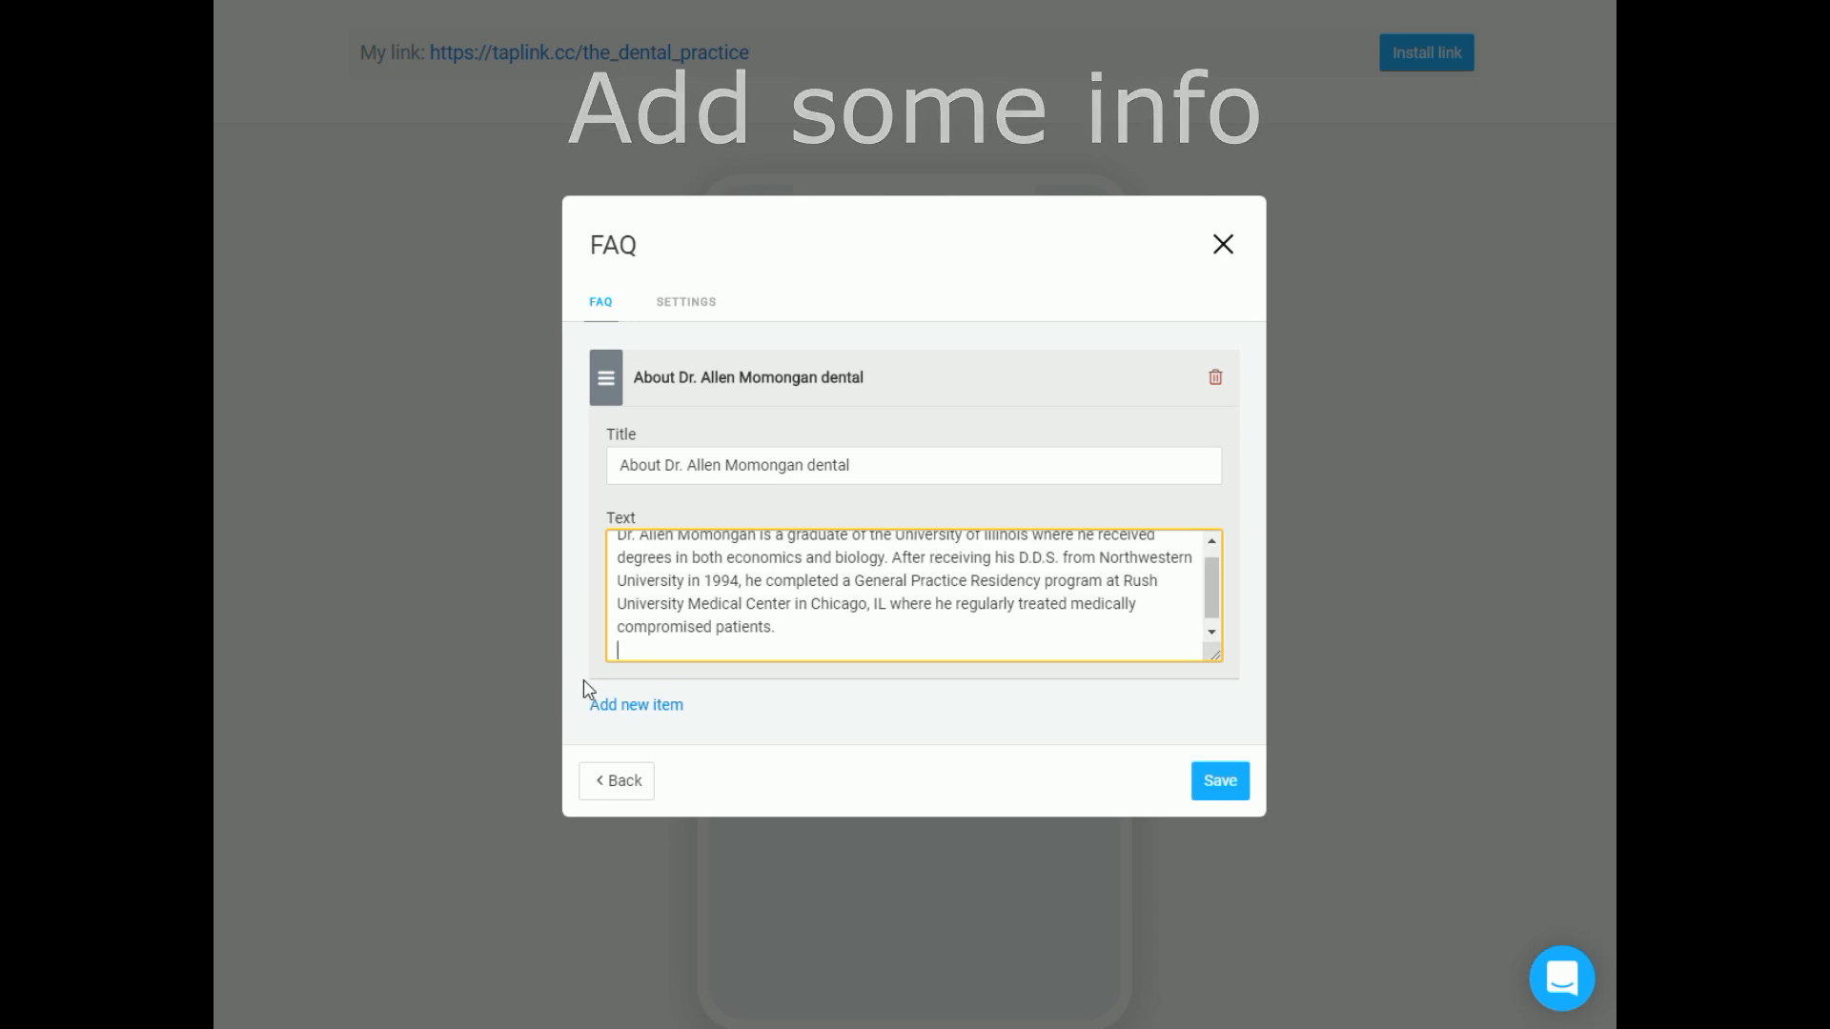
pyautogui.click(635, 703)
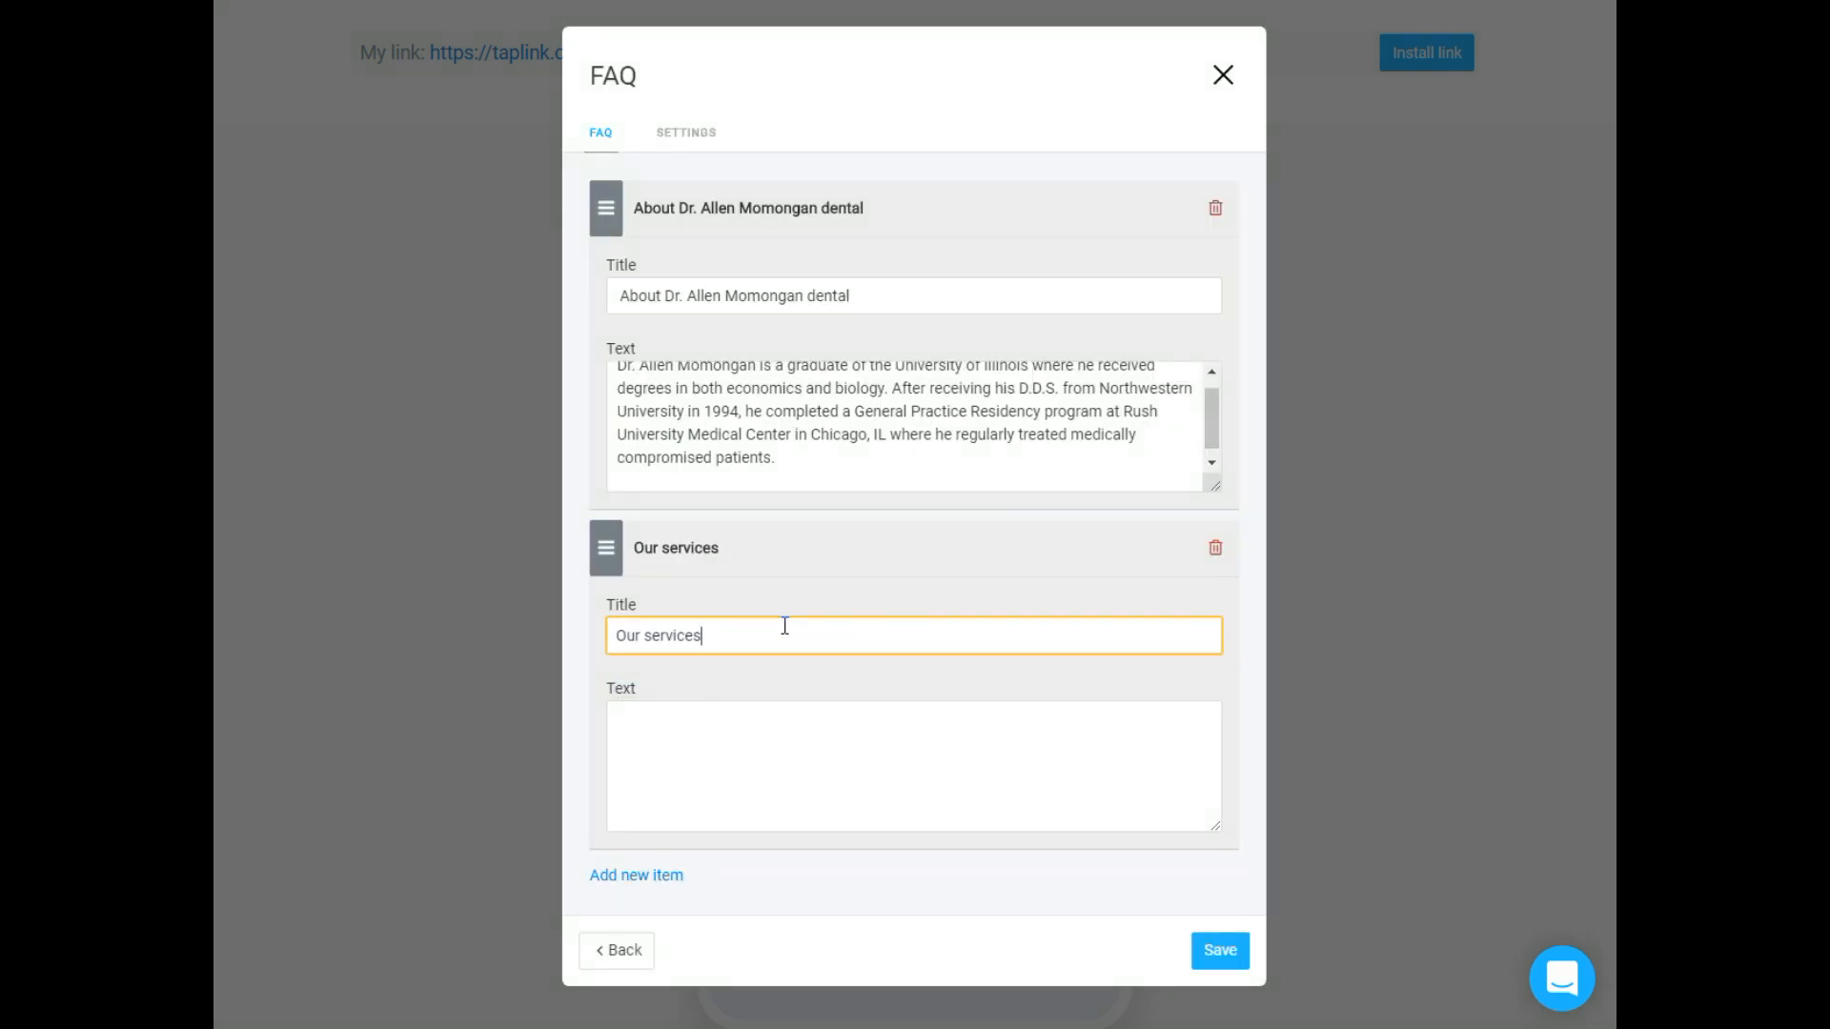
pyautogui.click(635, 875)
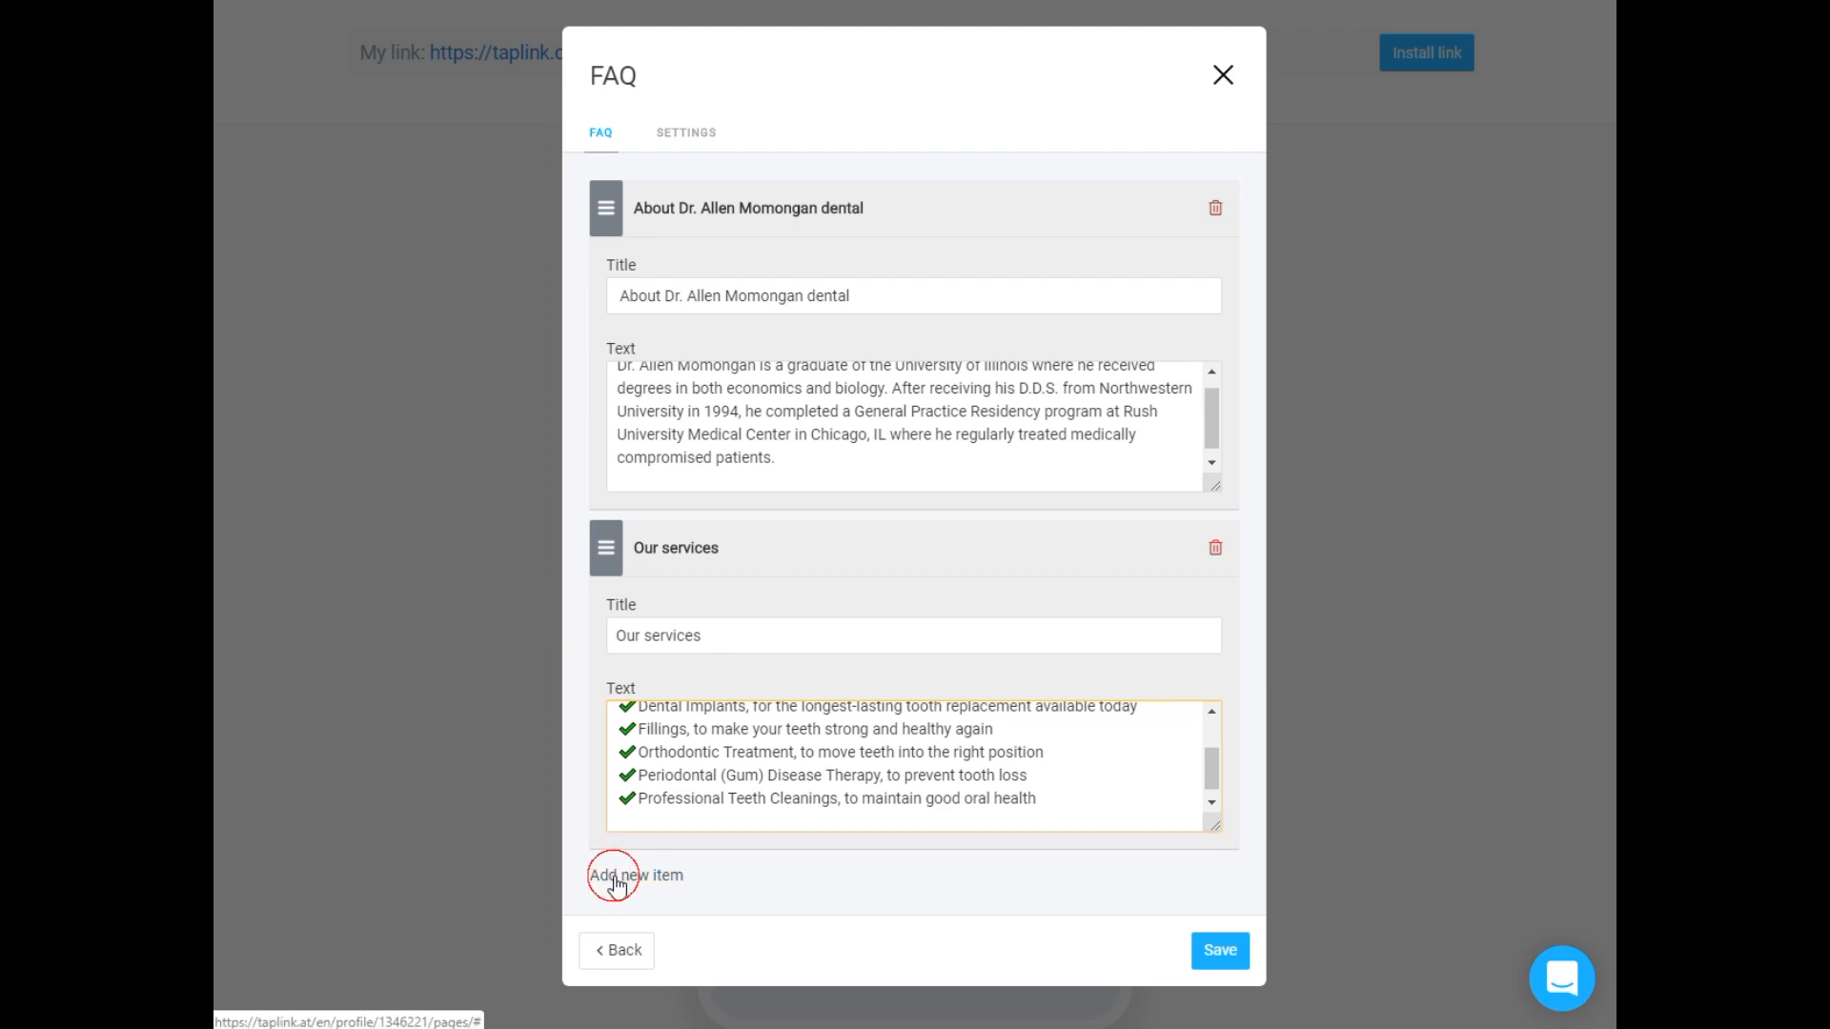
pyautogui.click(635, 875)
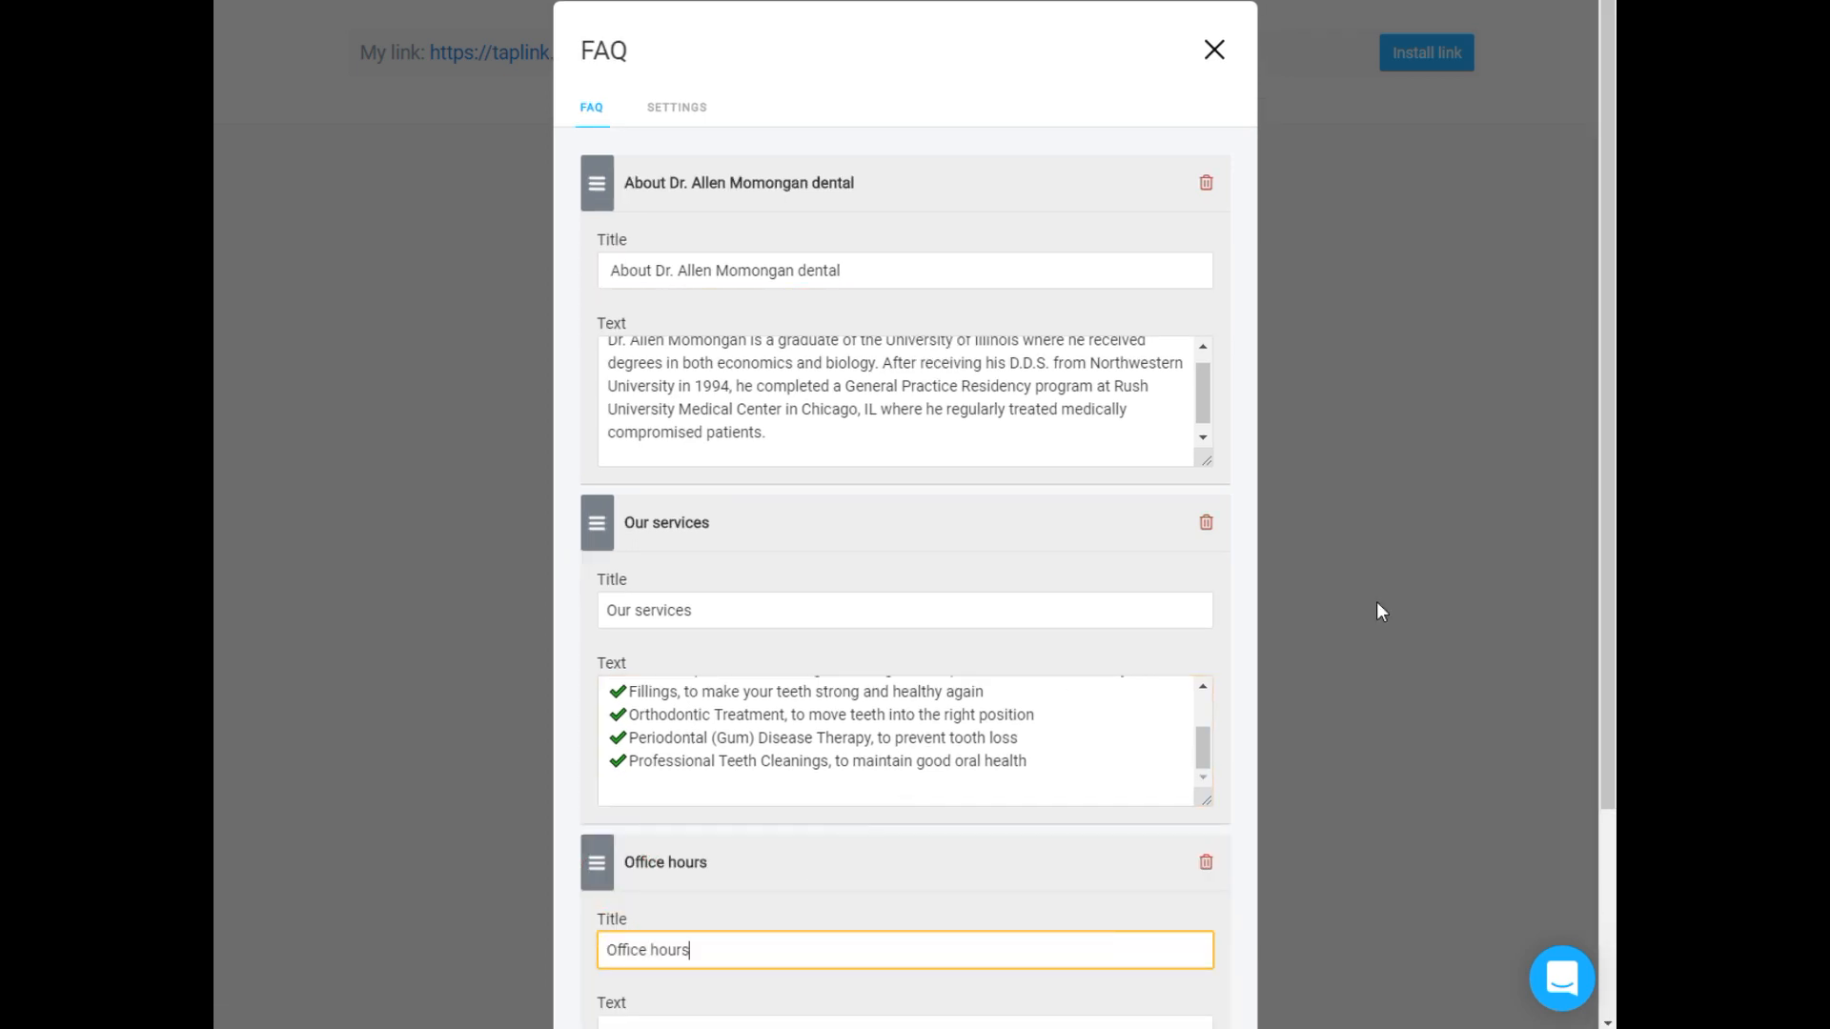
pyautogui.scroll(-3)
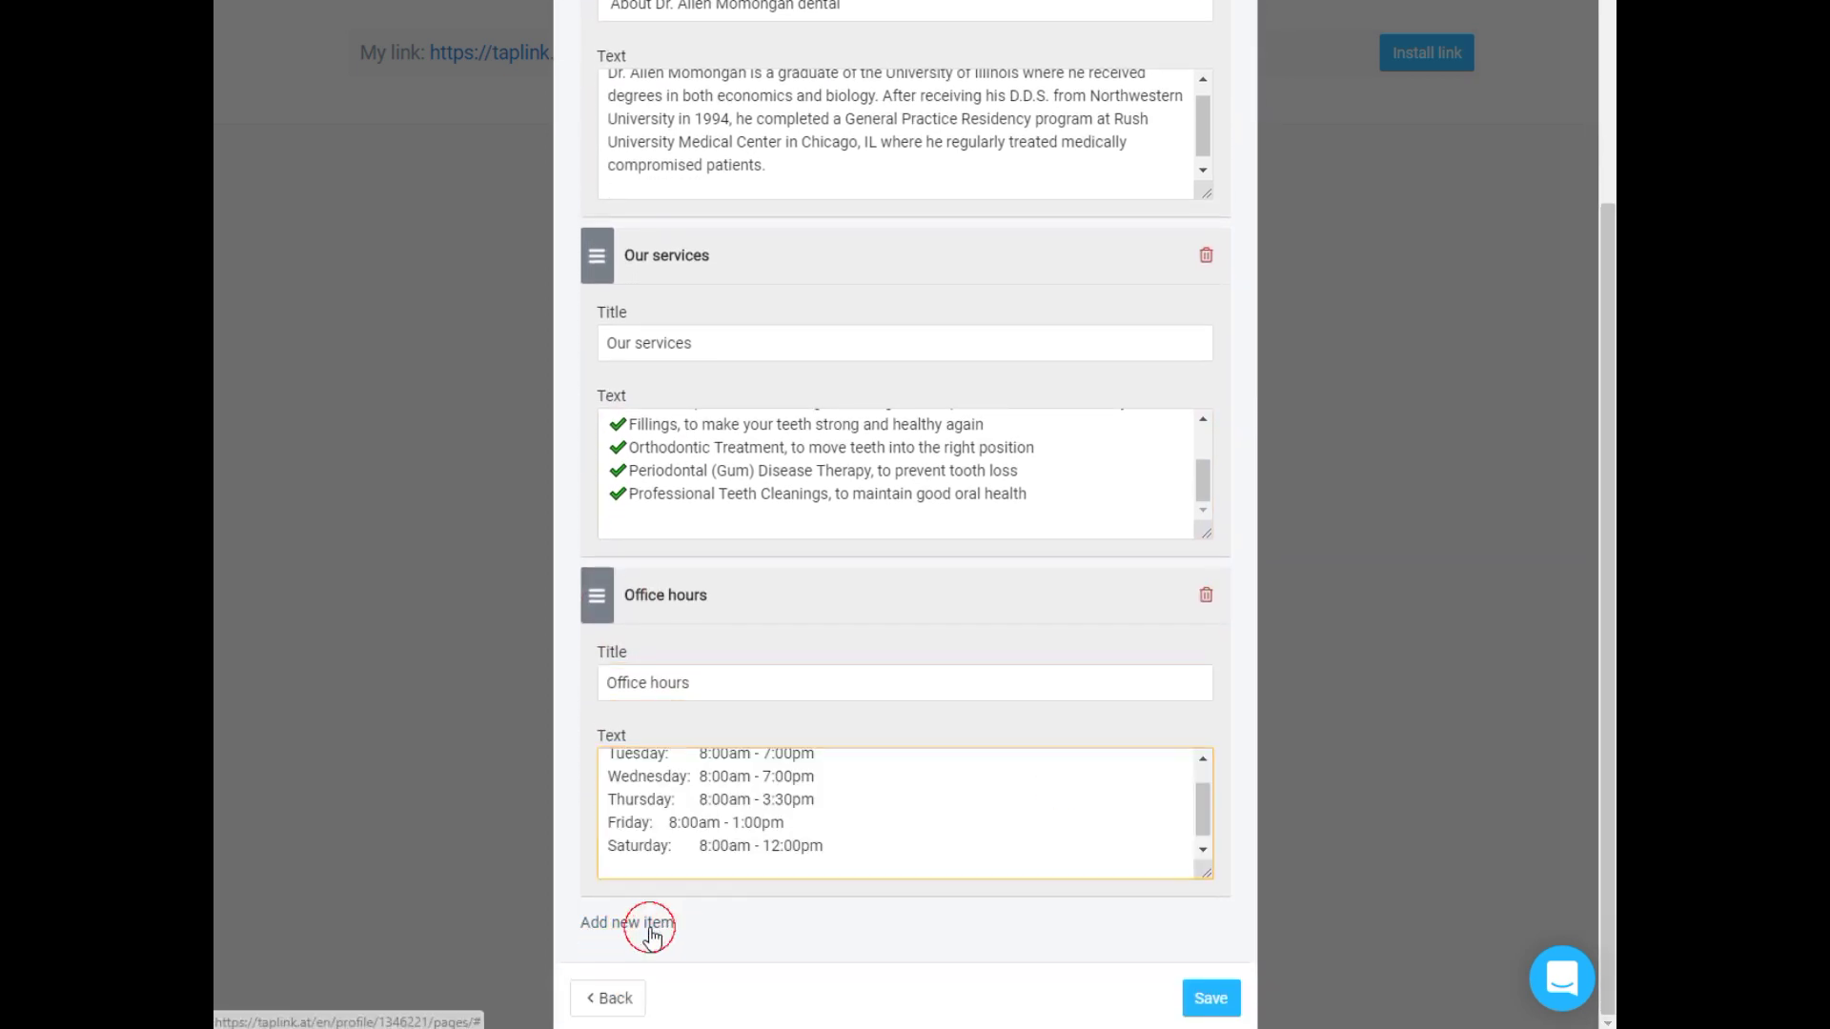
pyautogui.click(627, 922)
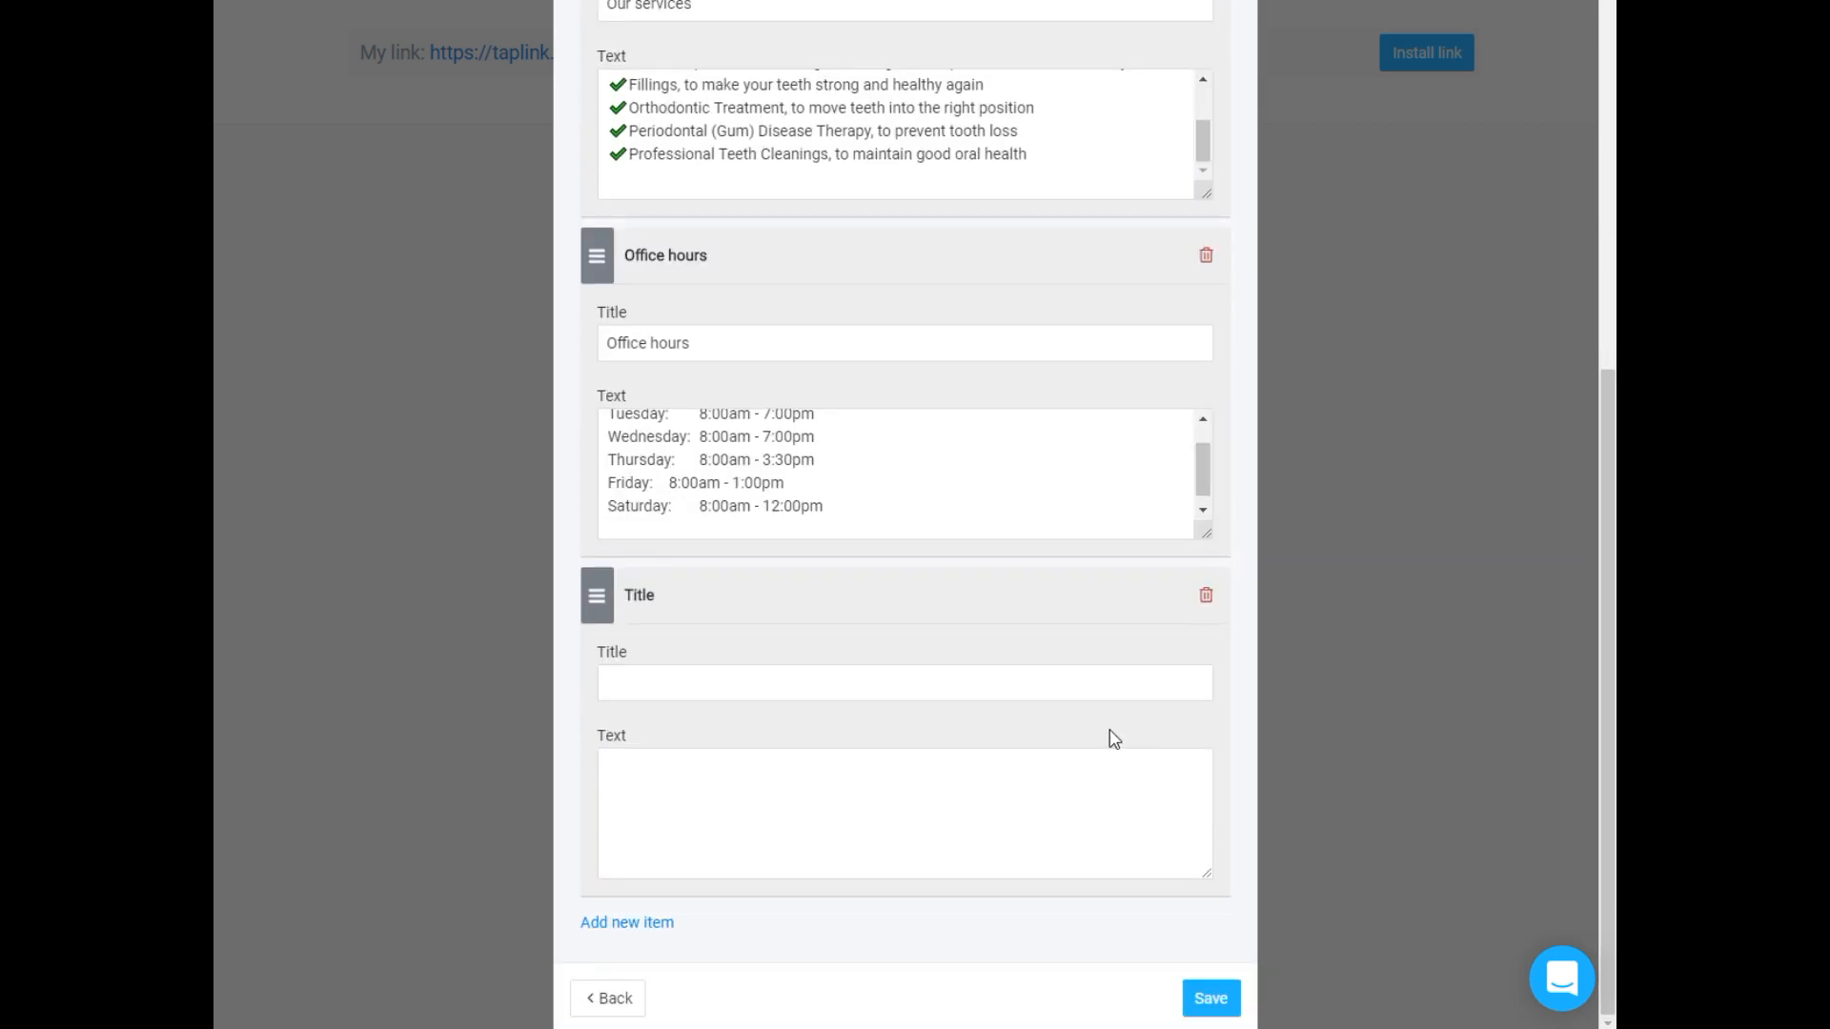
pyautogui.write('1439 West Fullerton Ave., Chicago, IL  60614')
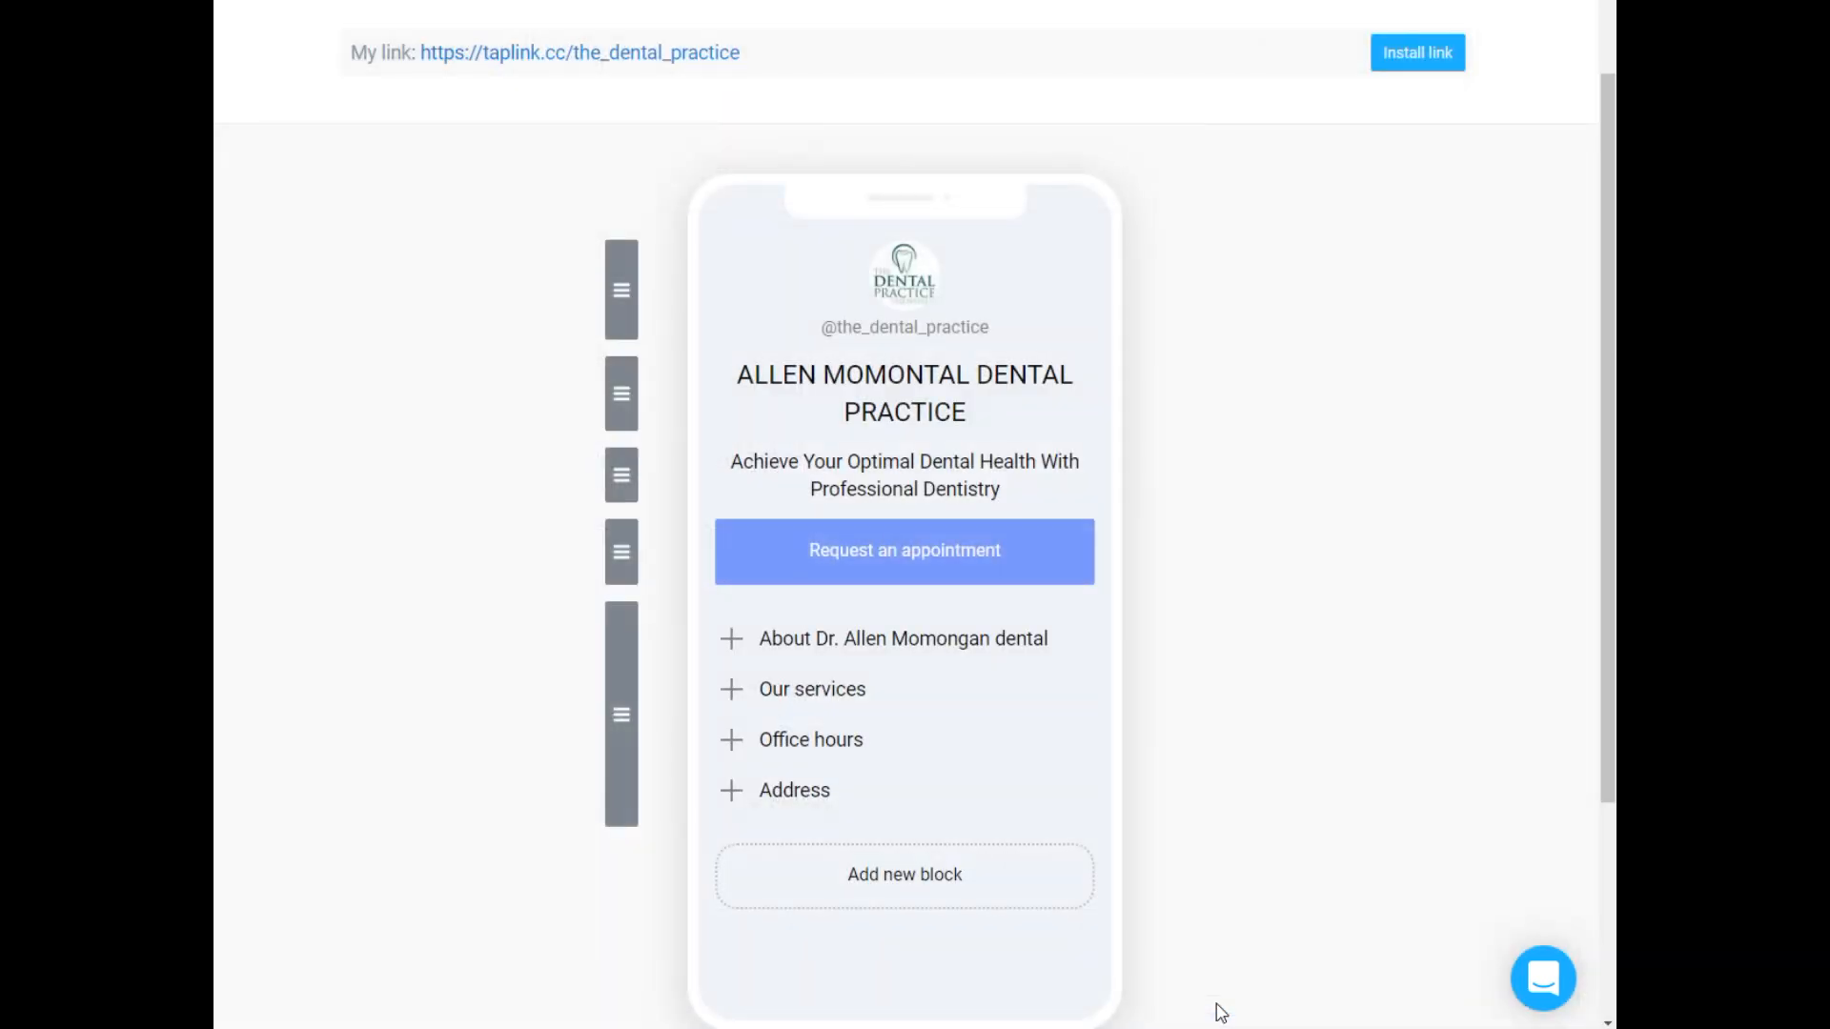
pyautogui.scroll(-3)
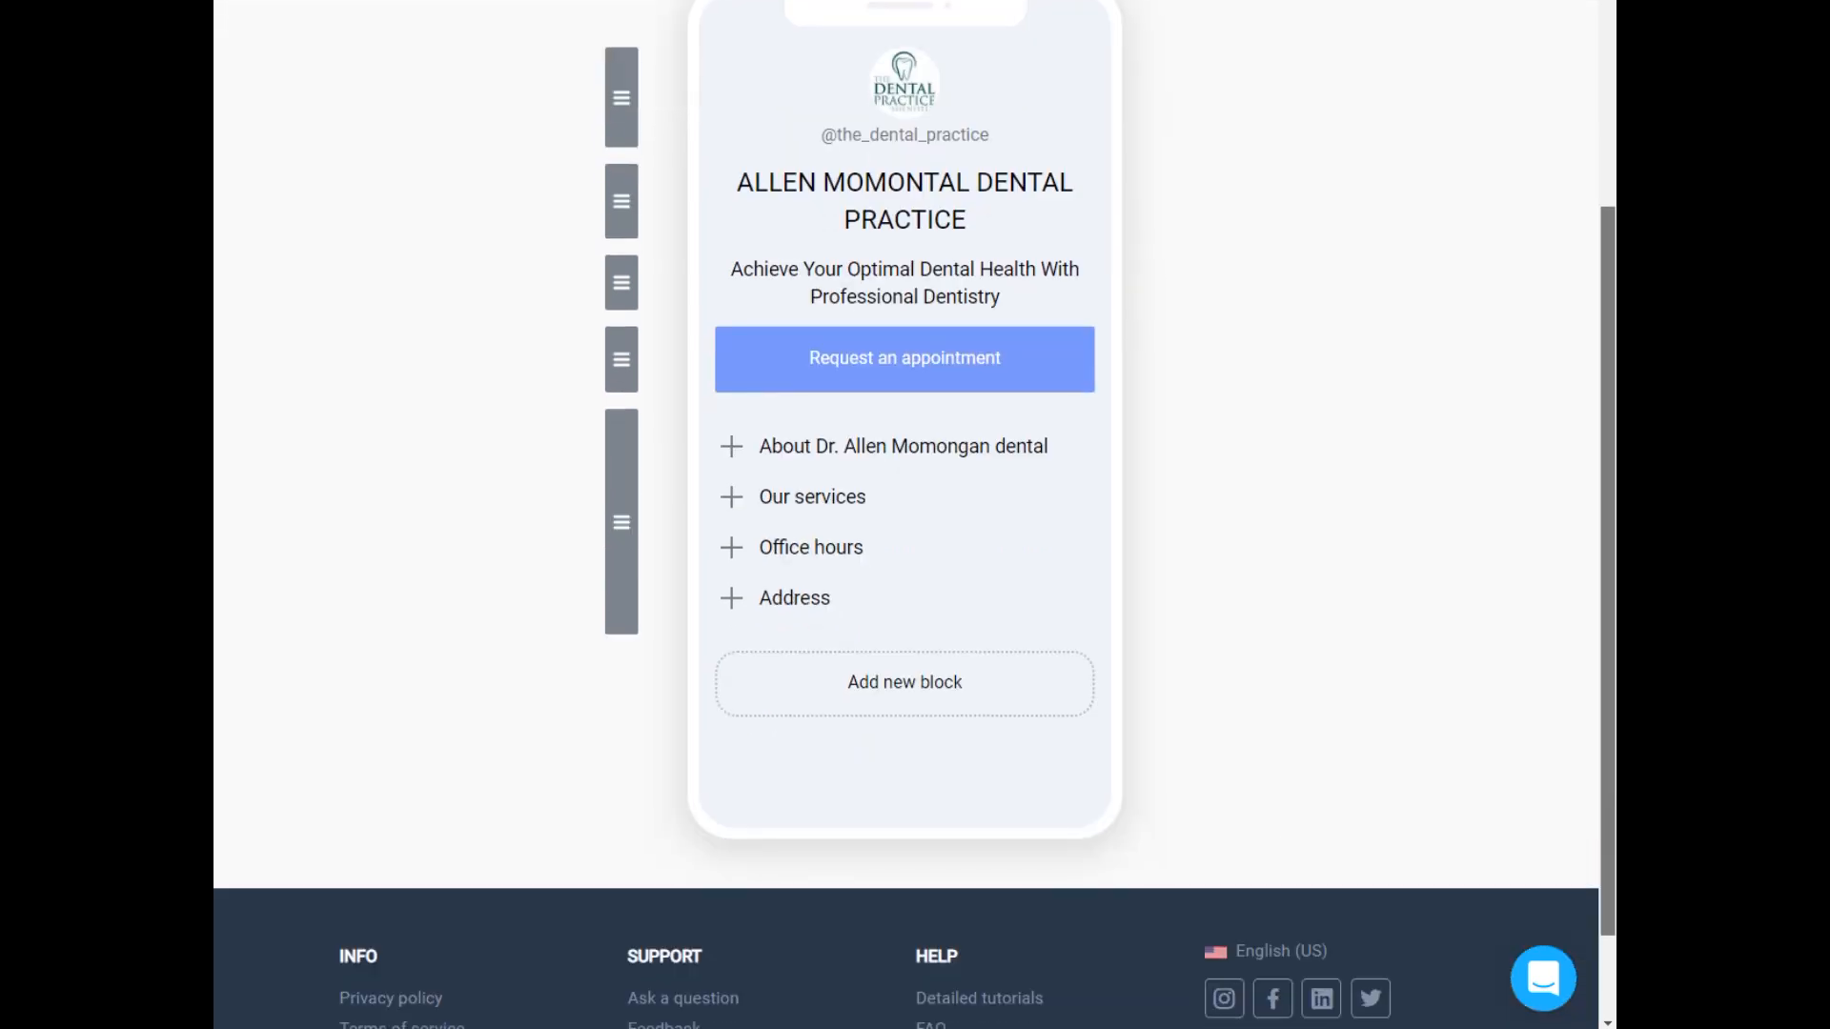
# Add a small-indent divider followed by an 'Our doctors:' text line.
pyautogui.click(904, 683)
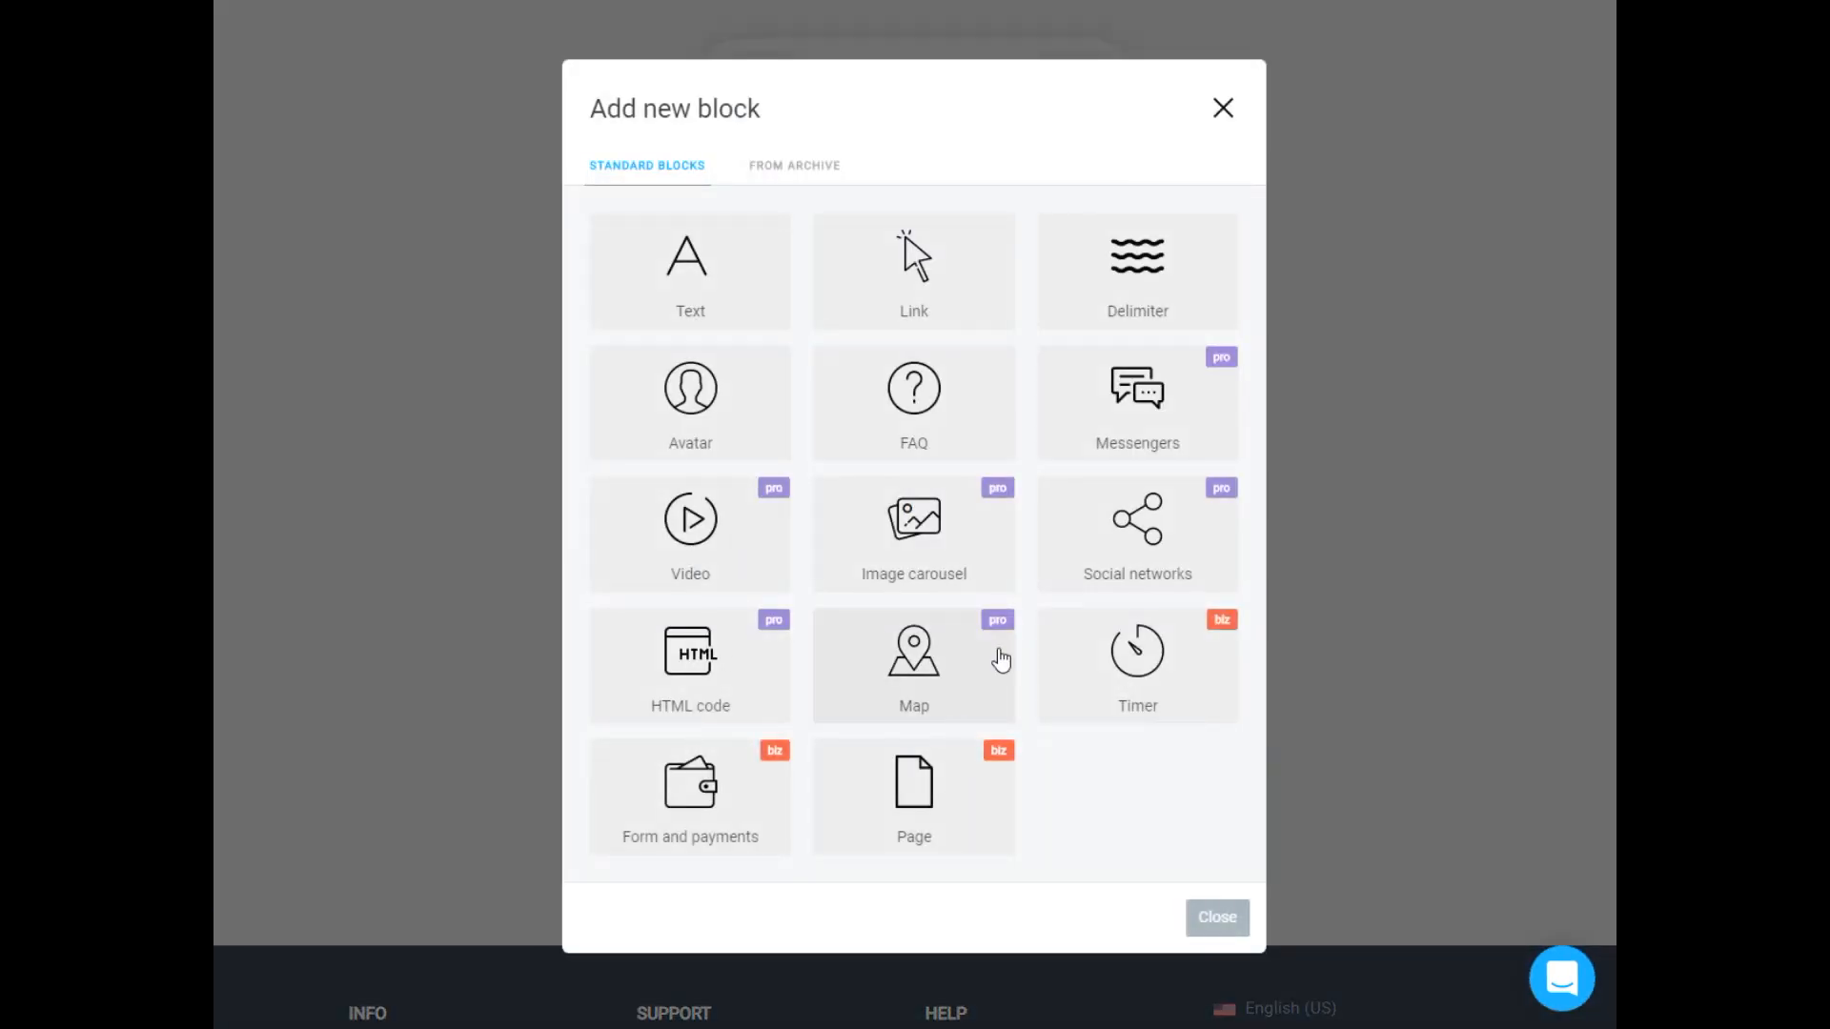
pyautogui.click(1136, 270)
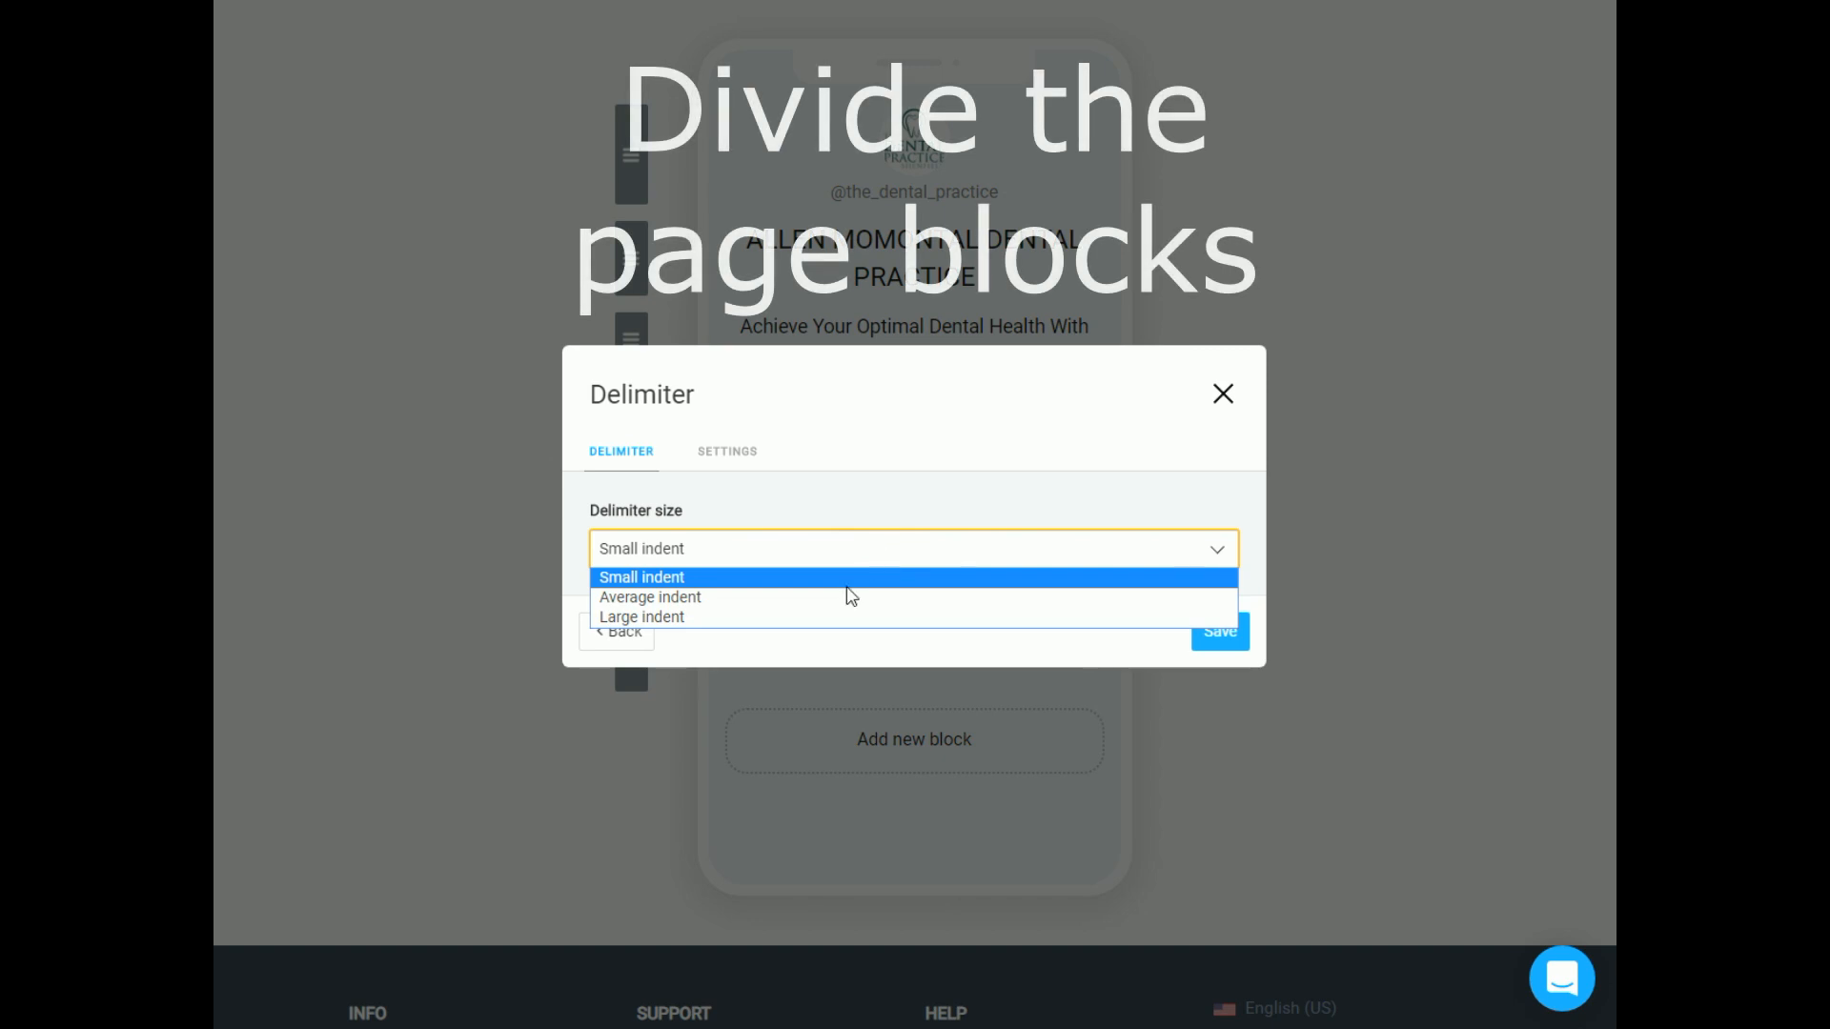
pyautogui.click(1224, 393)
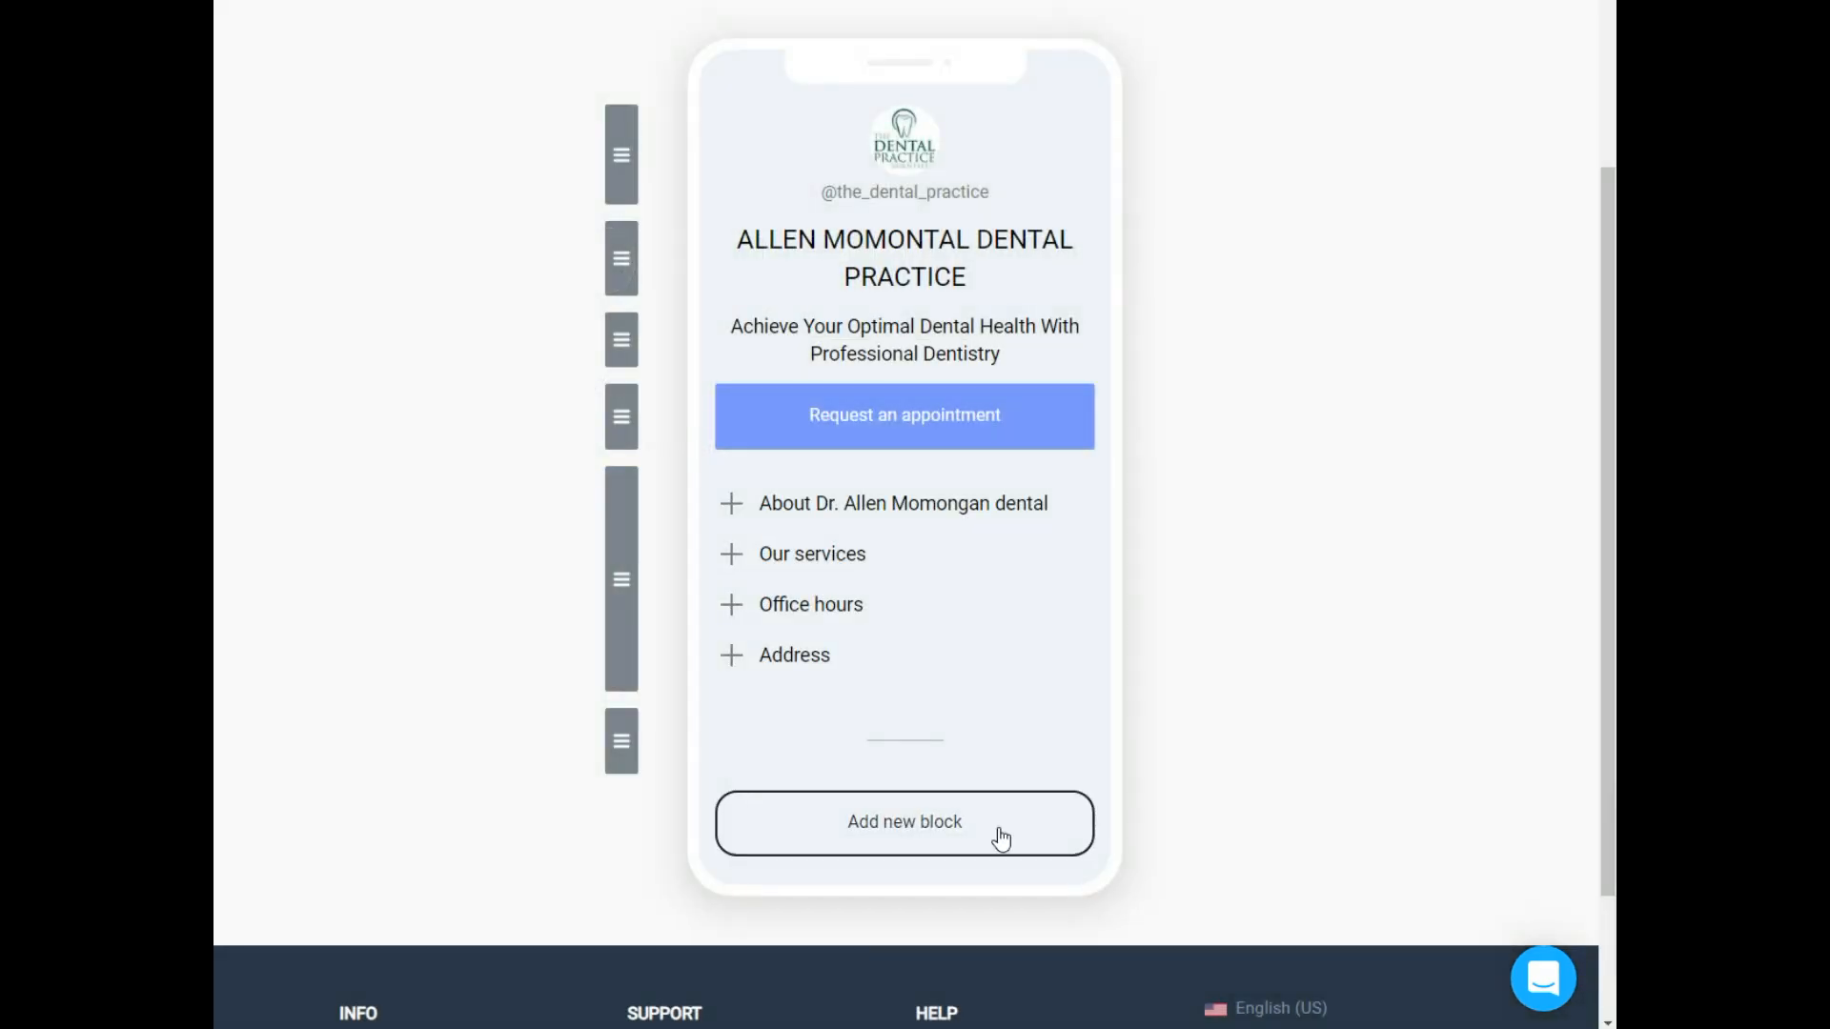
pyautogui.click(903, 822)
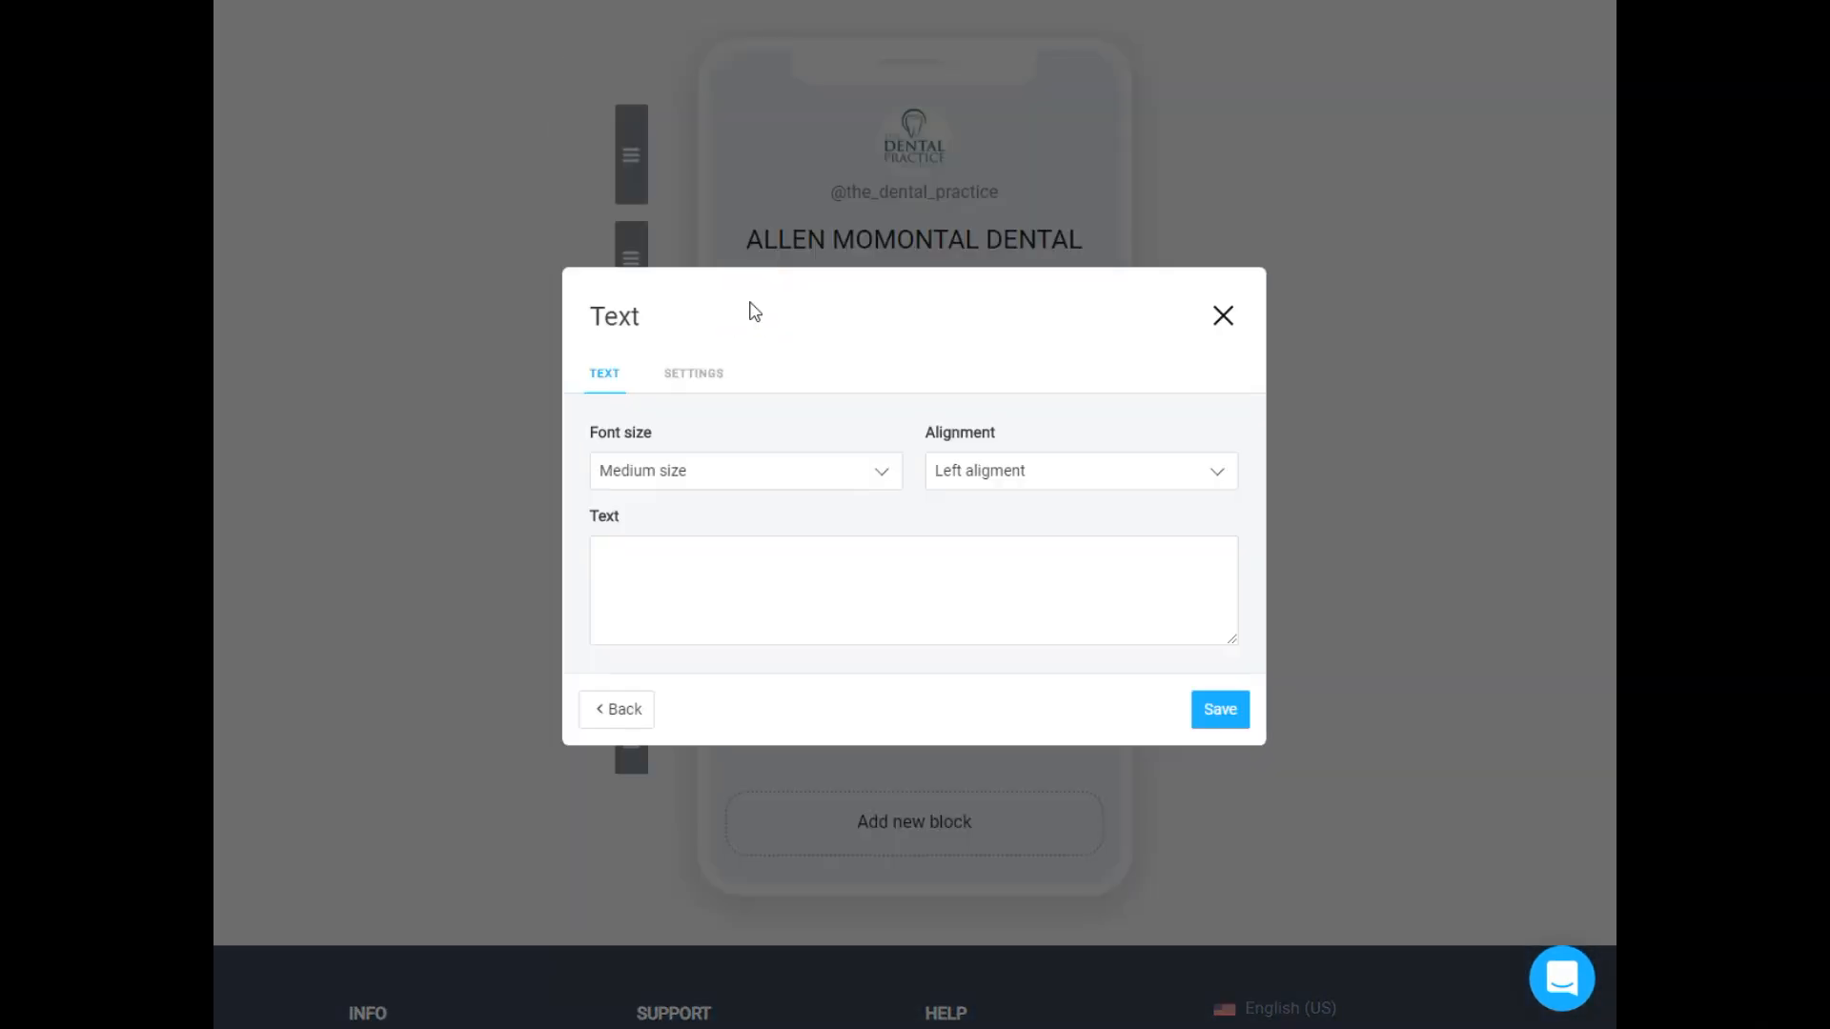
pyautogui.write('Our doctors:')
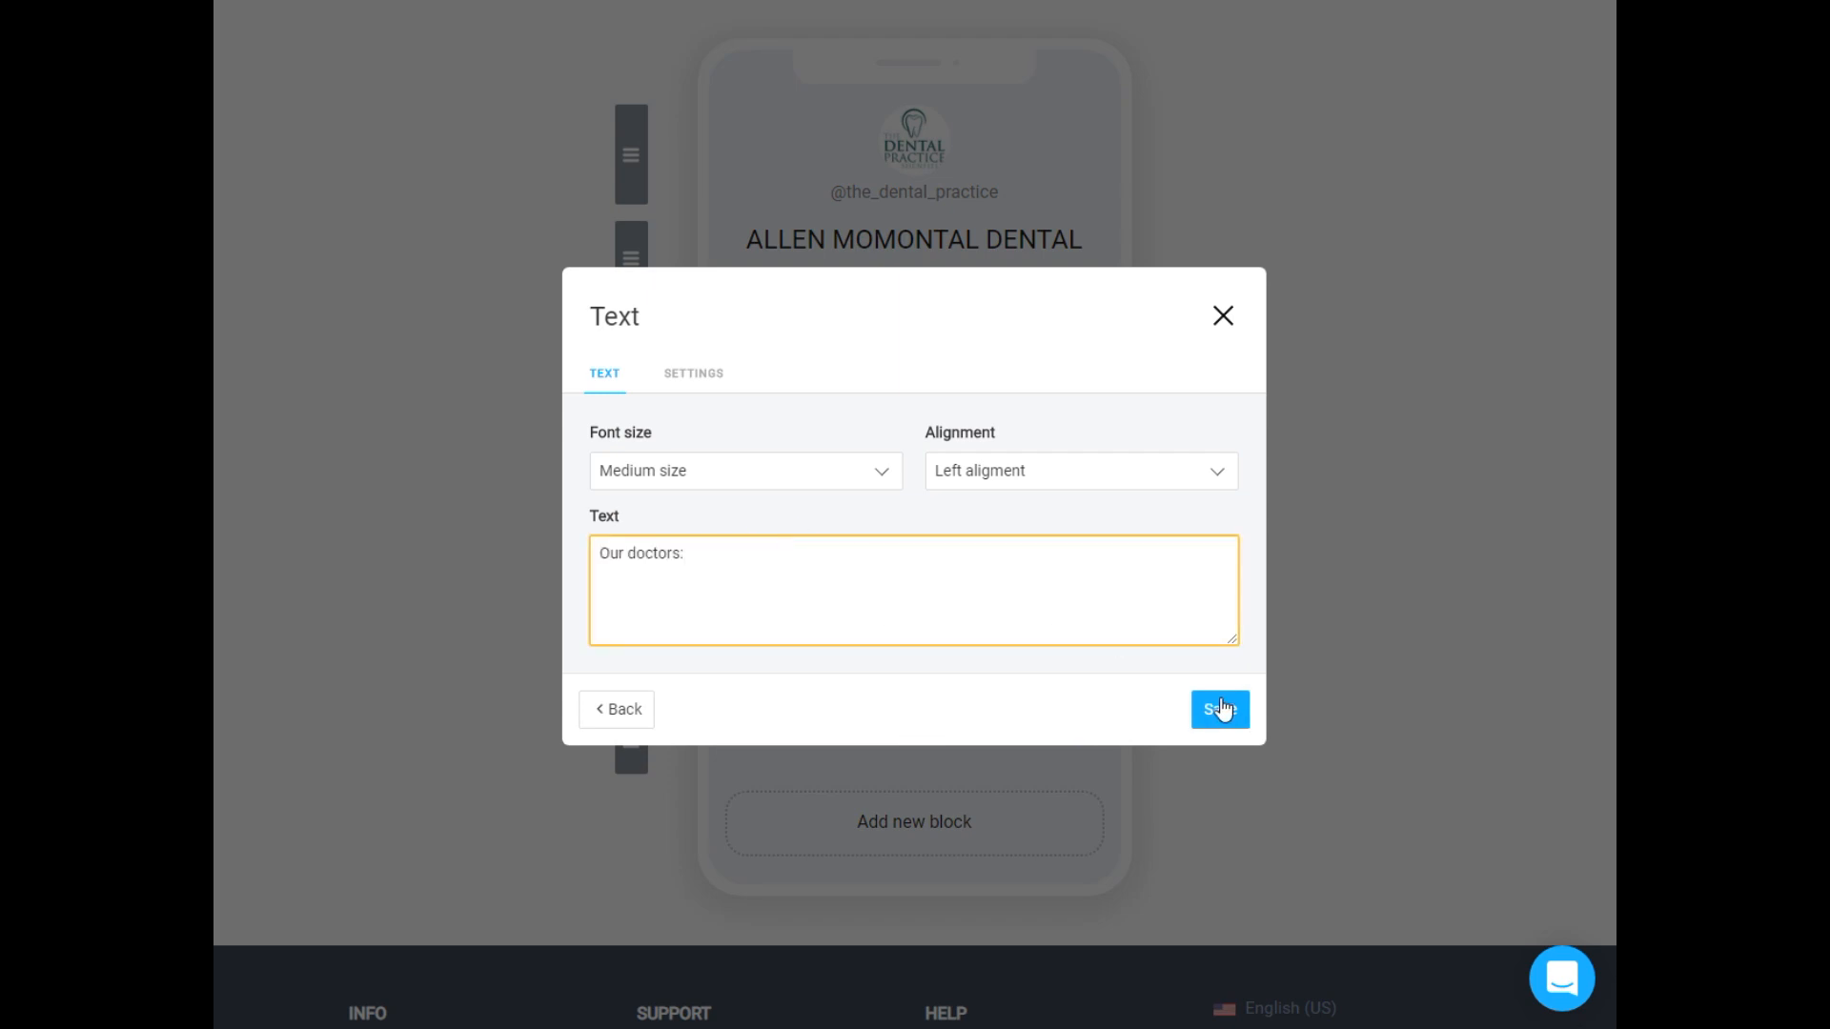
pyautogui.click(1218, 709)
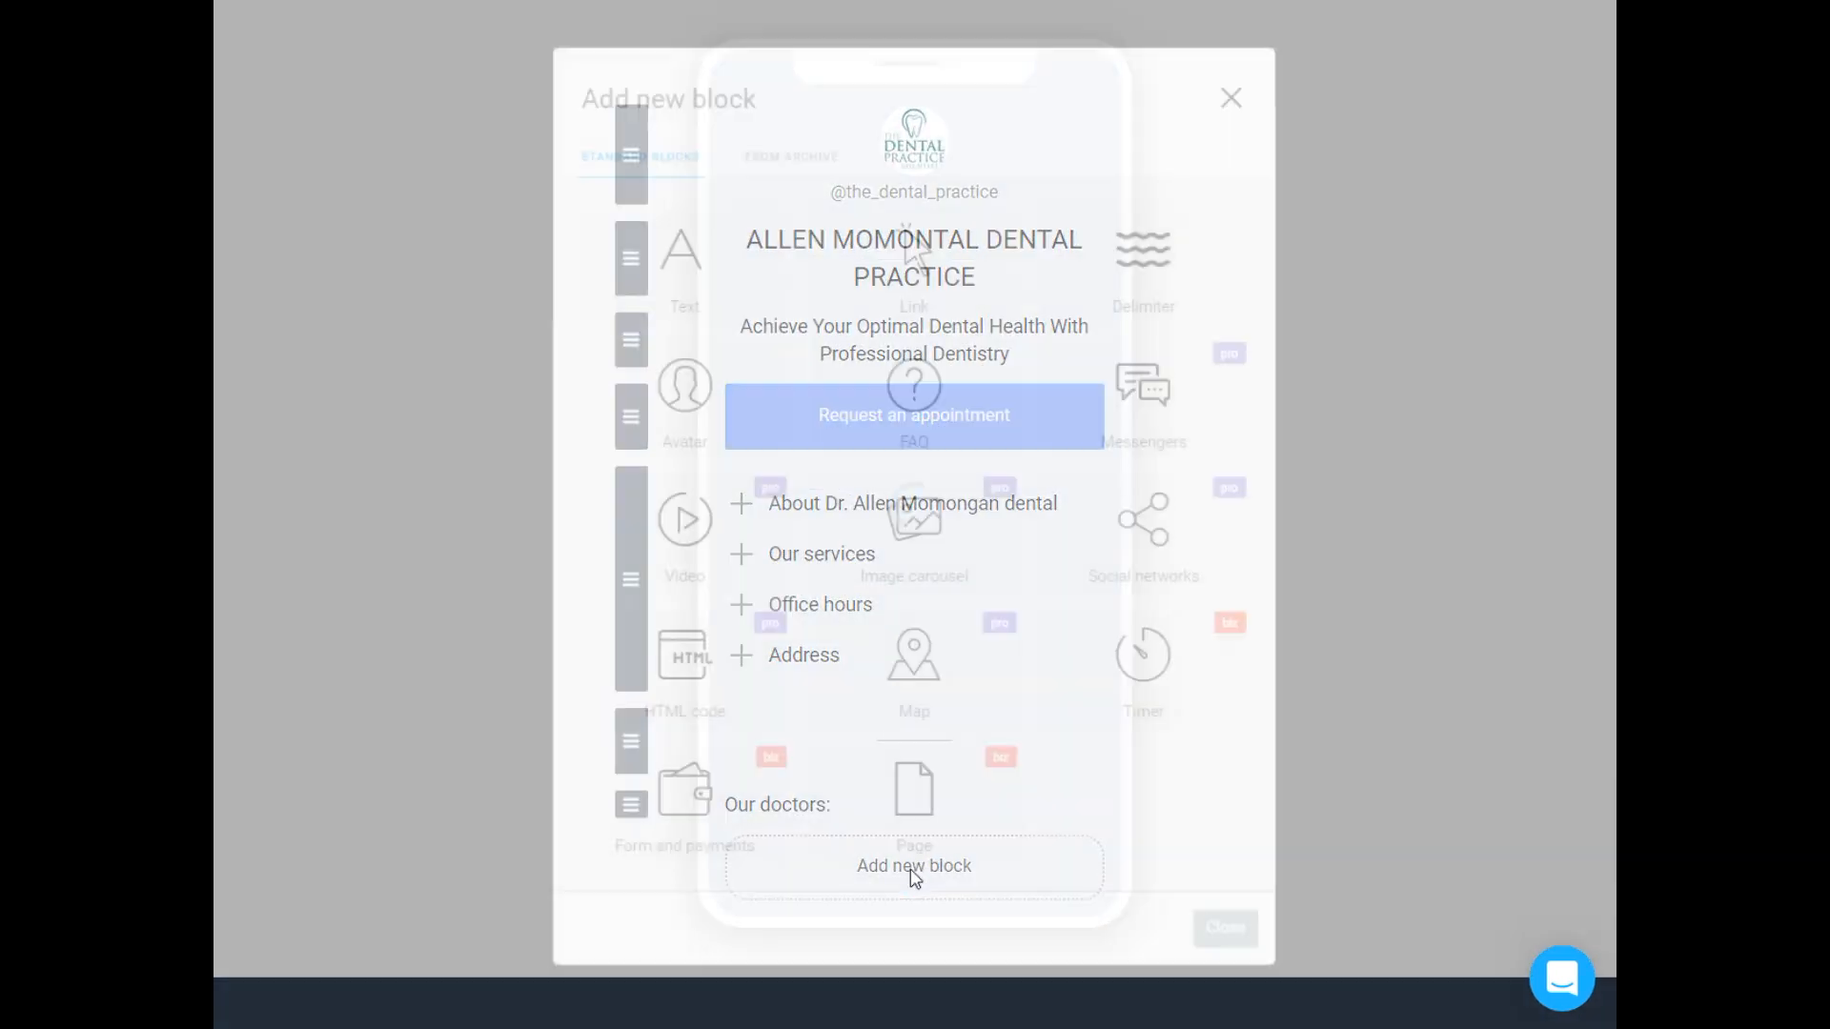
pyautogui.click(914, 413)
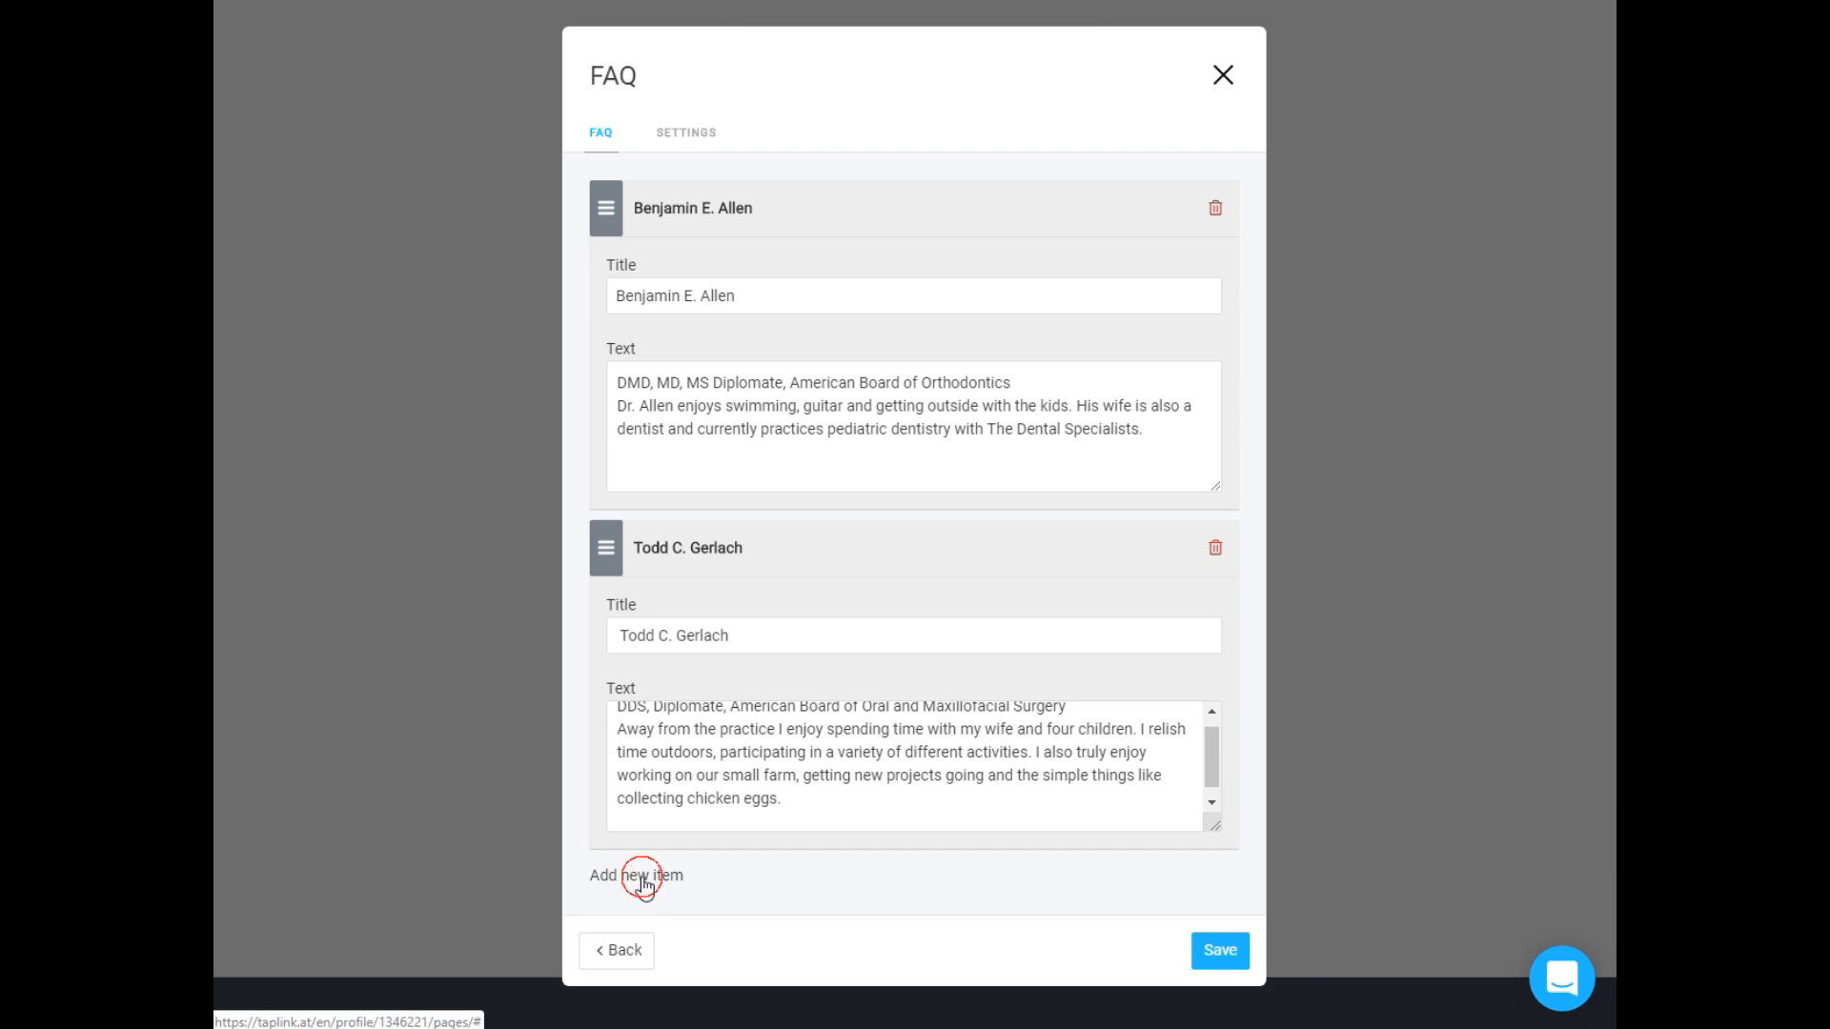
pyautogui.click(634, 875)
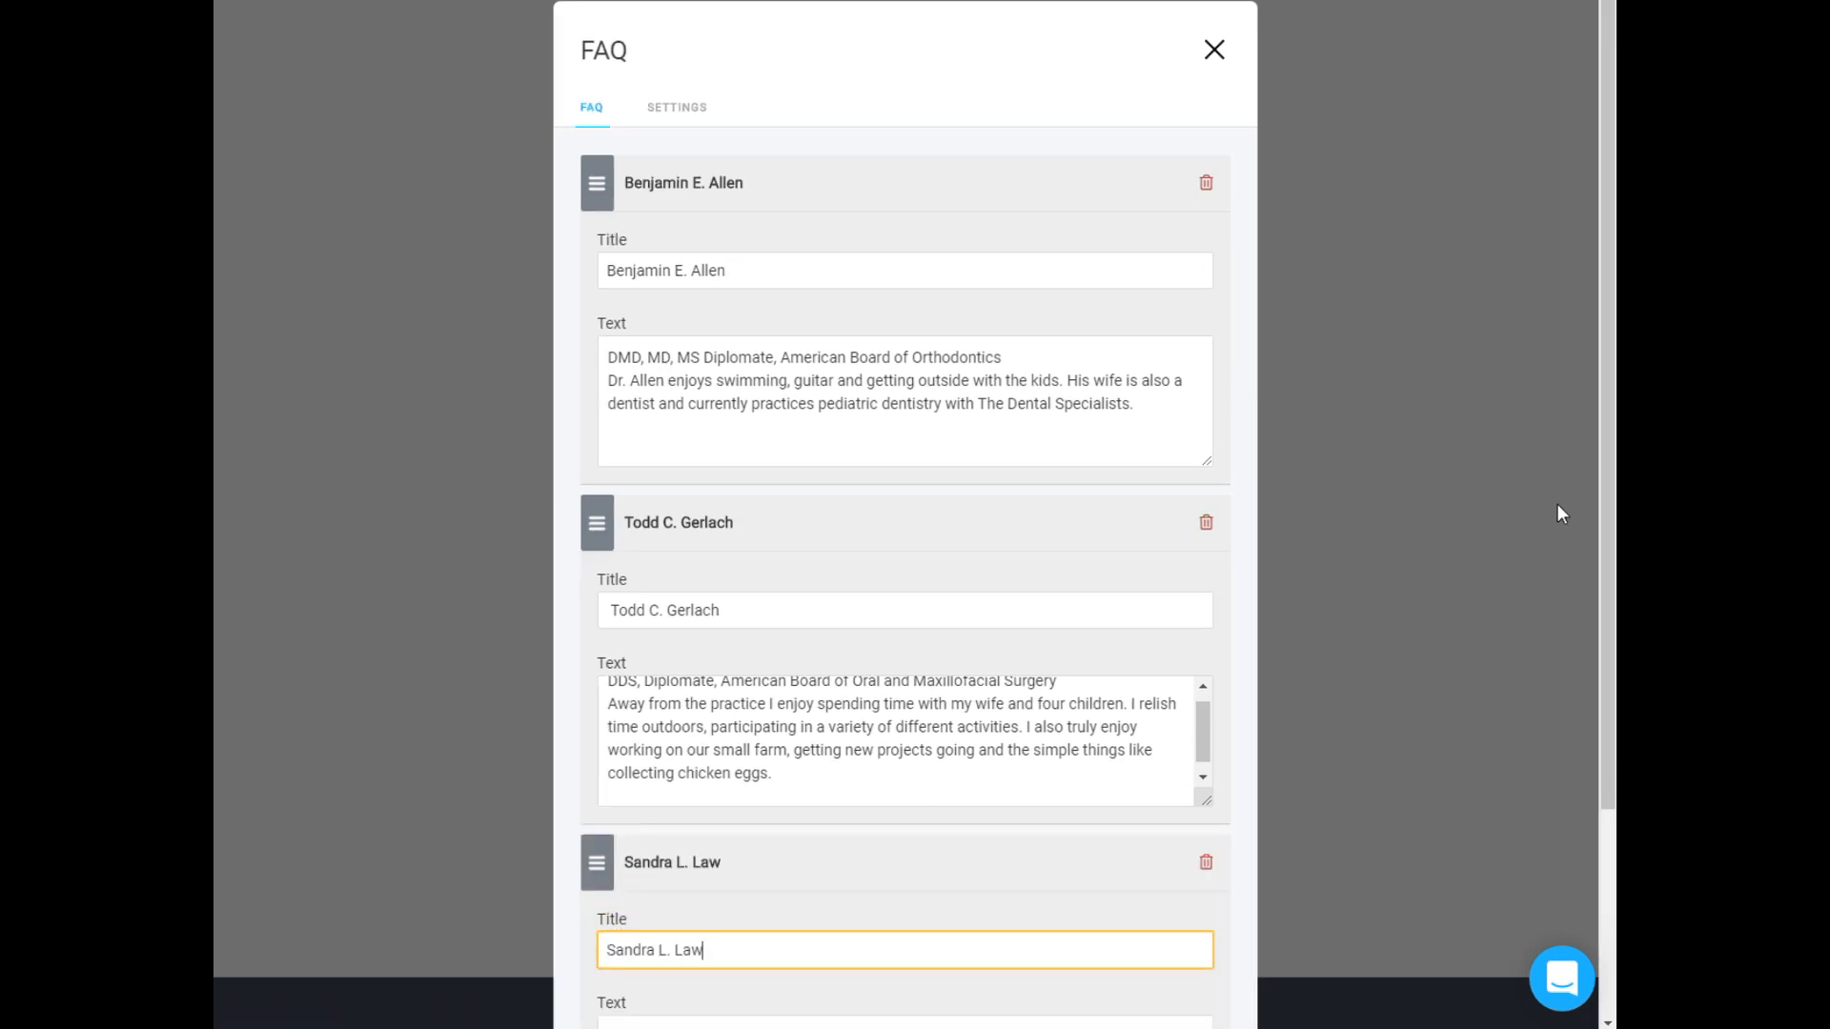
pyautogui.scroll(-3)
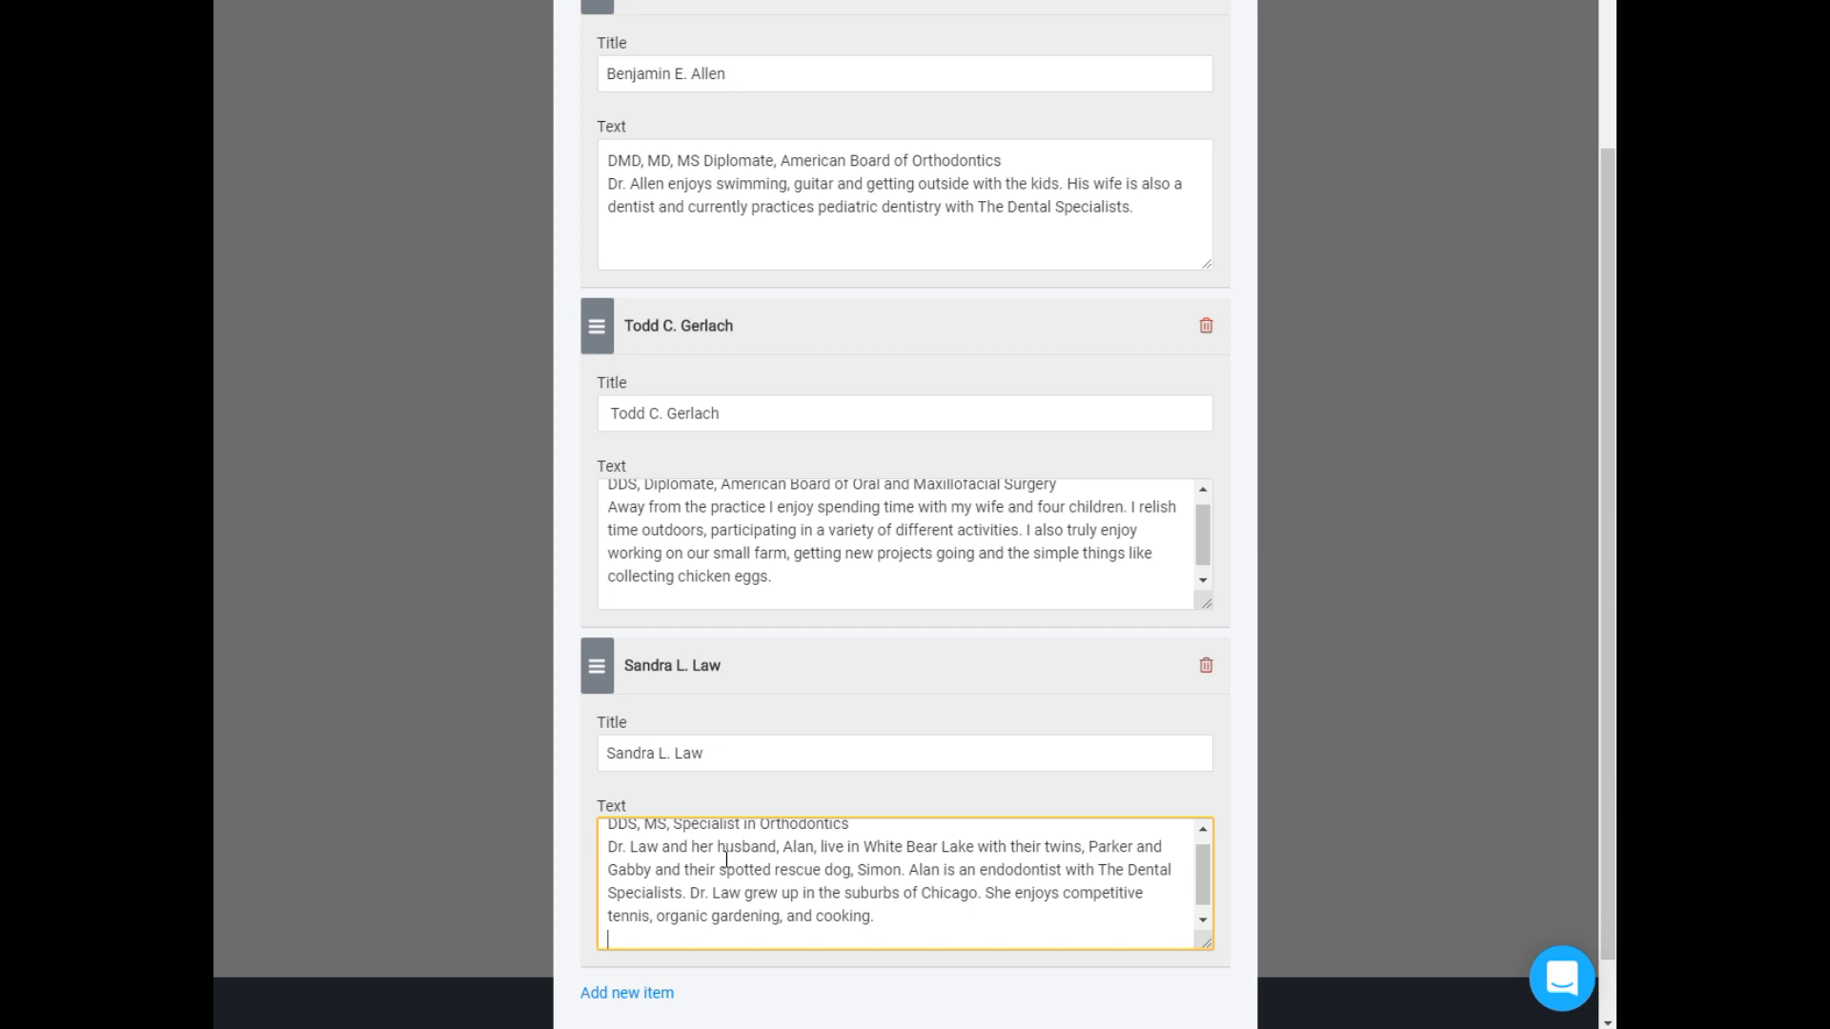
pyautogui.scroll(-3)
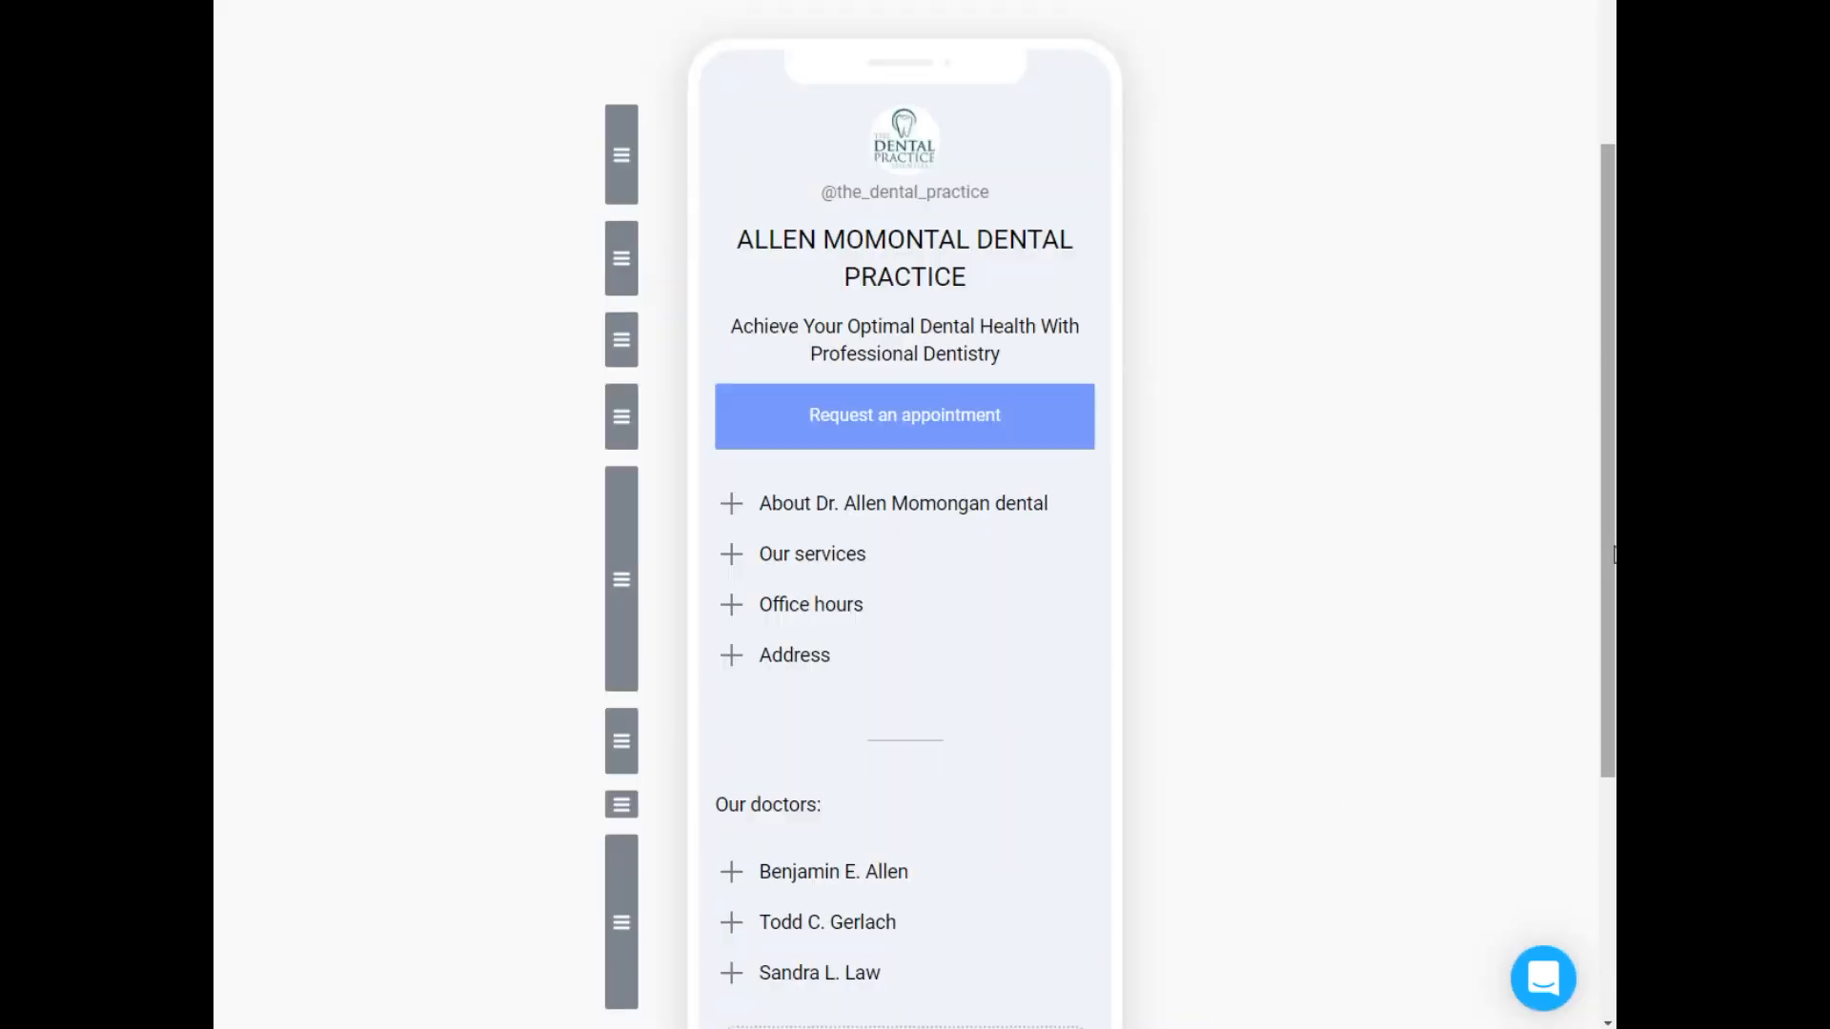
pyautogui.scroll(-3)
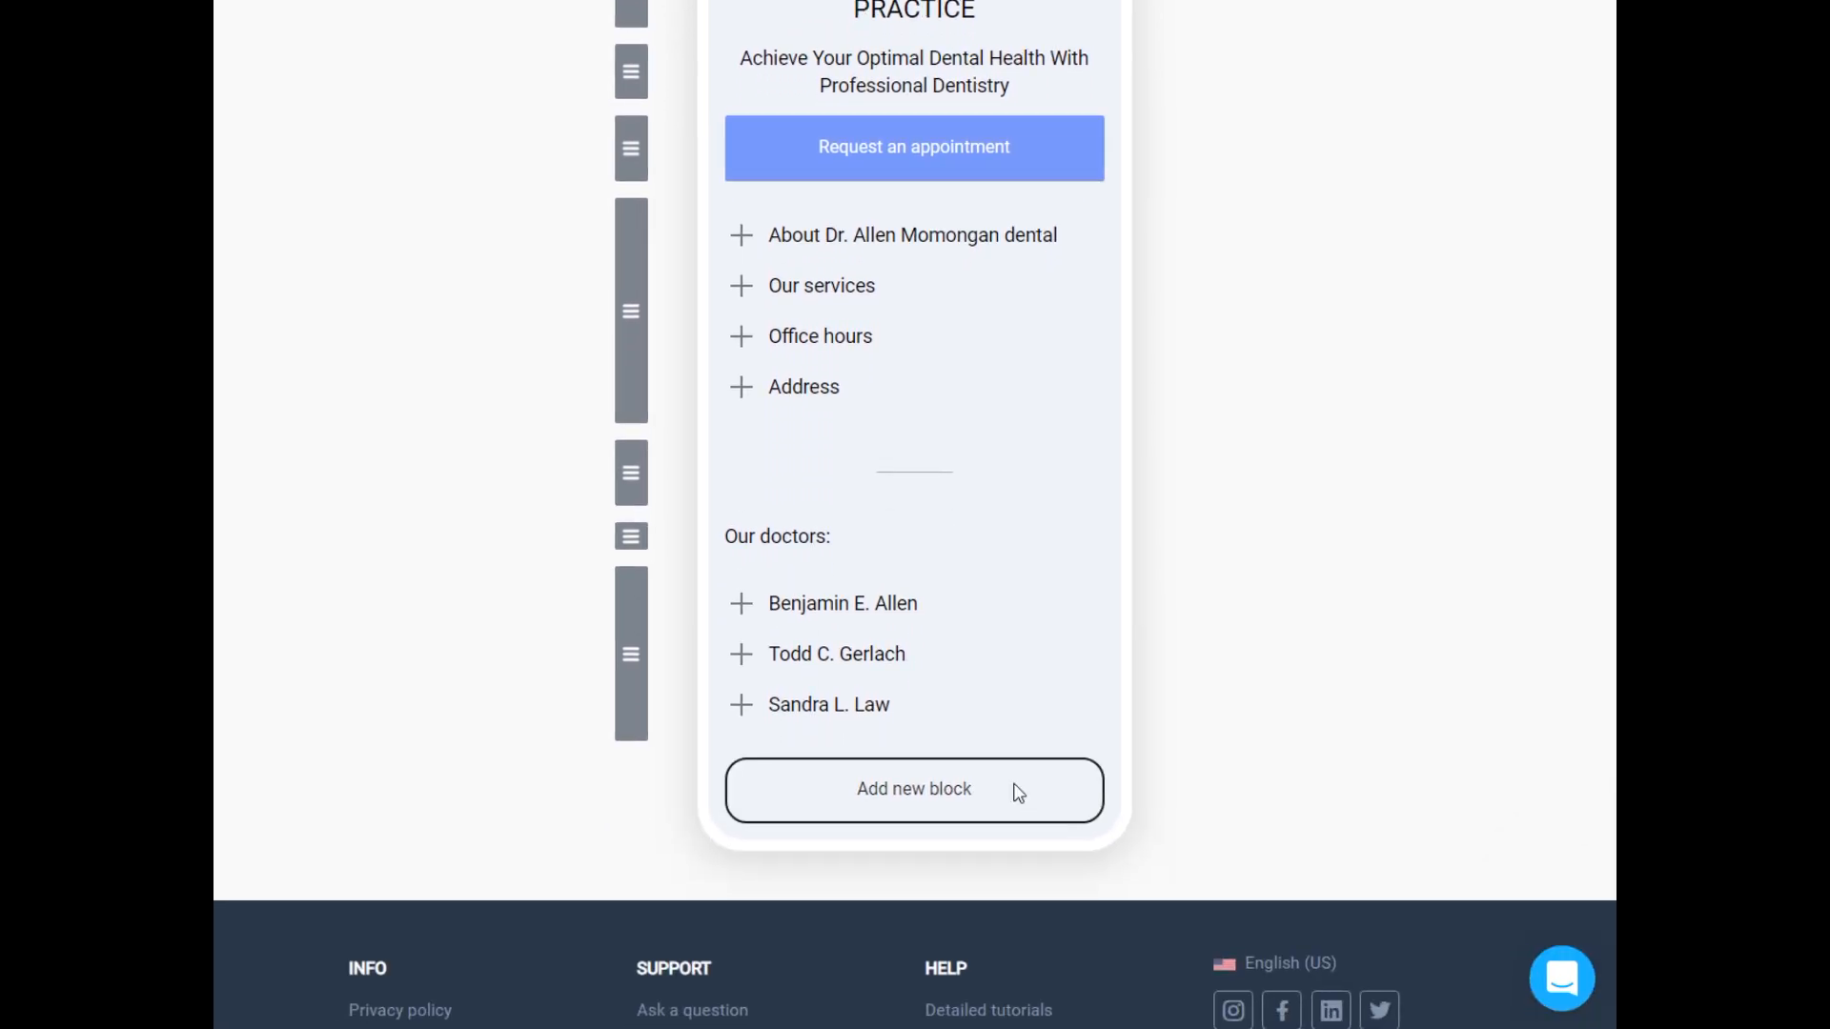
# Add a text block reading 'Have more questions?' below the doctors list.
pyautogui.click(913, 789)
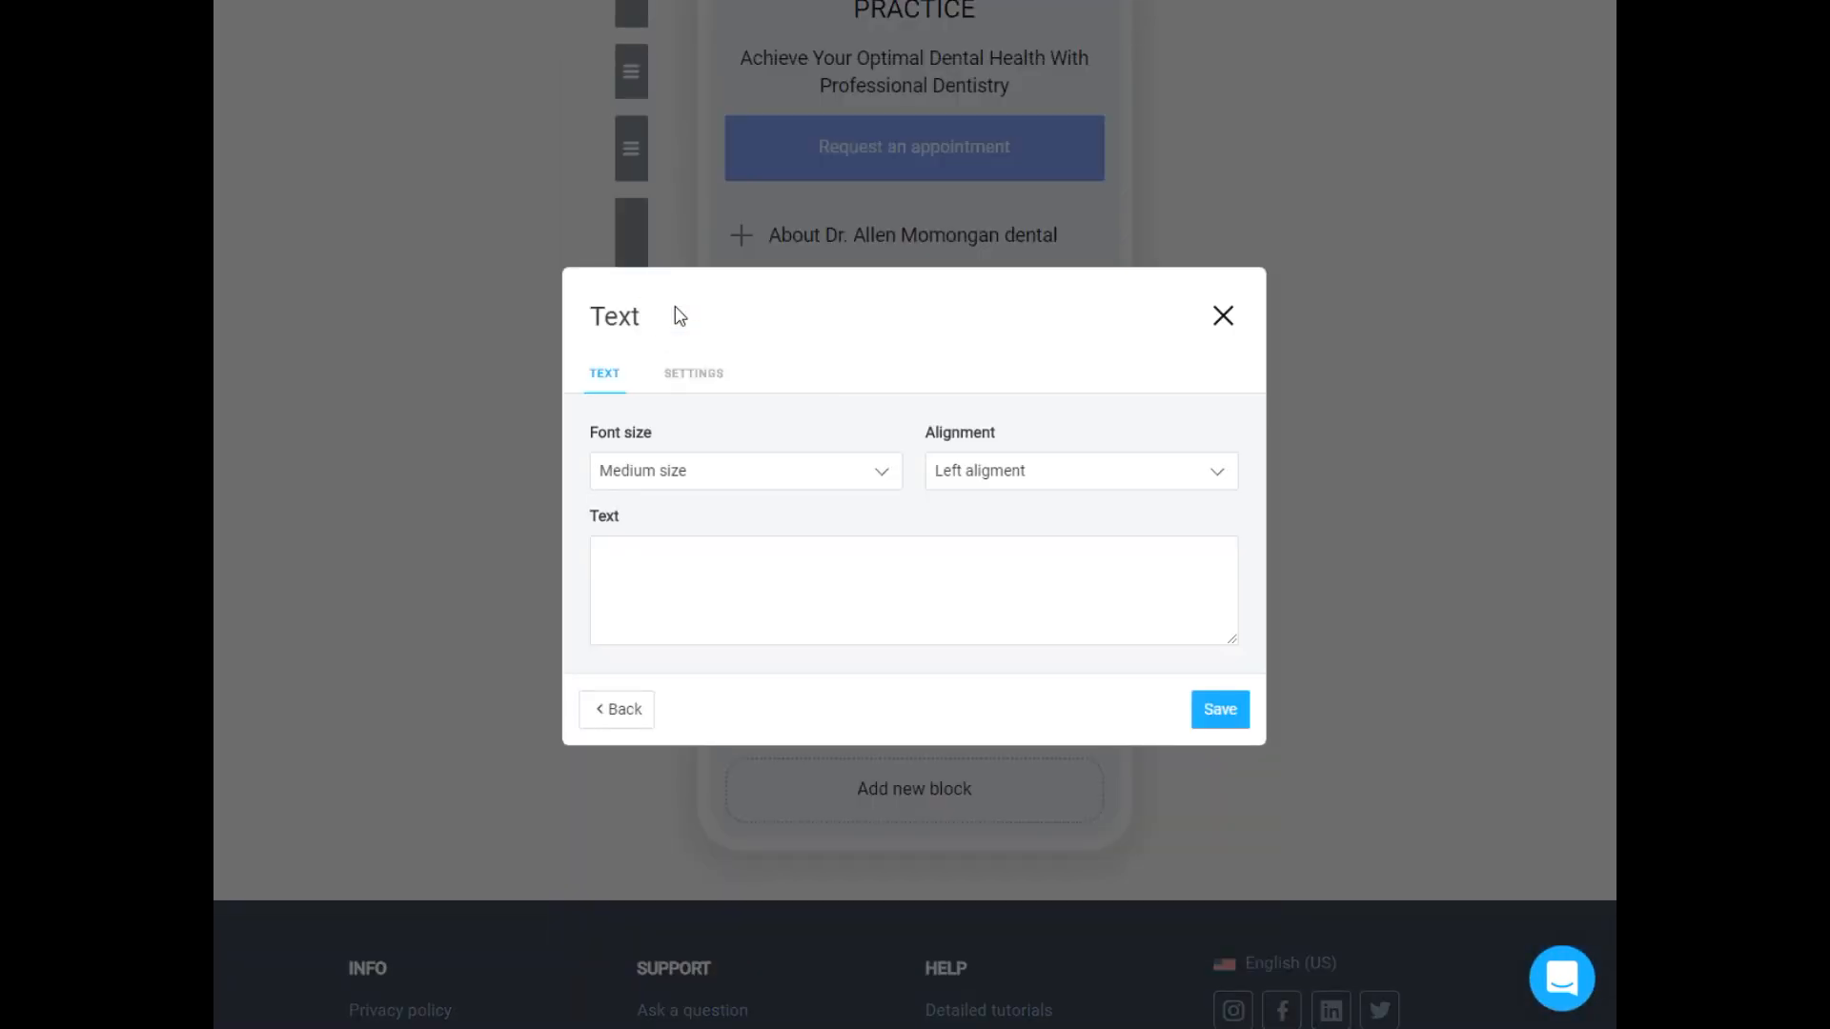
pyautogui.click(913, 589)
pyautogui.write('Have more questions?')
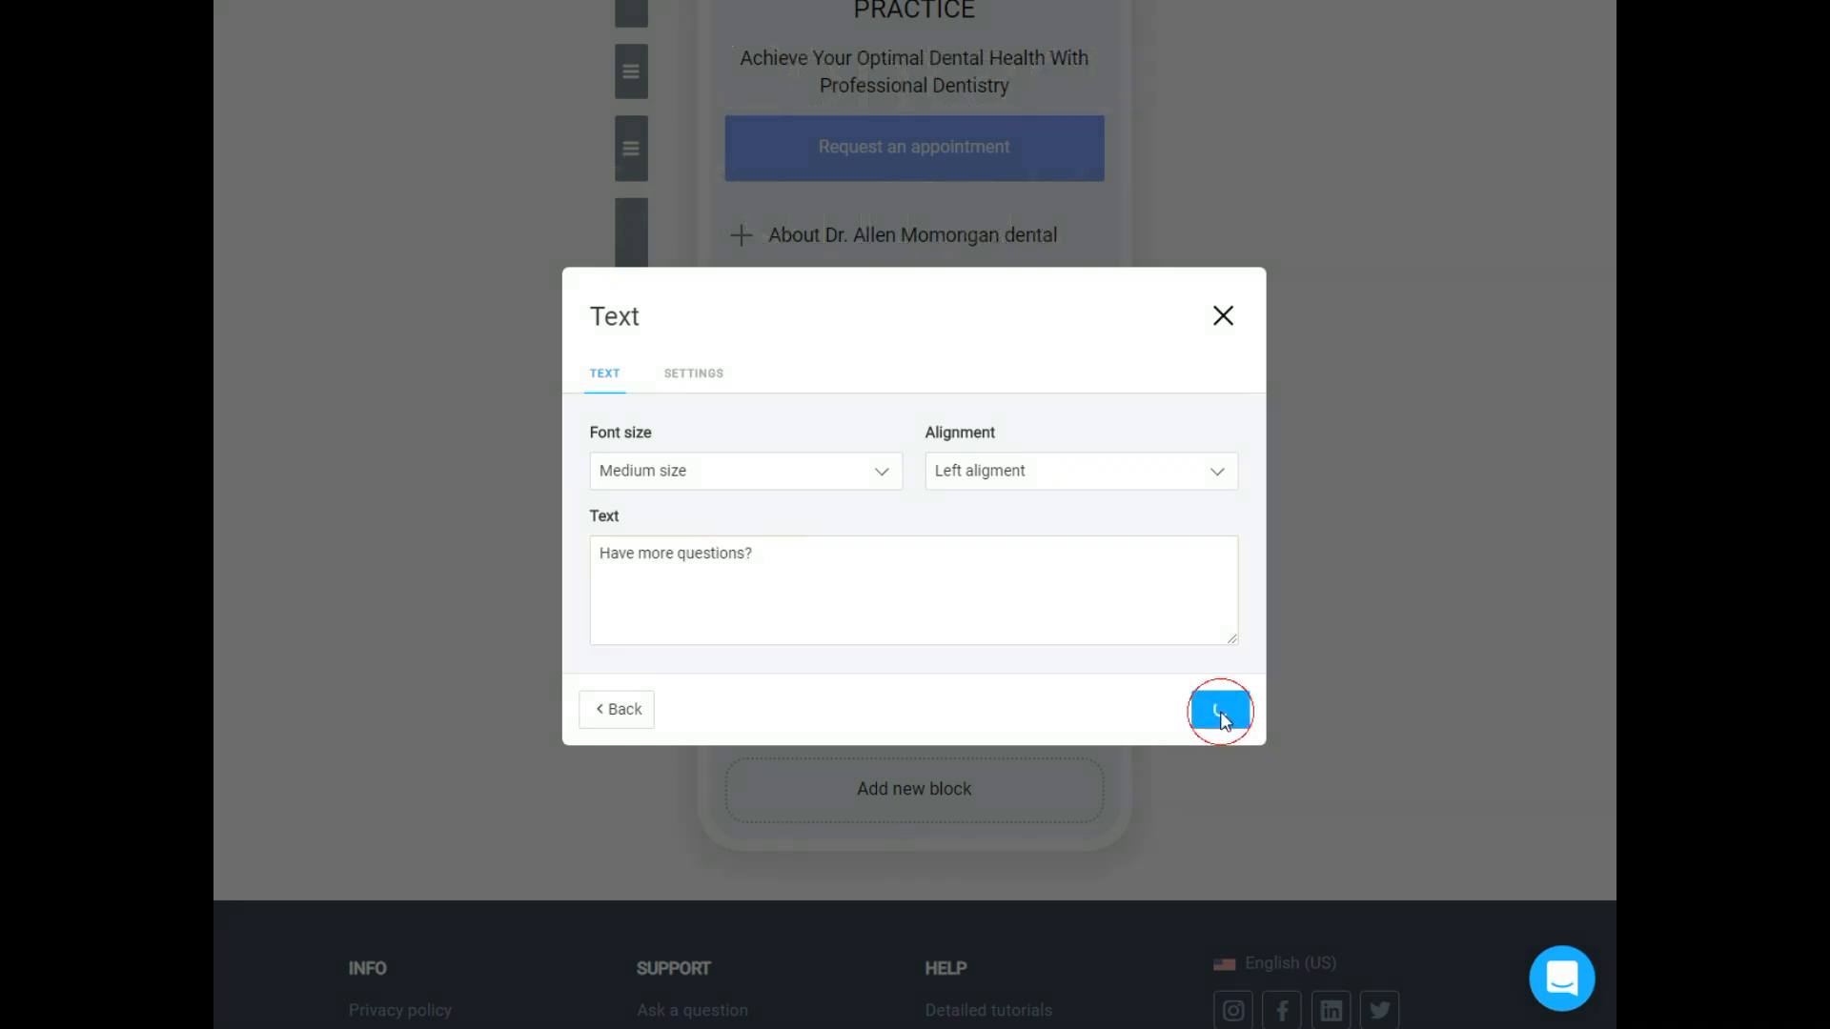
pyautogui.click(1218, 711)
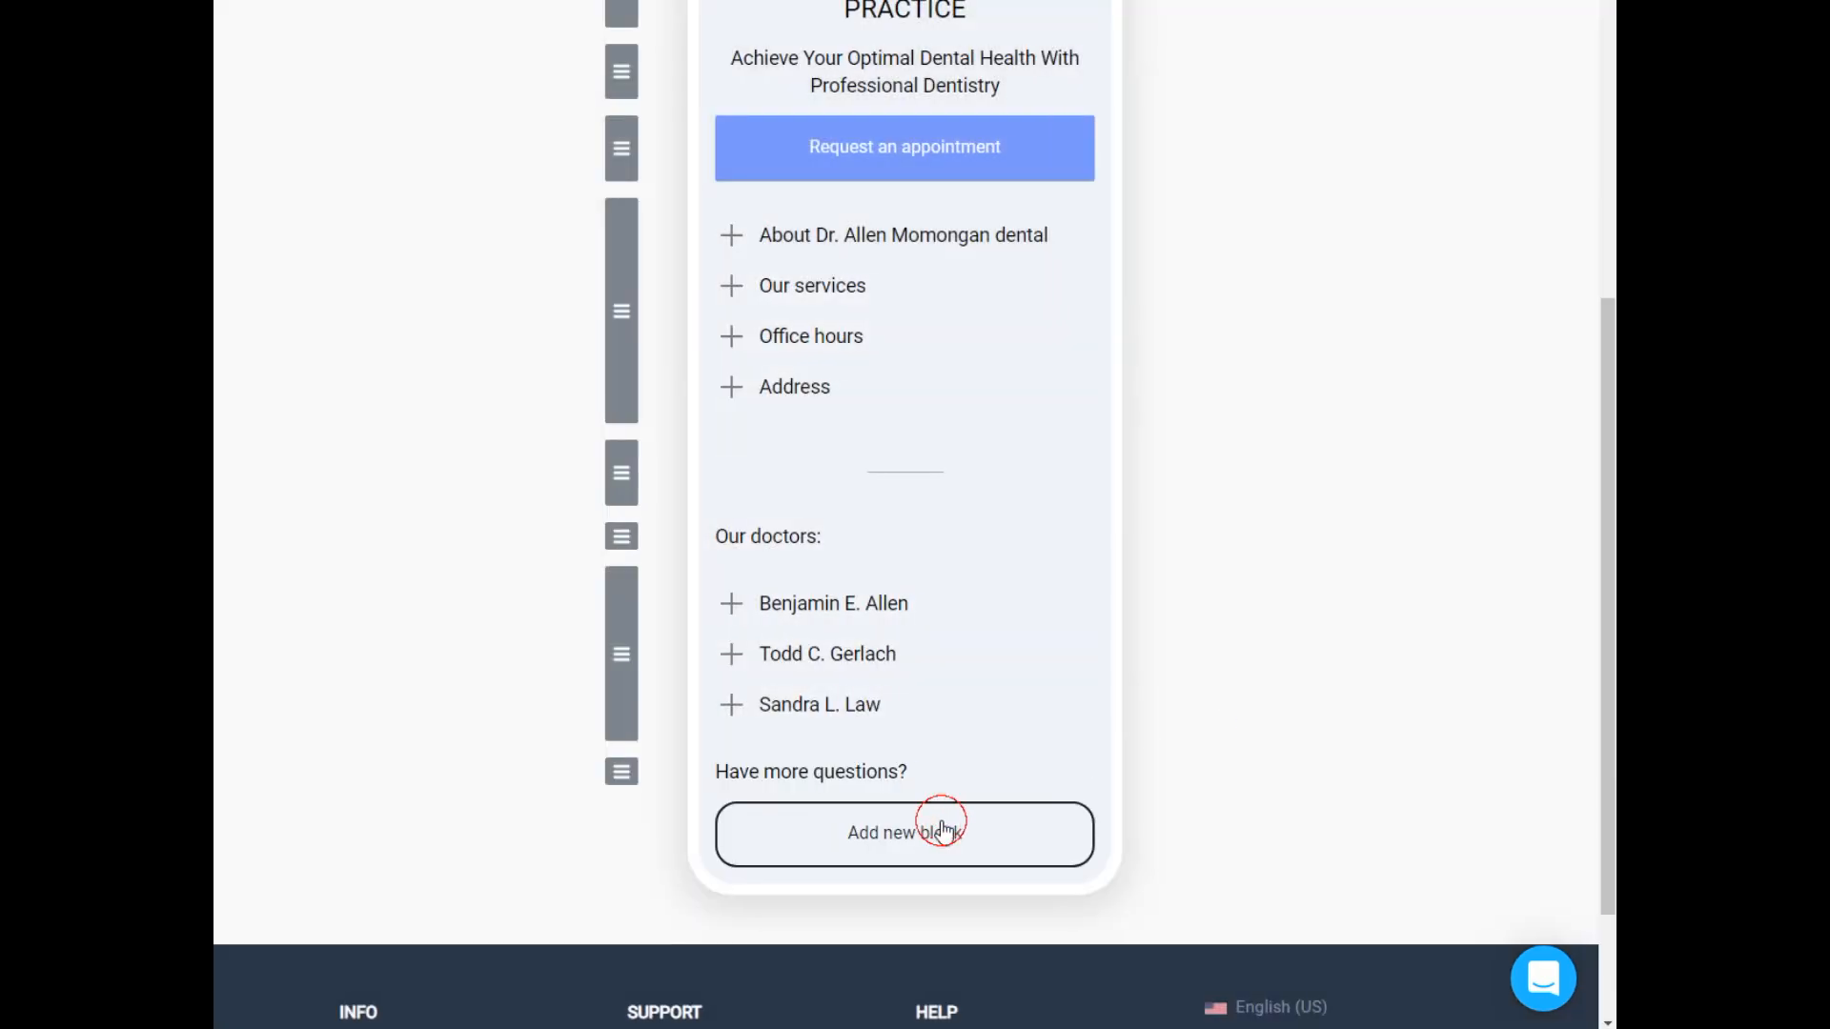
pyautogui.click(904, 833)
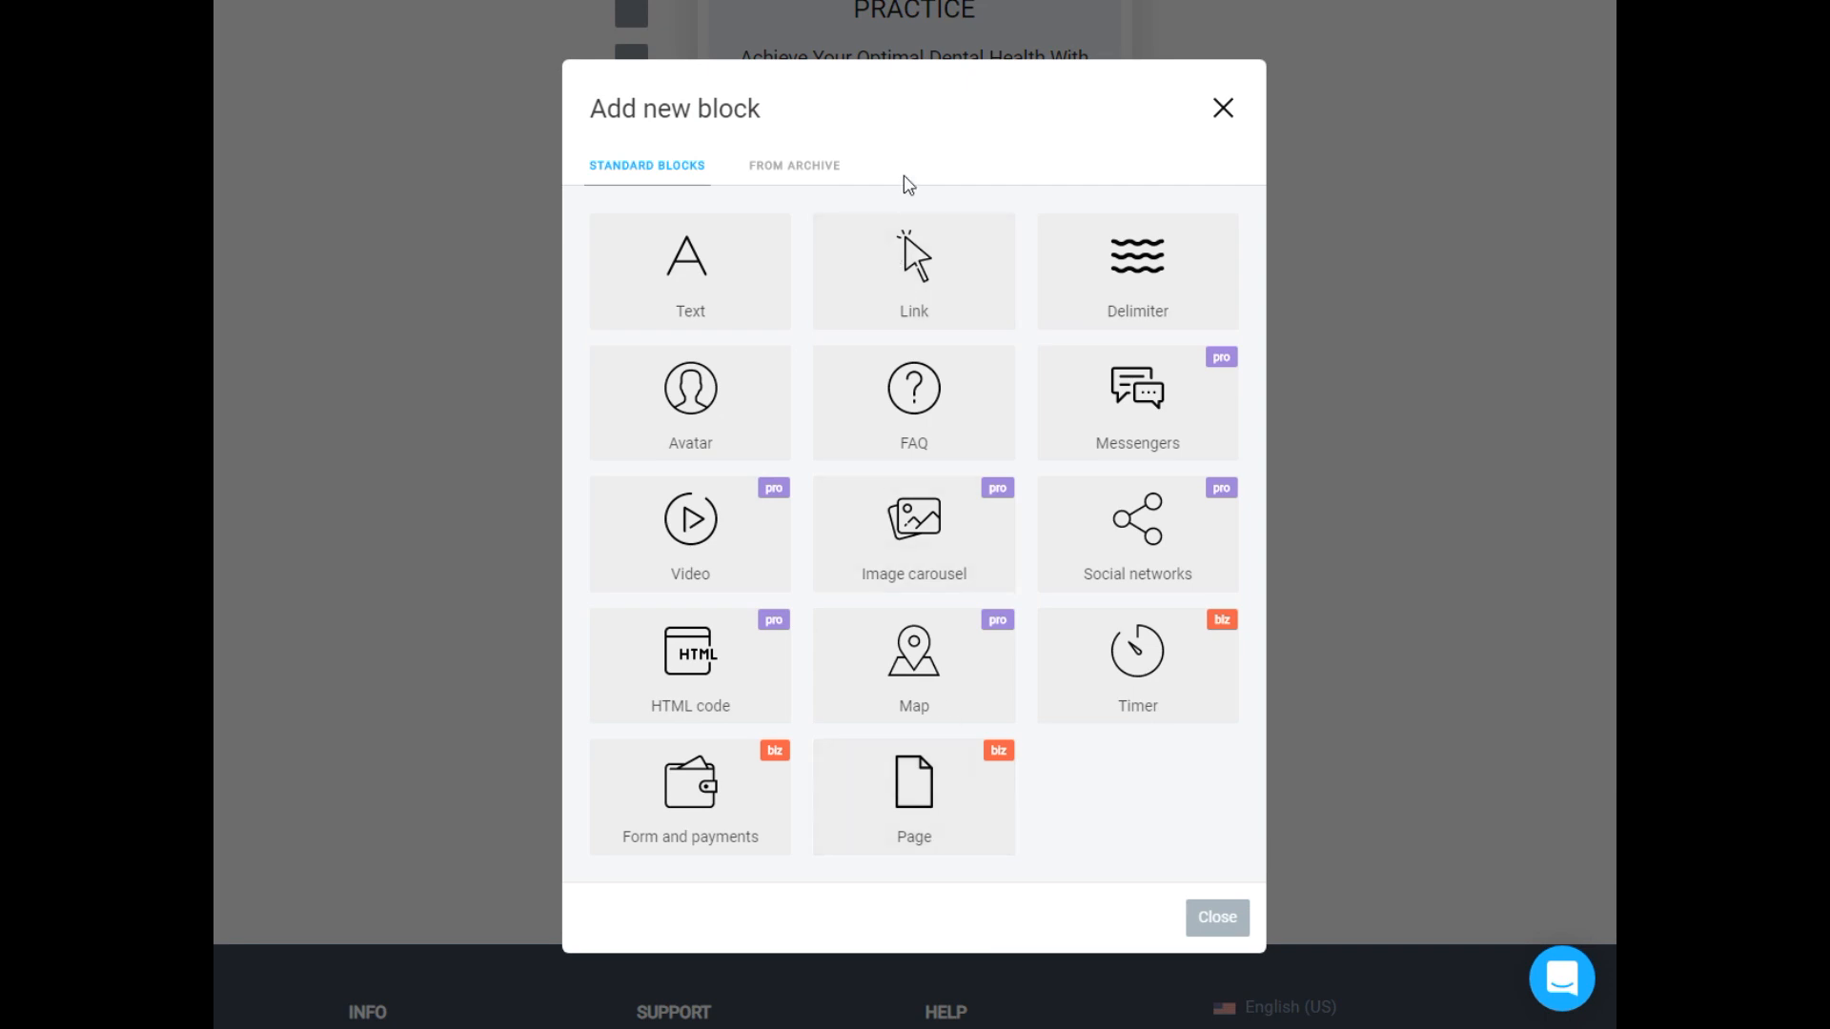
pyautogui.click(913, 269)
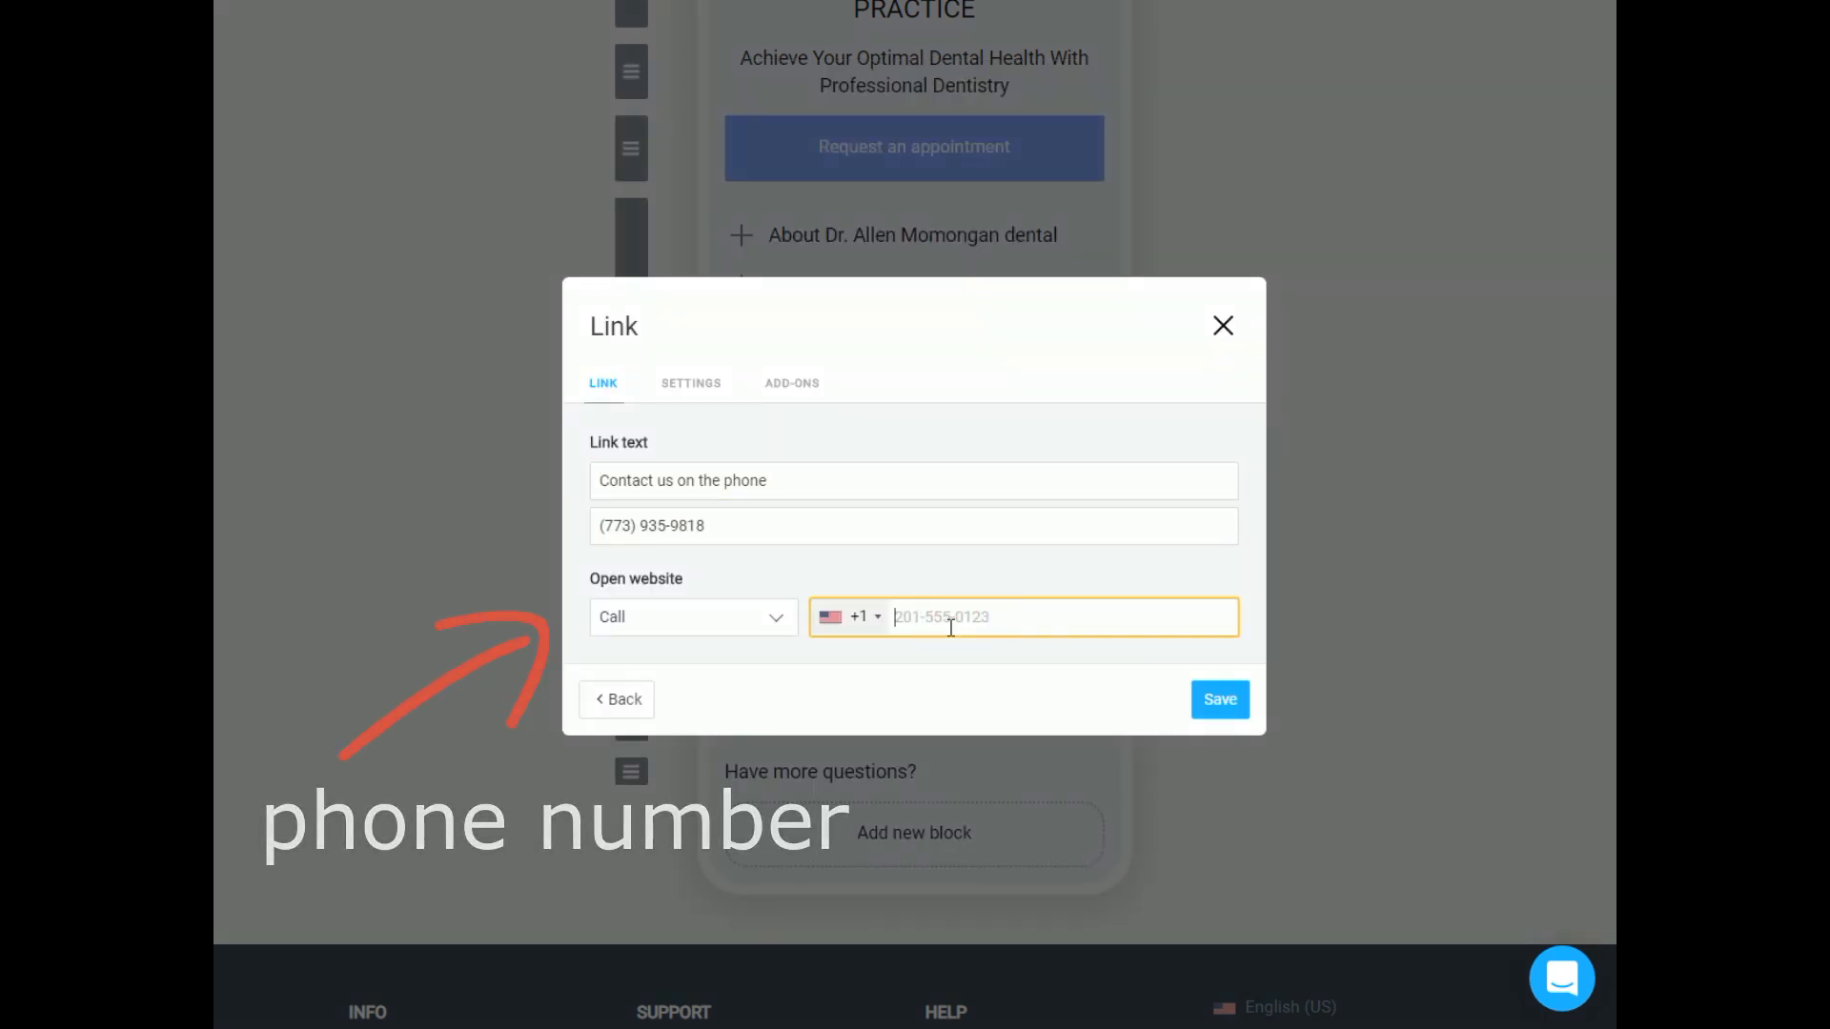
pyautogui.click(1218, 700)
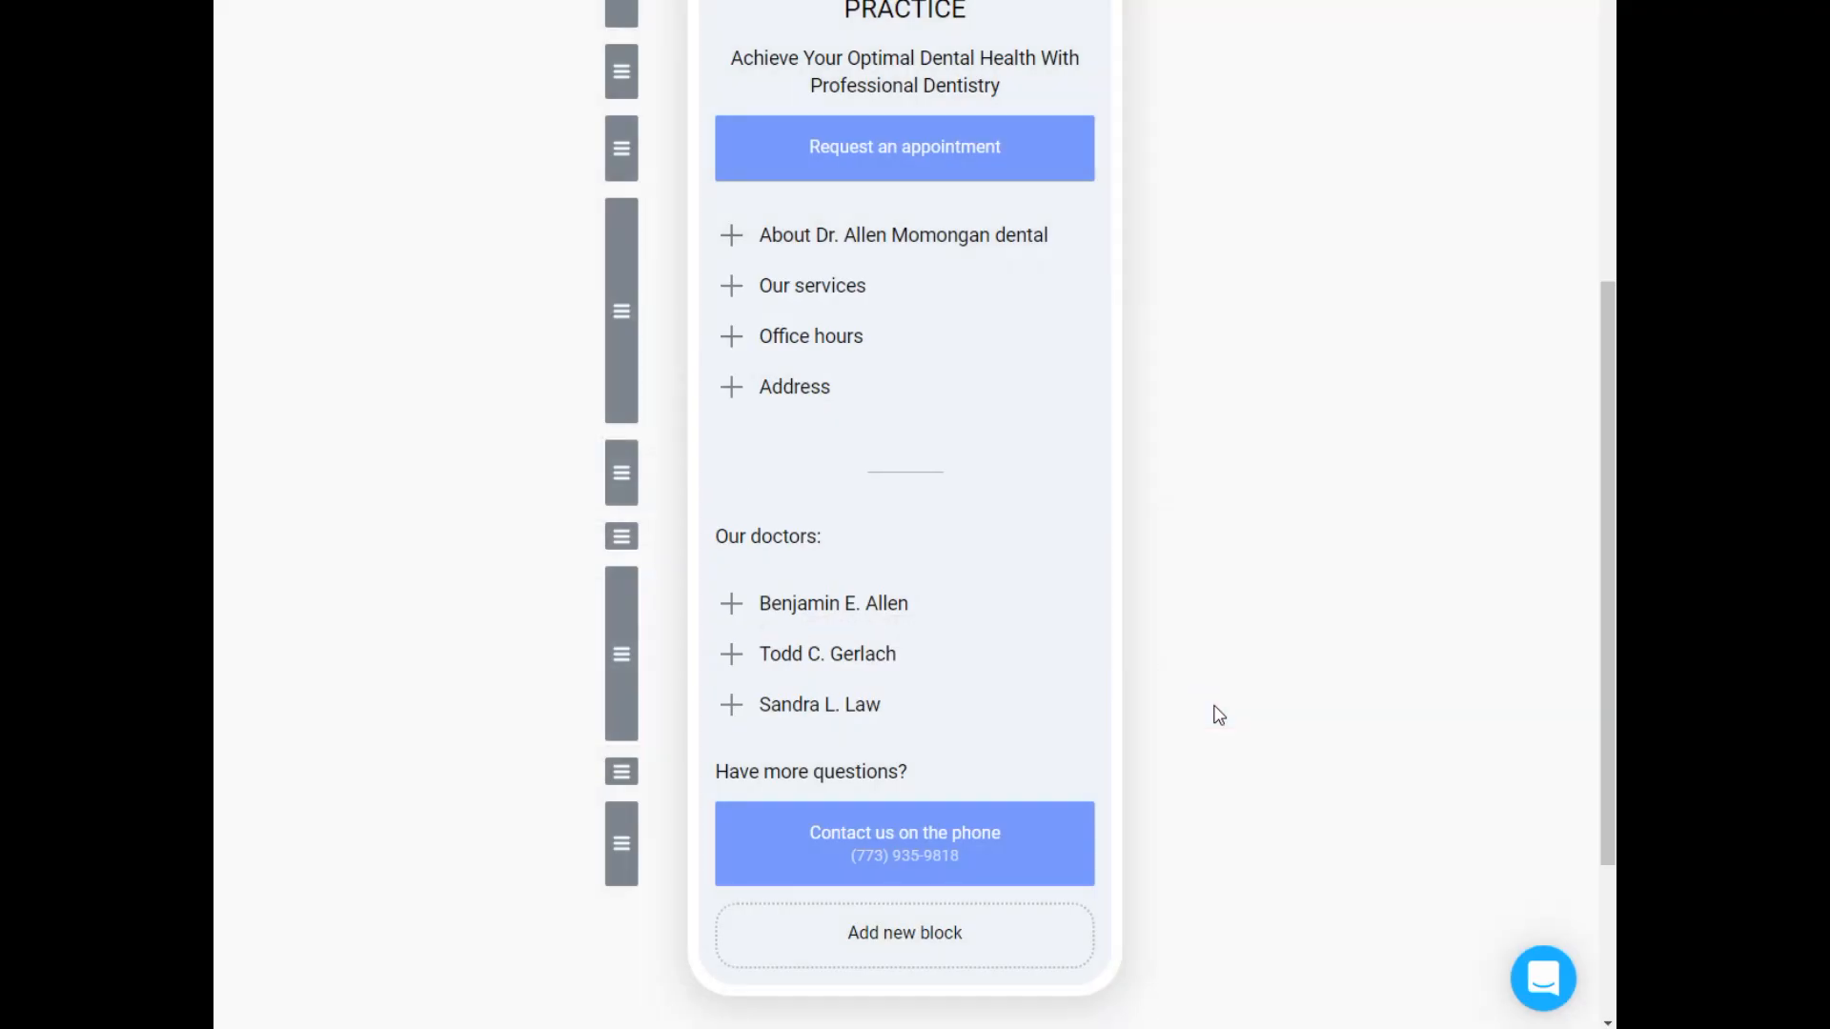
pyautogui.click(904, 932)
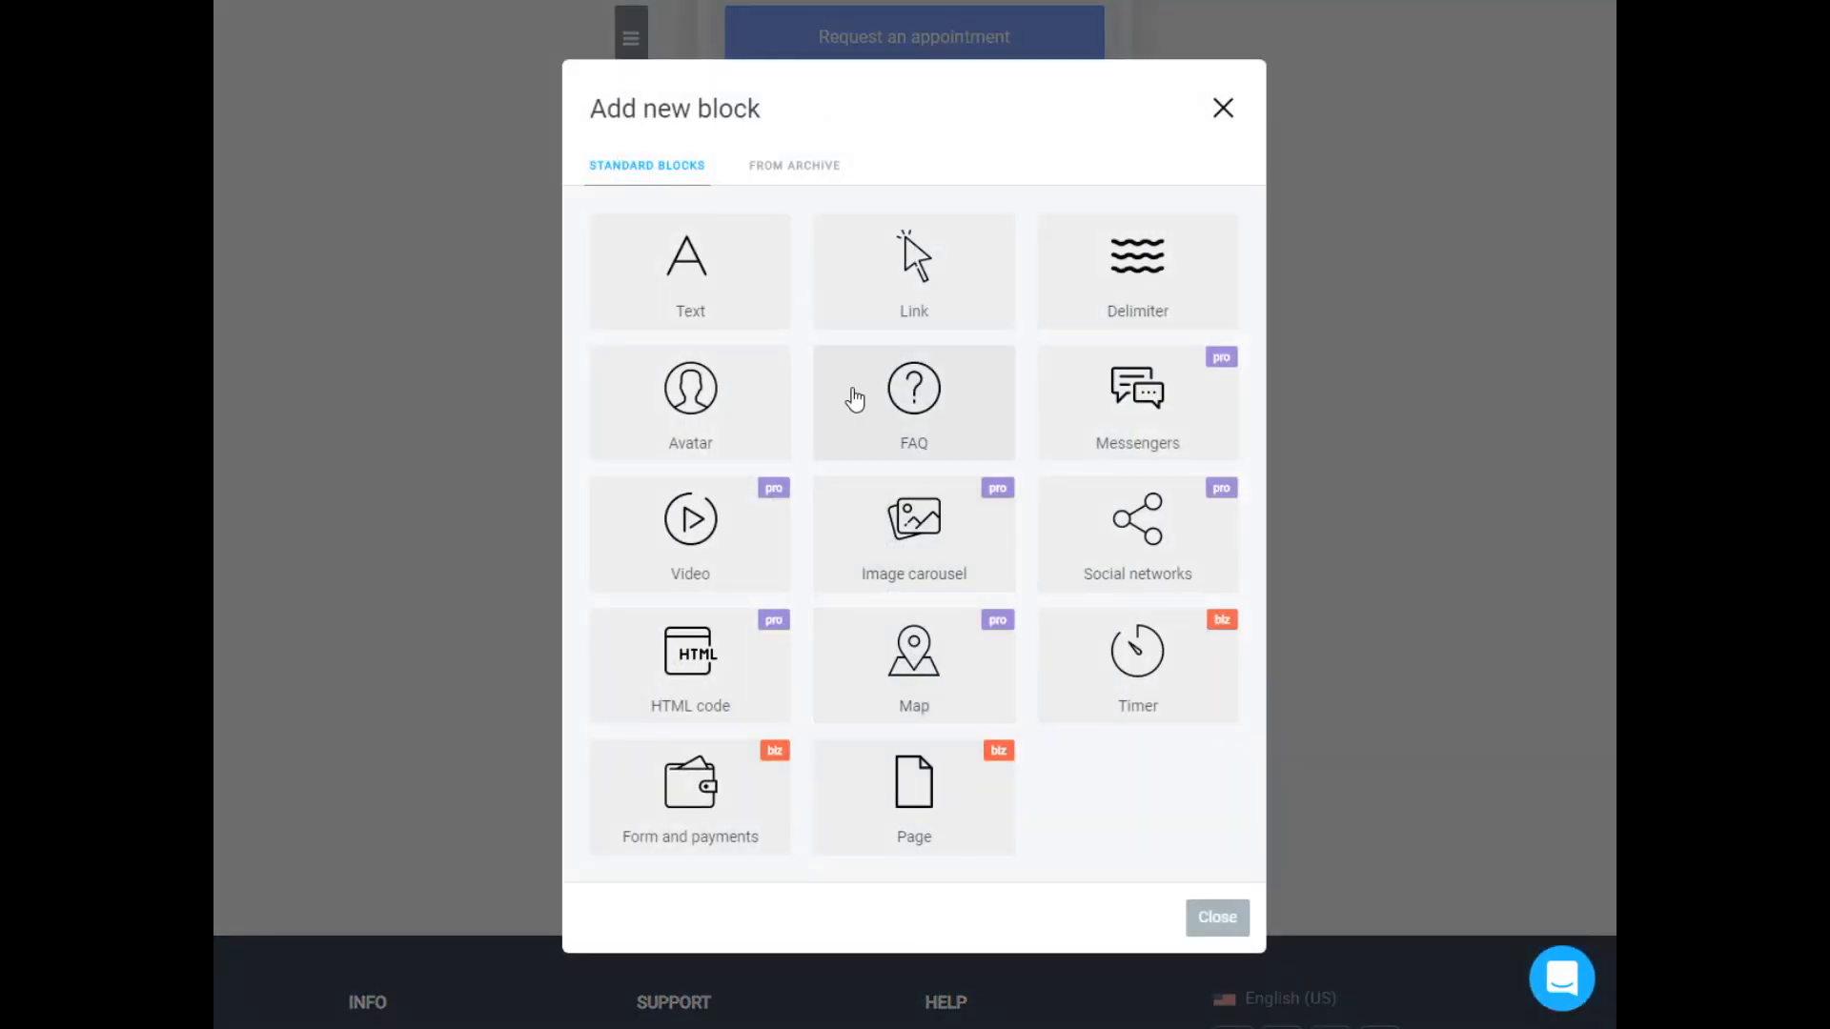
# Add an 'or' line and a 'Send us an email' button that emails the practice.
pyautogui.click(688, 269)
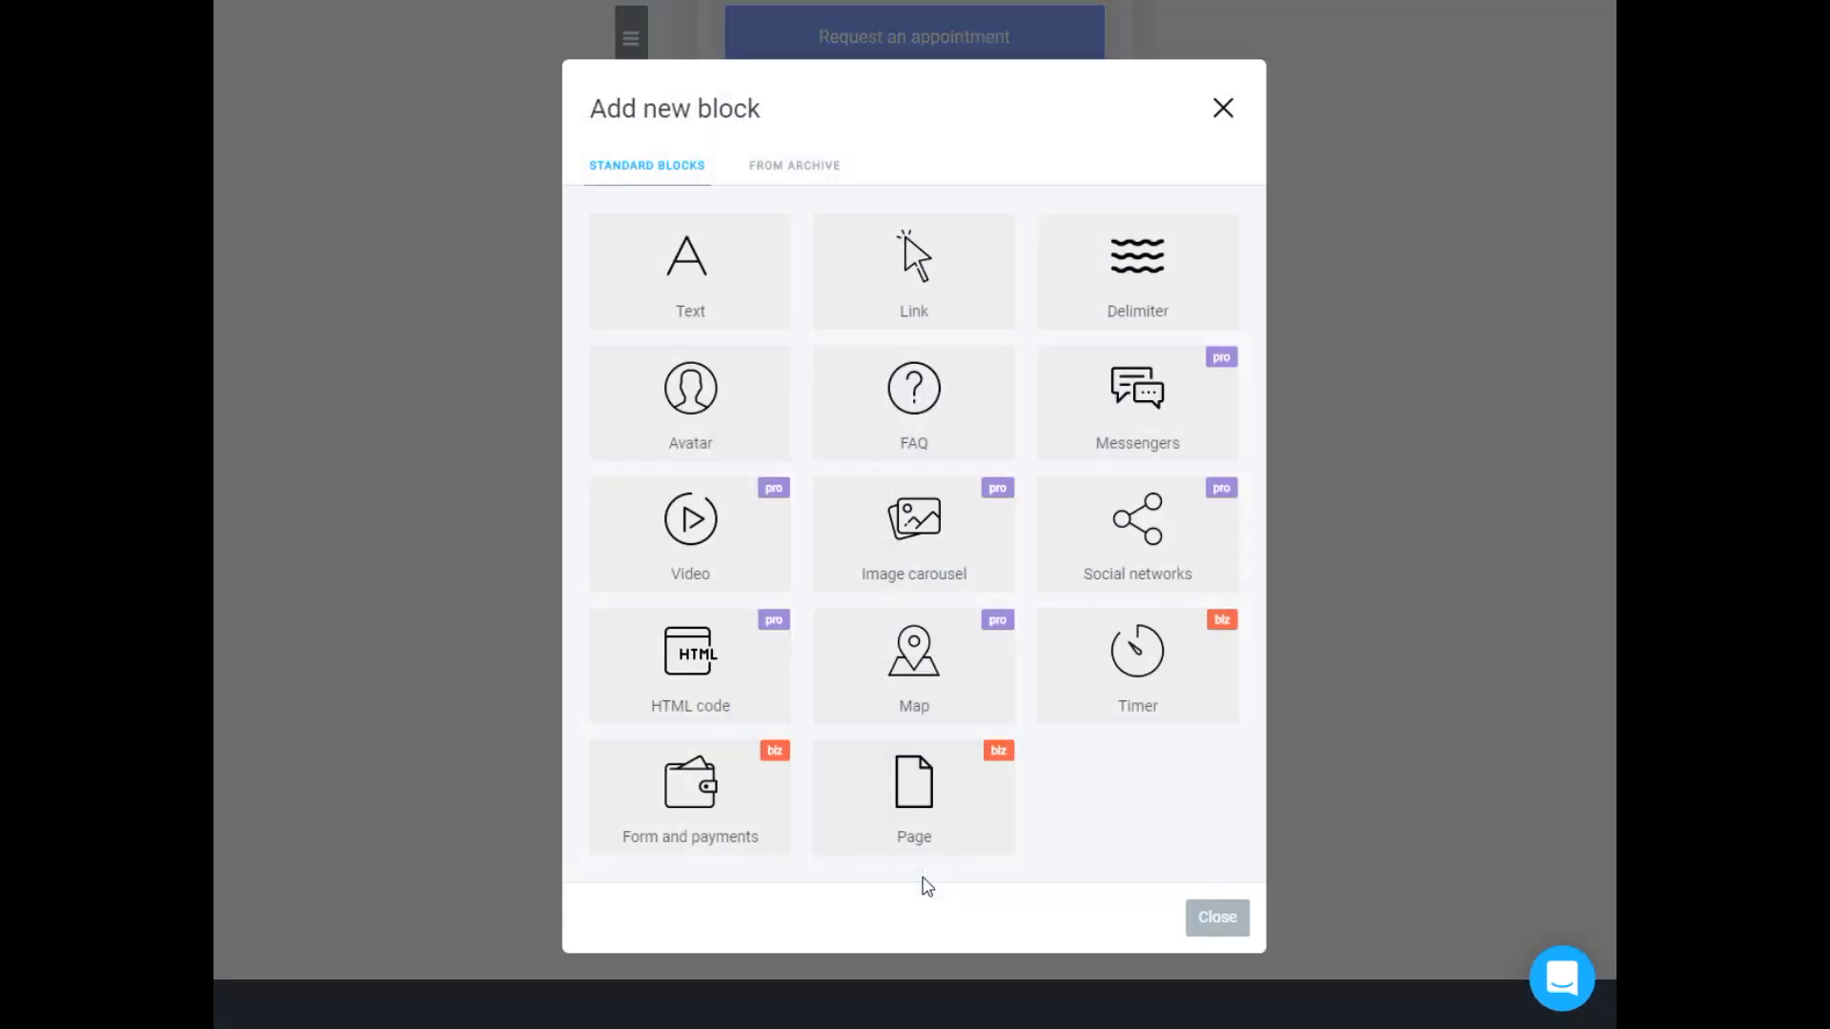
pyautogui.click(913, 269)
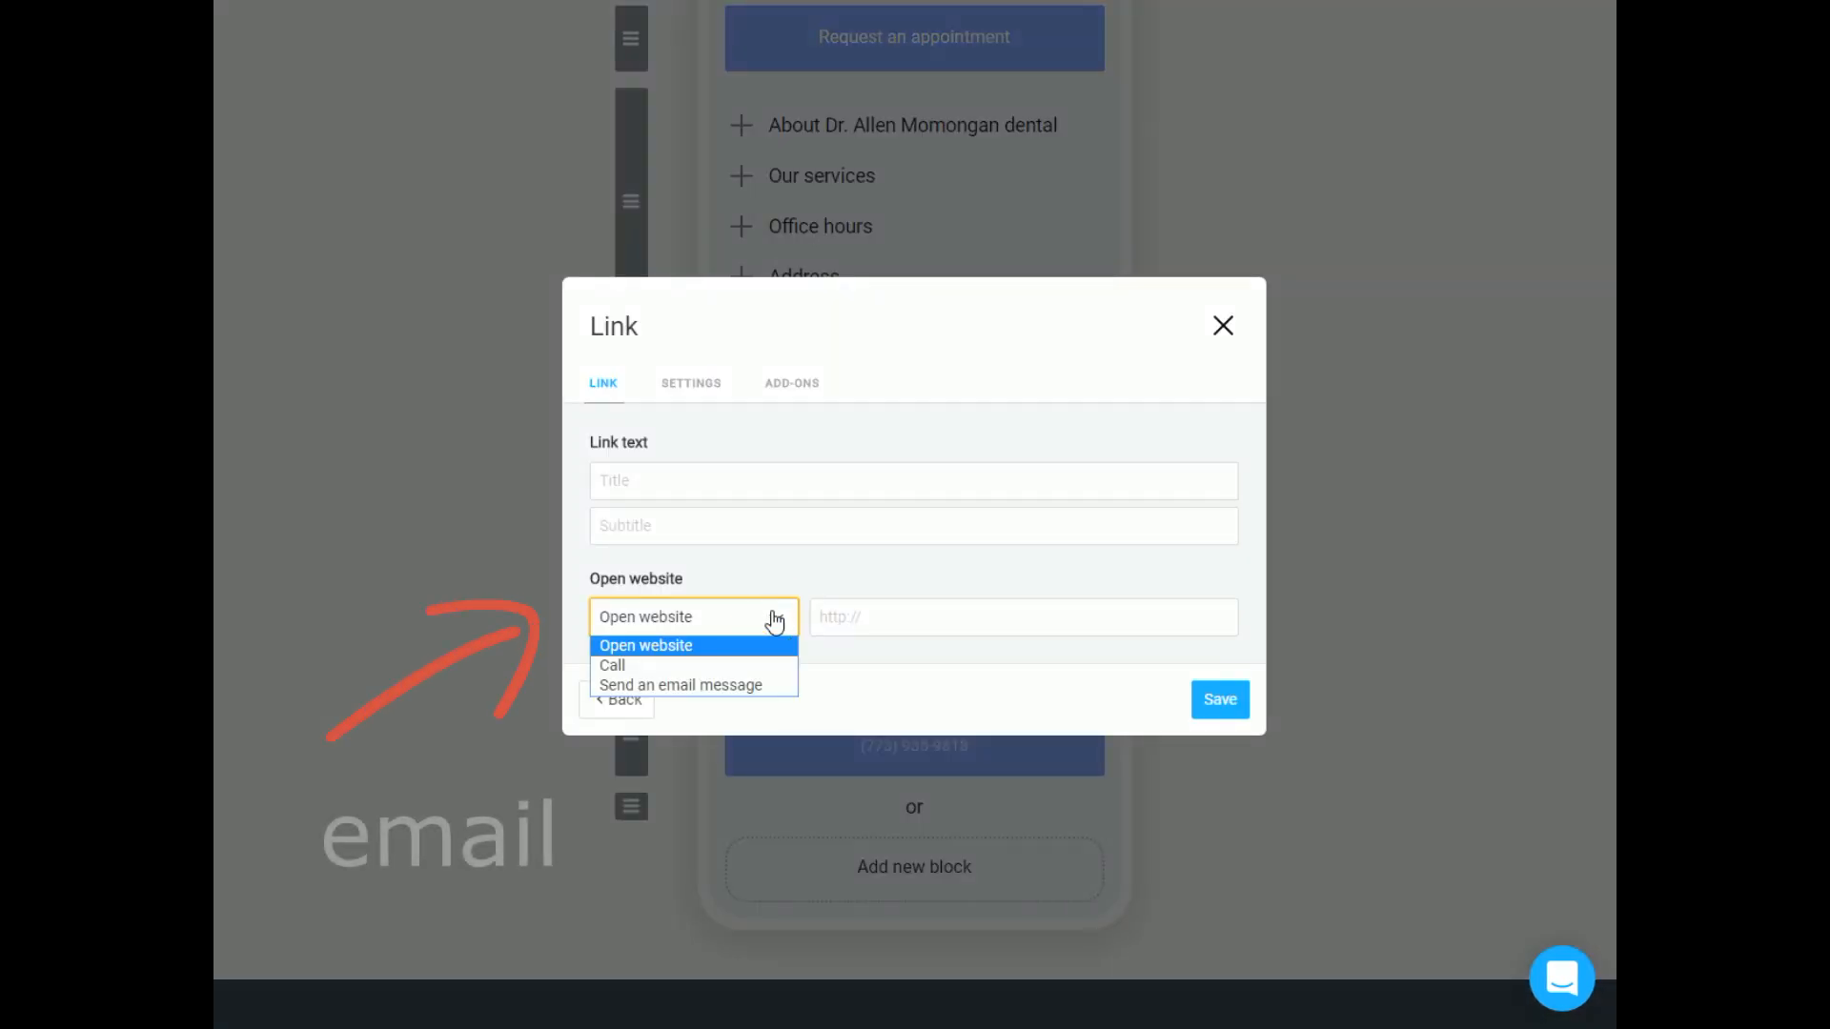
pyautogui.click(680, 684)
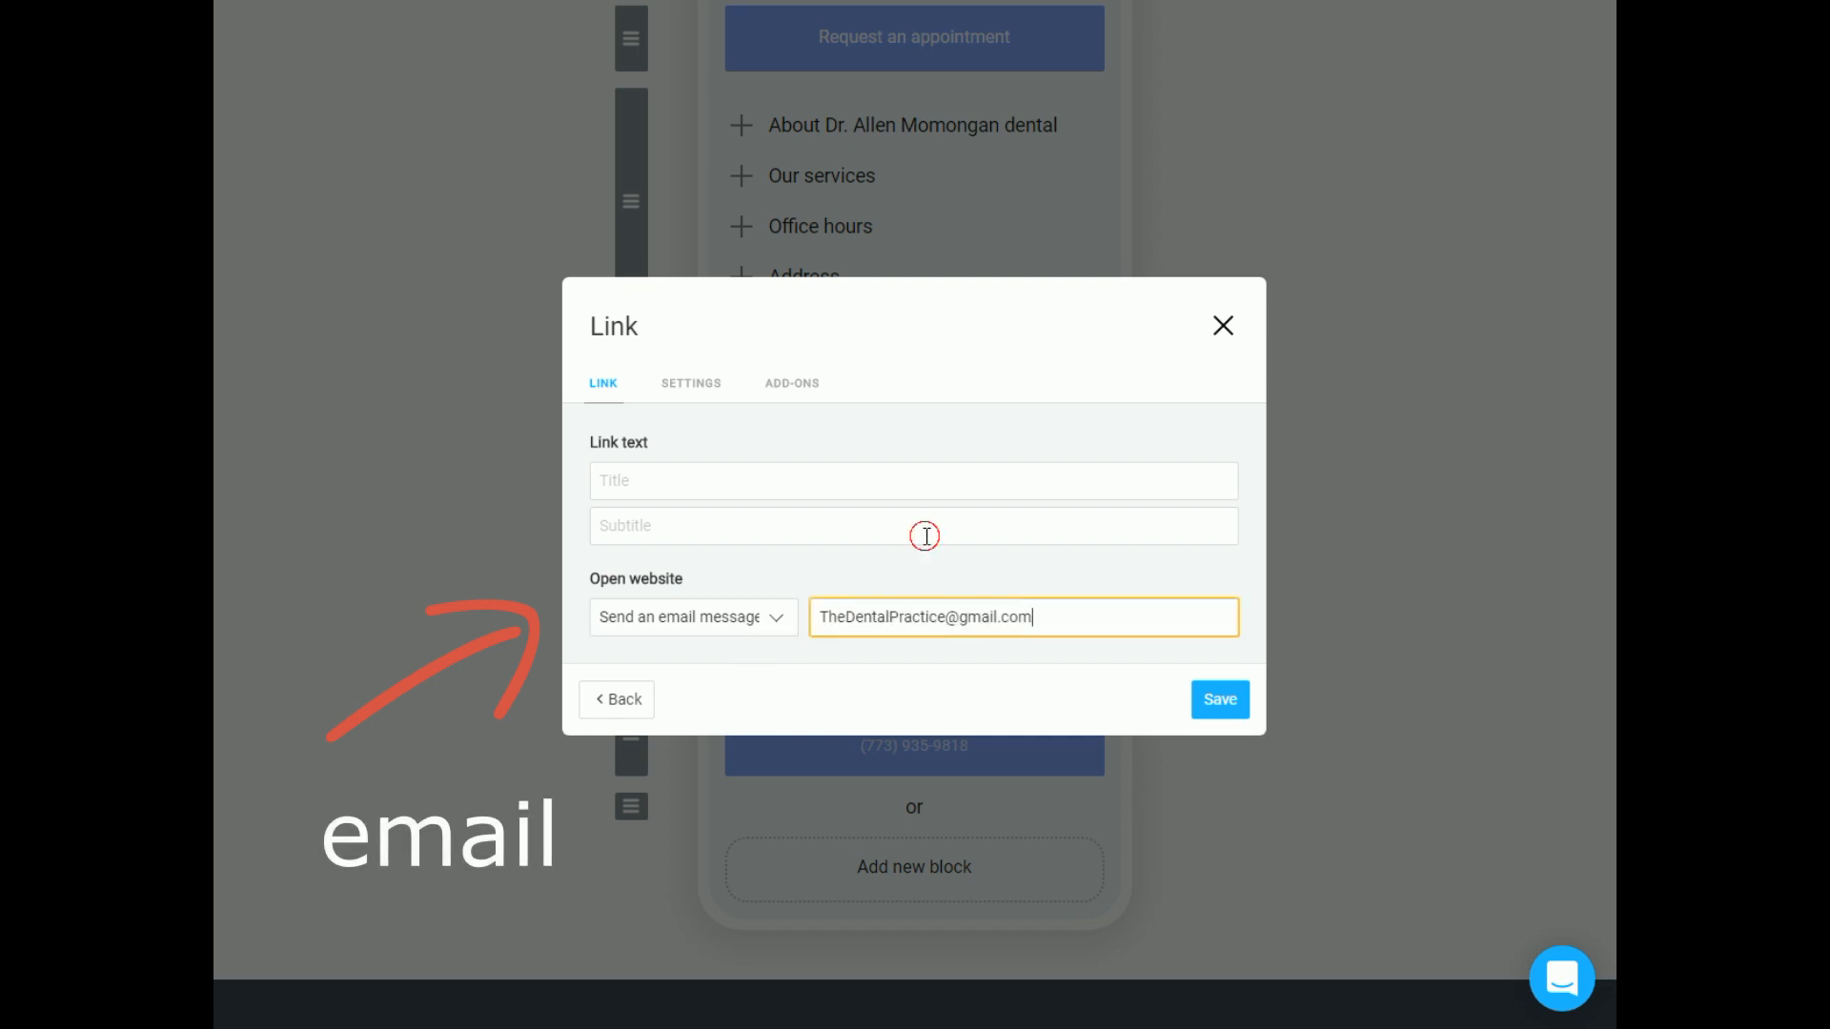
pyautogui.write('Send us an email')
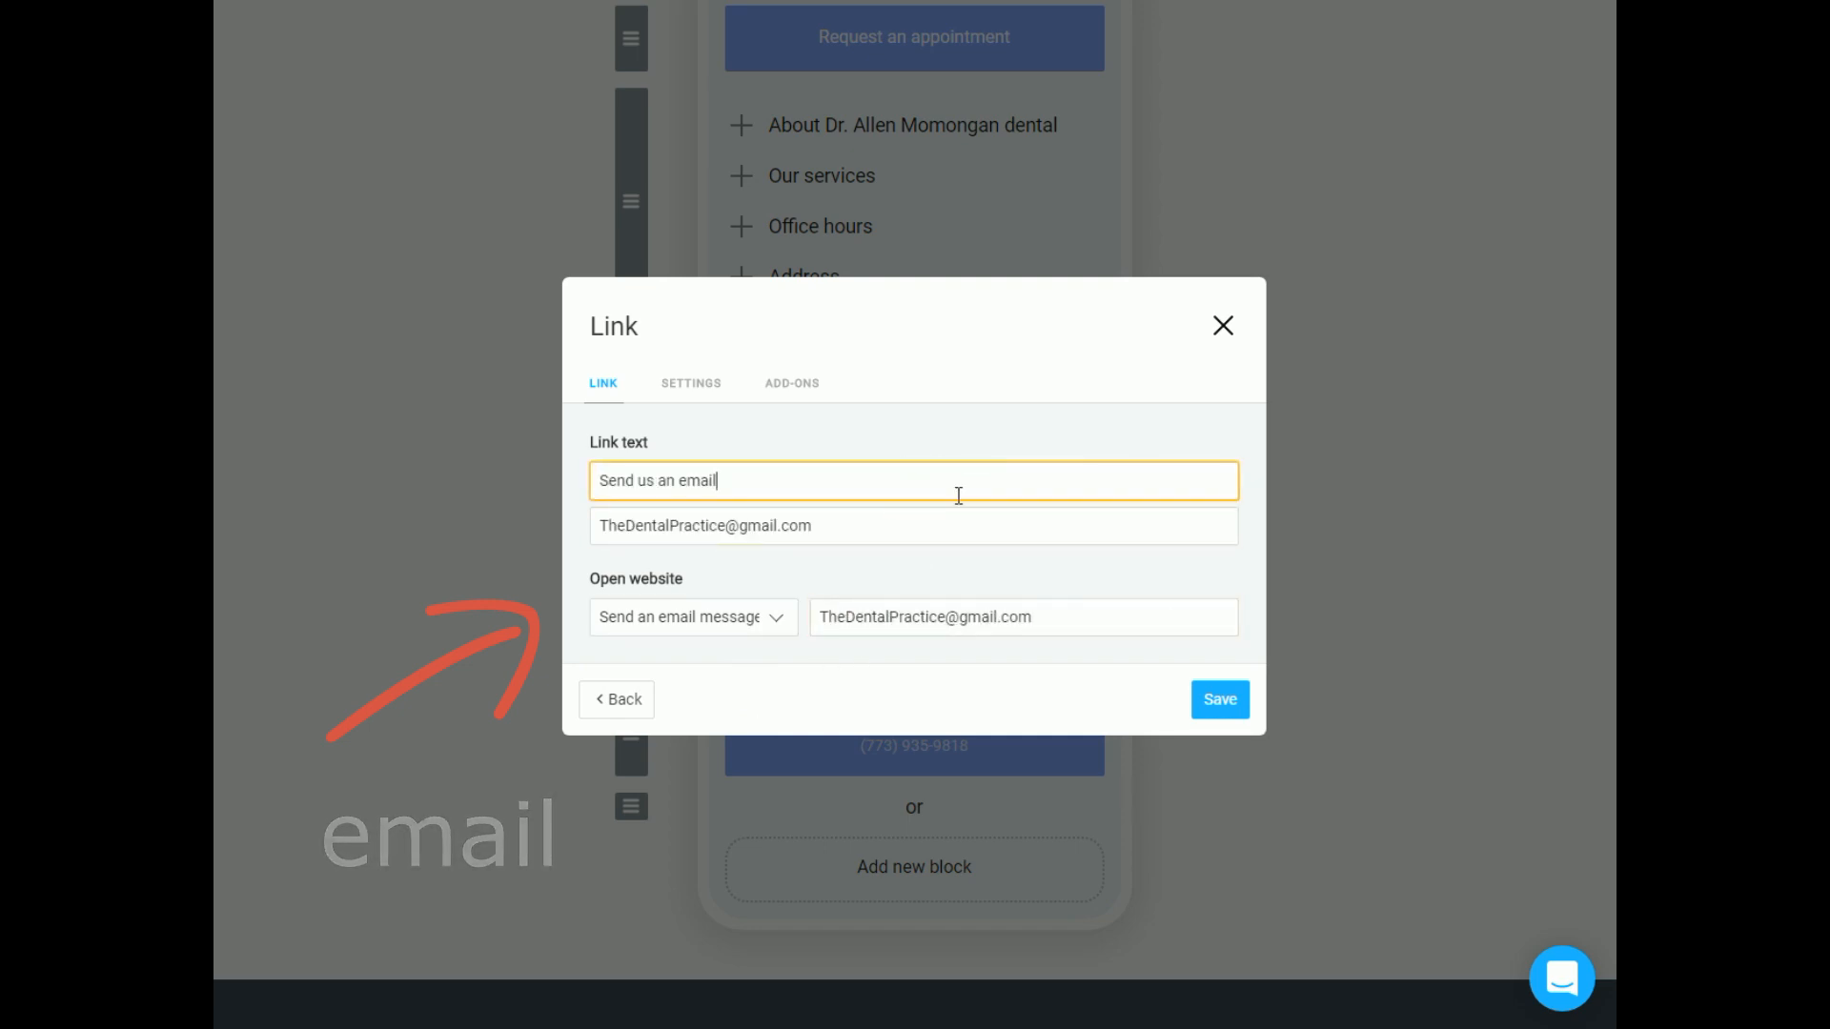
pyautogui.click(1218, 699)
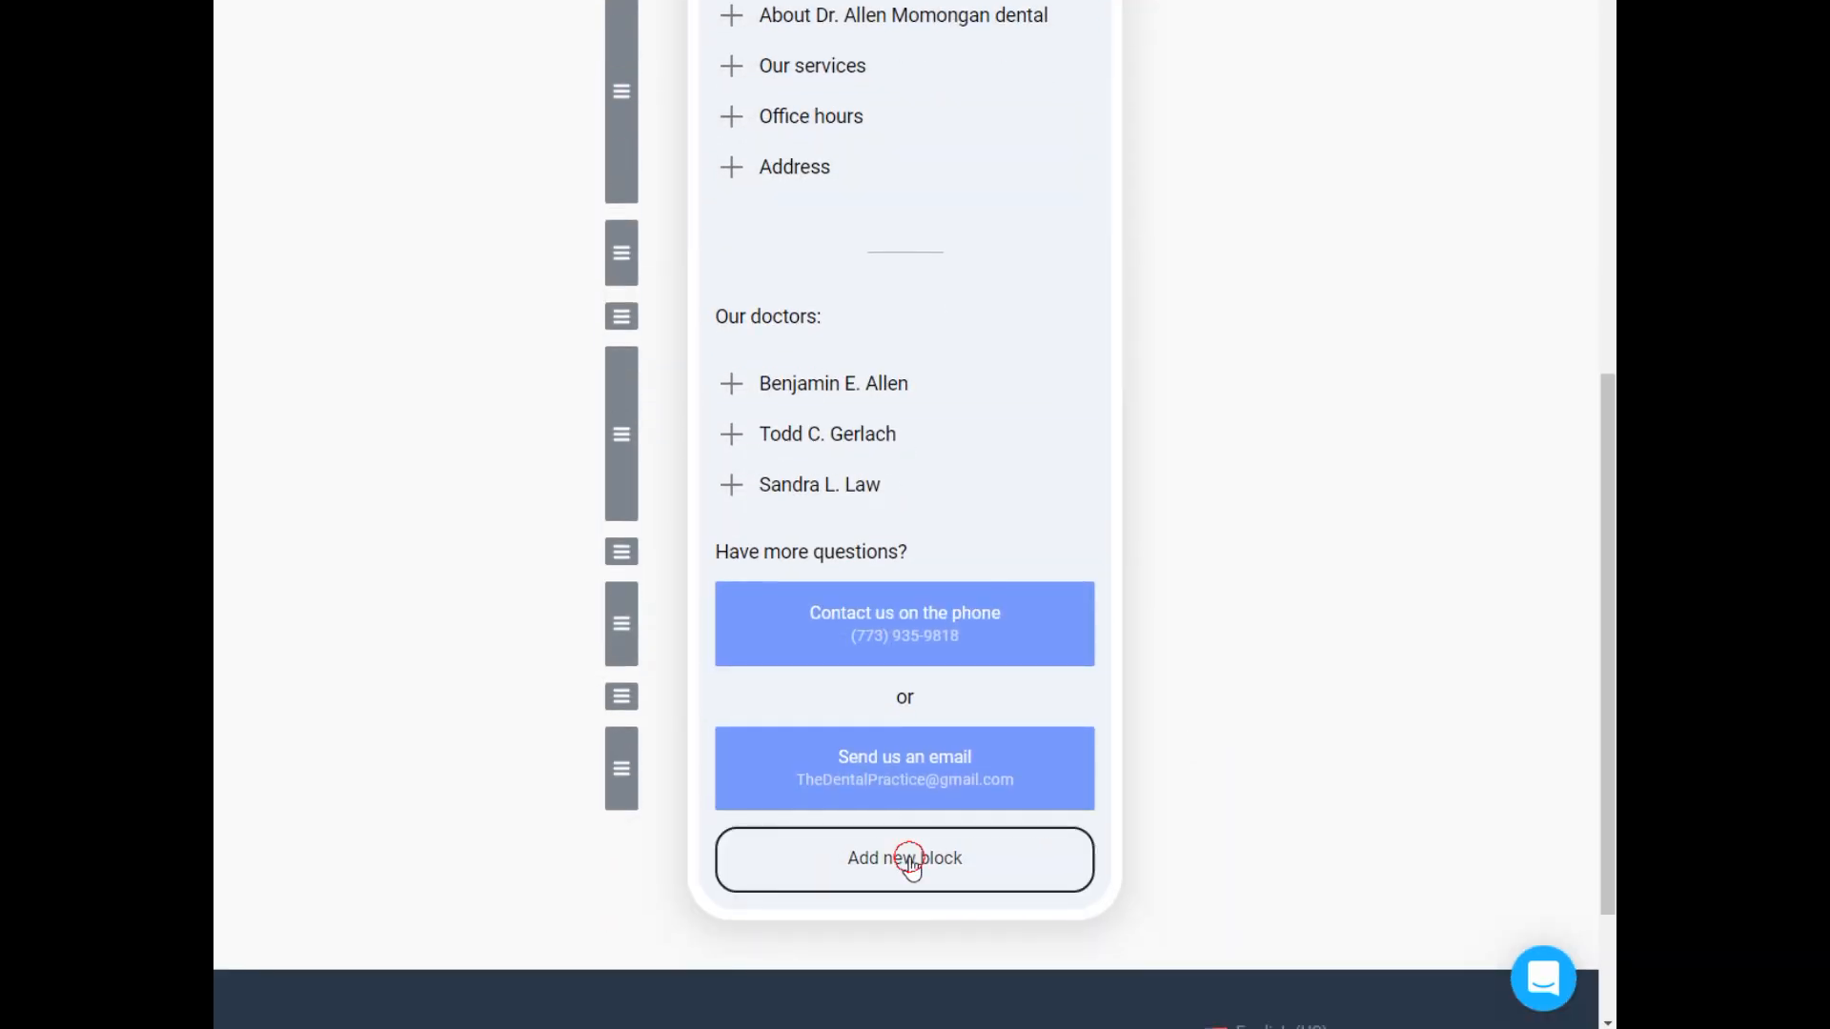
pyautogui.click(903, 858)
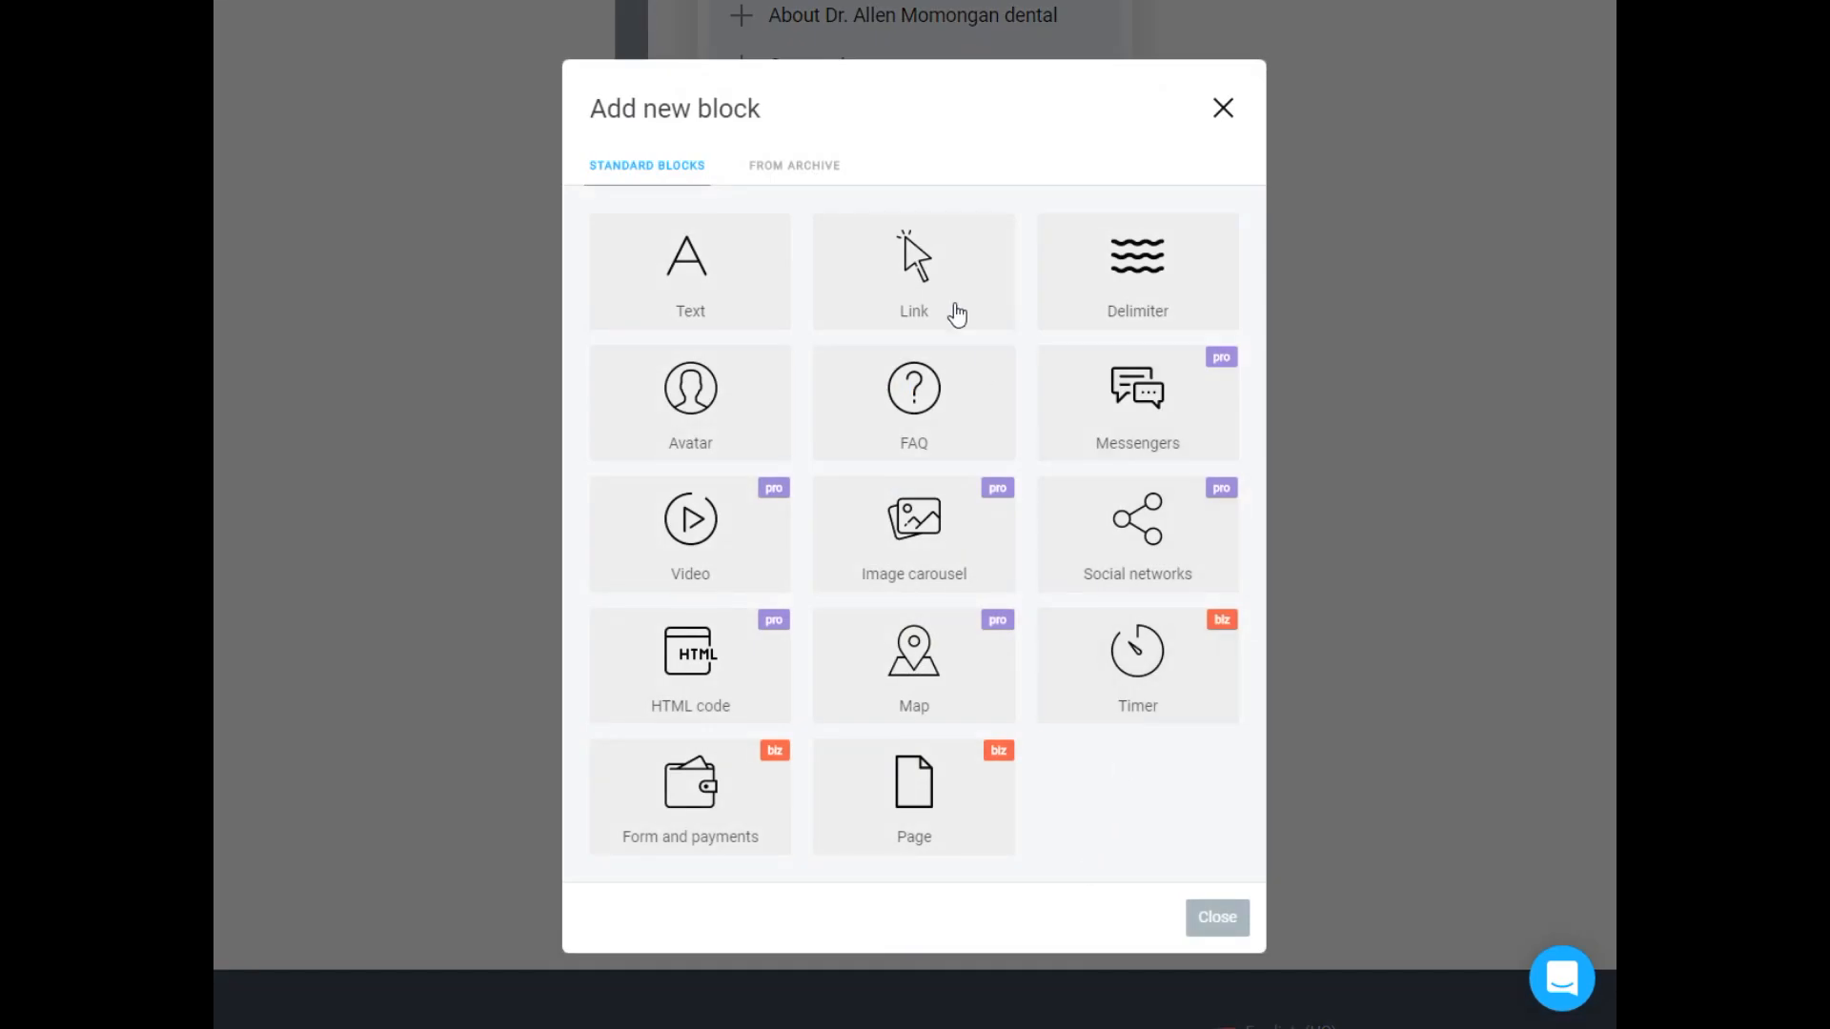
pyautogui.click(913, 271)
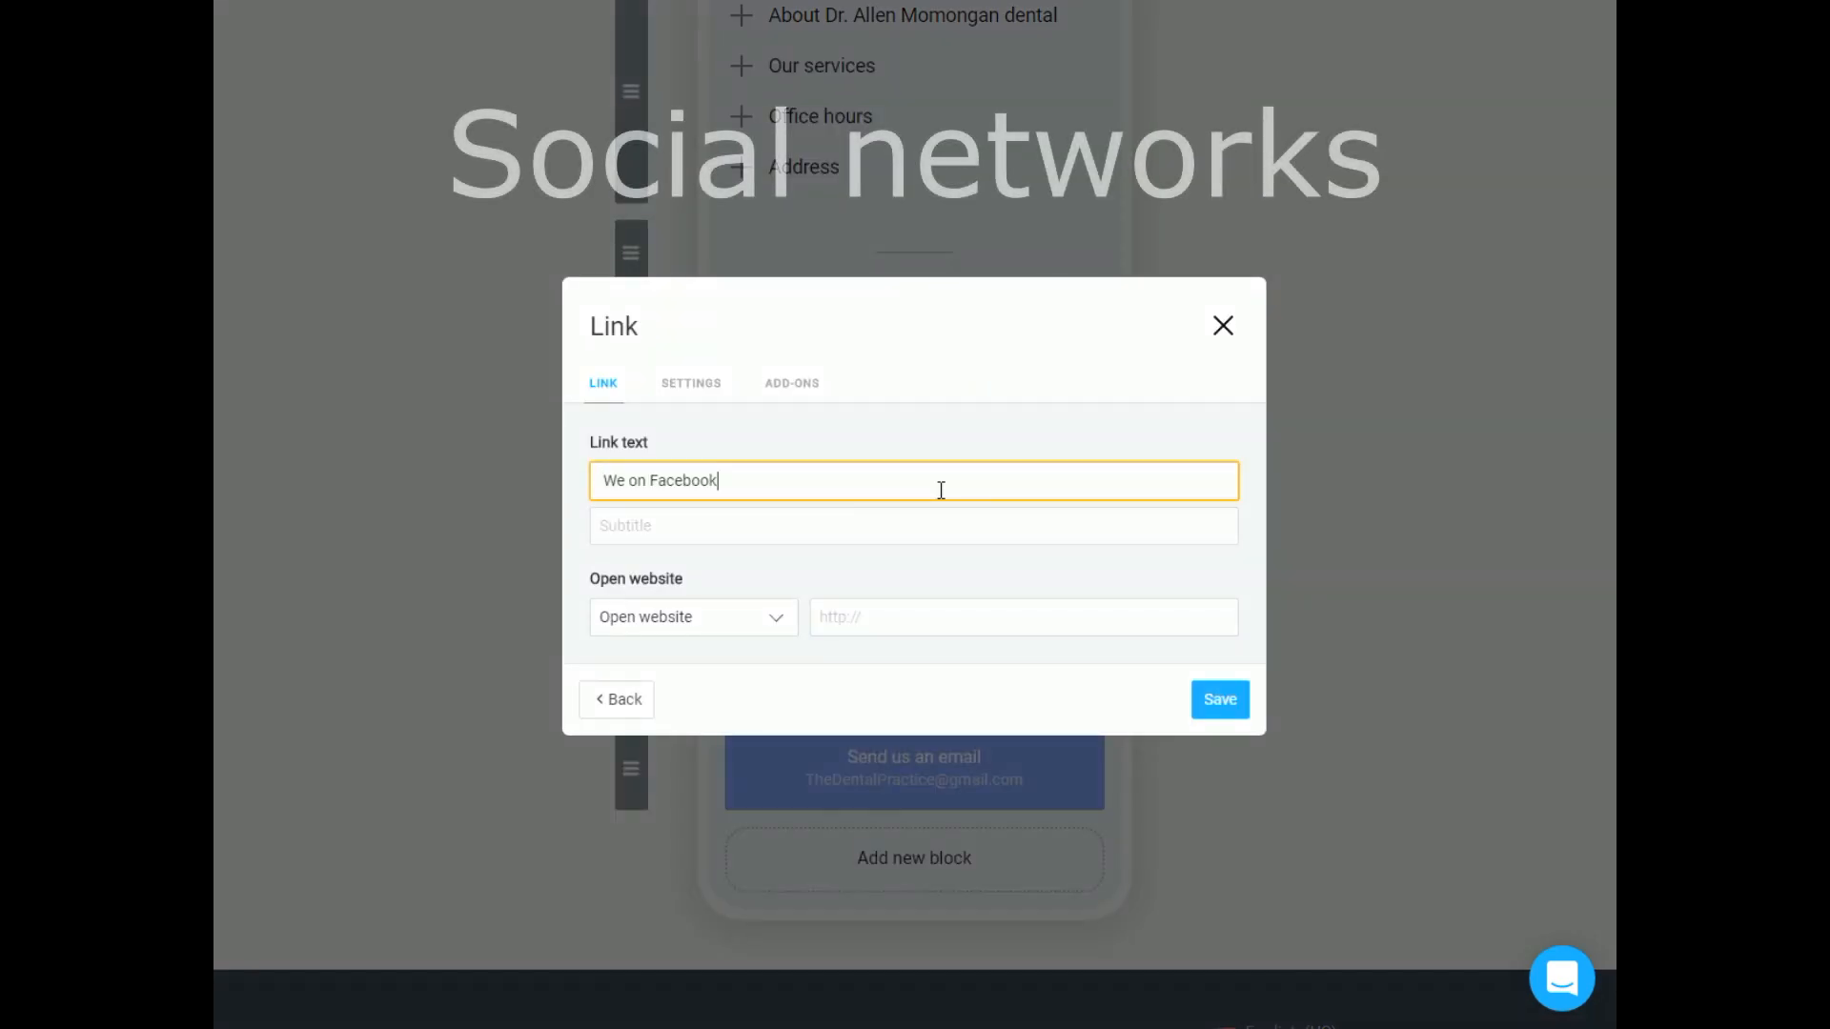
pyautogui.write('https://www.facebook.com/caredental.ca/')
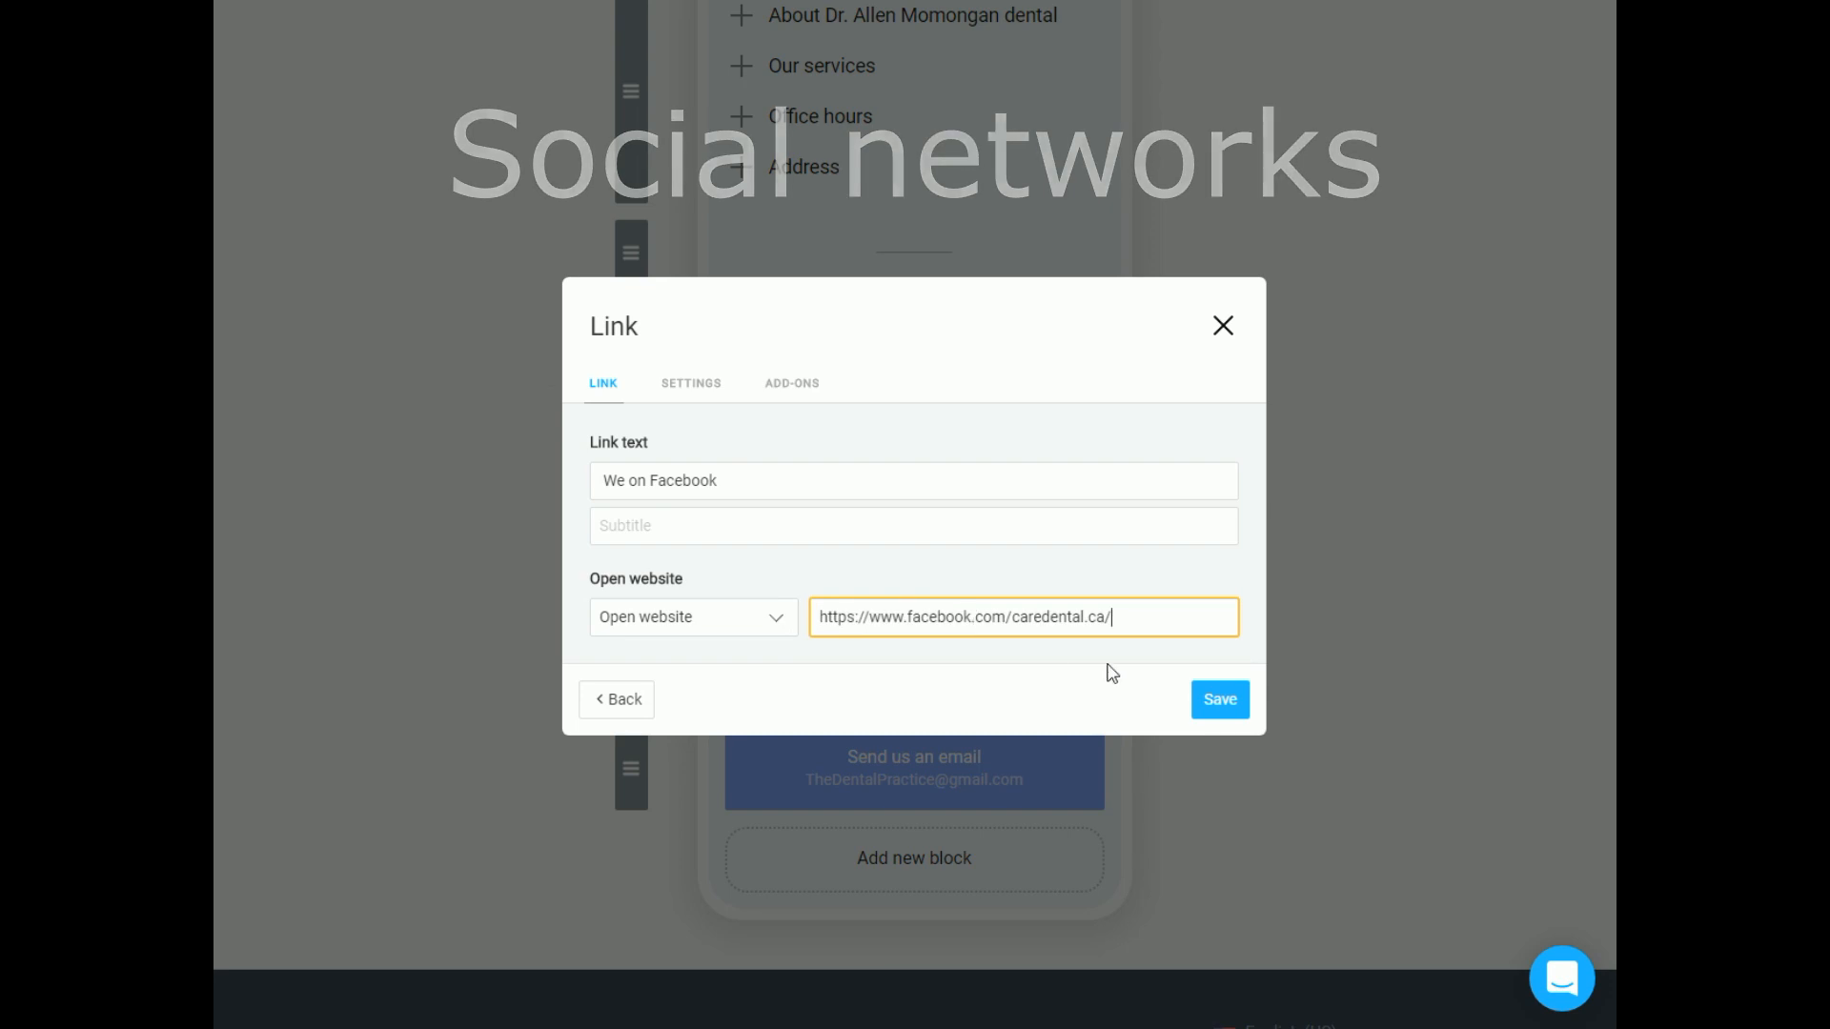
pyautogui.click(1219, 699)
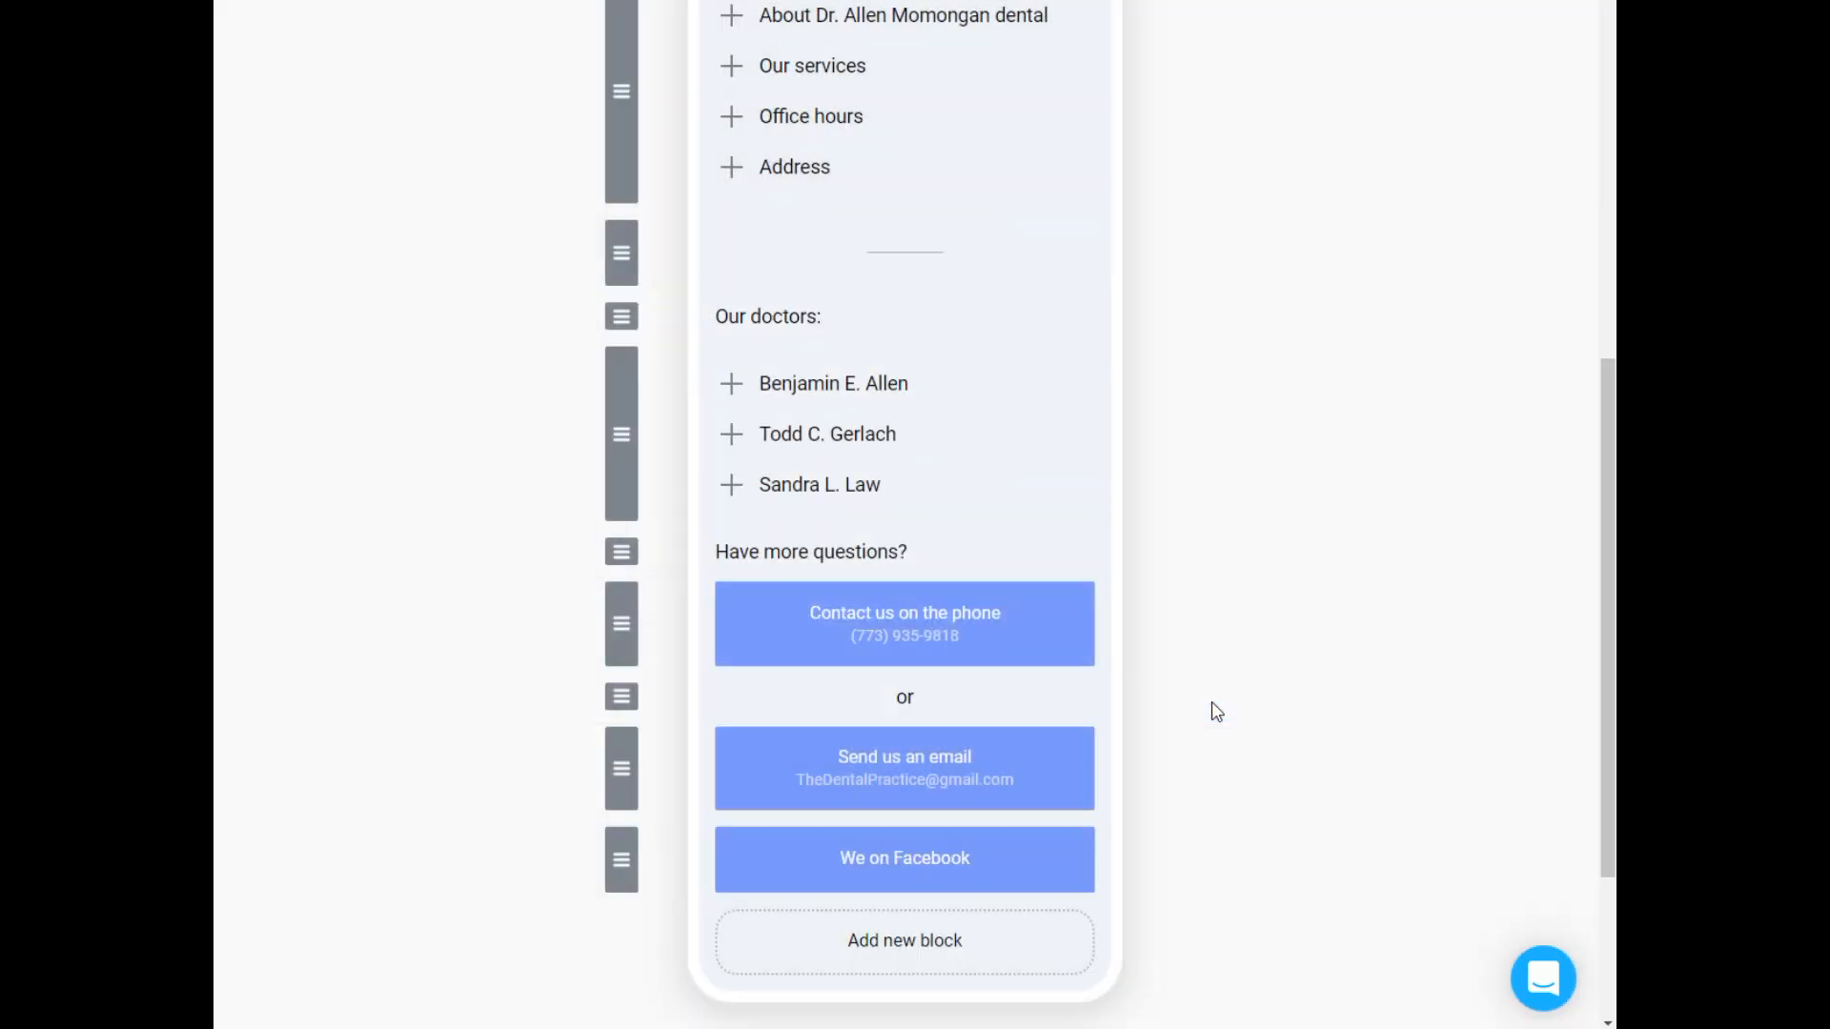
pyautogui.scroll(3)
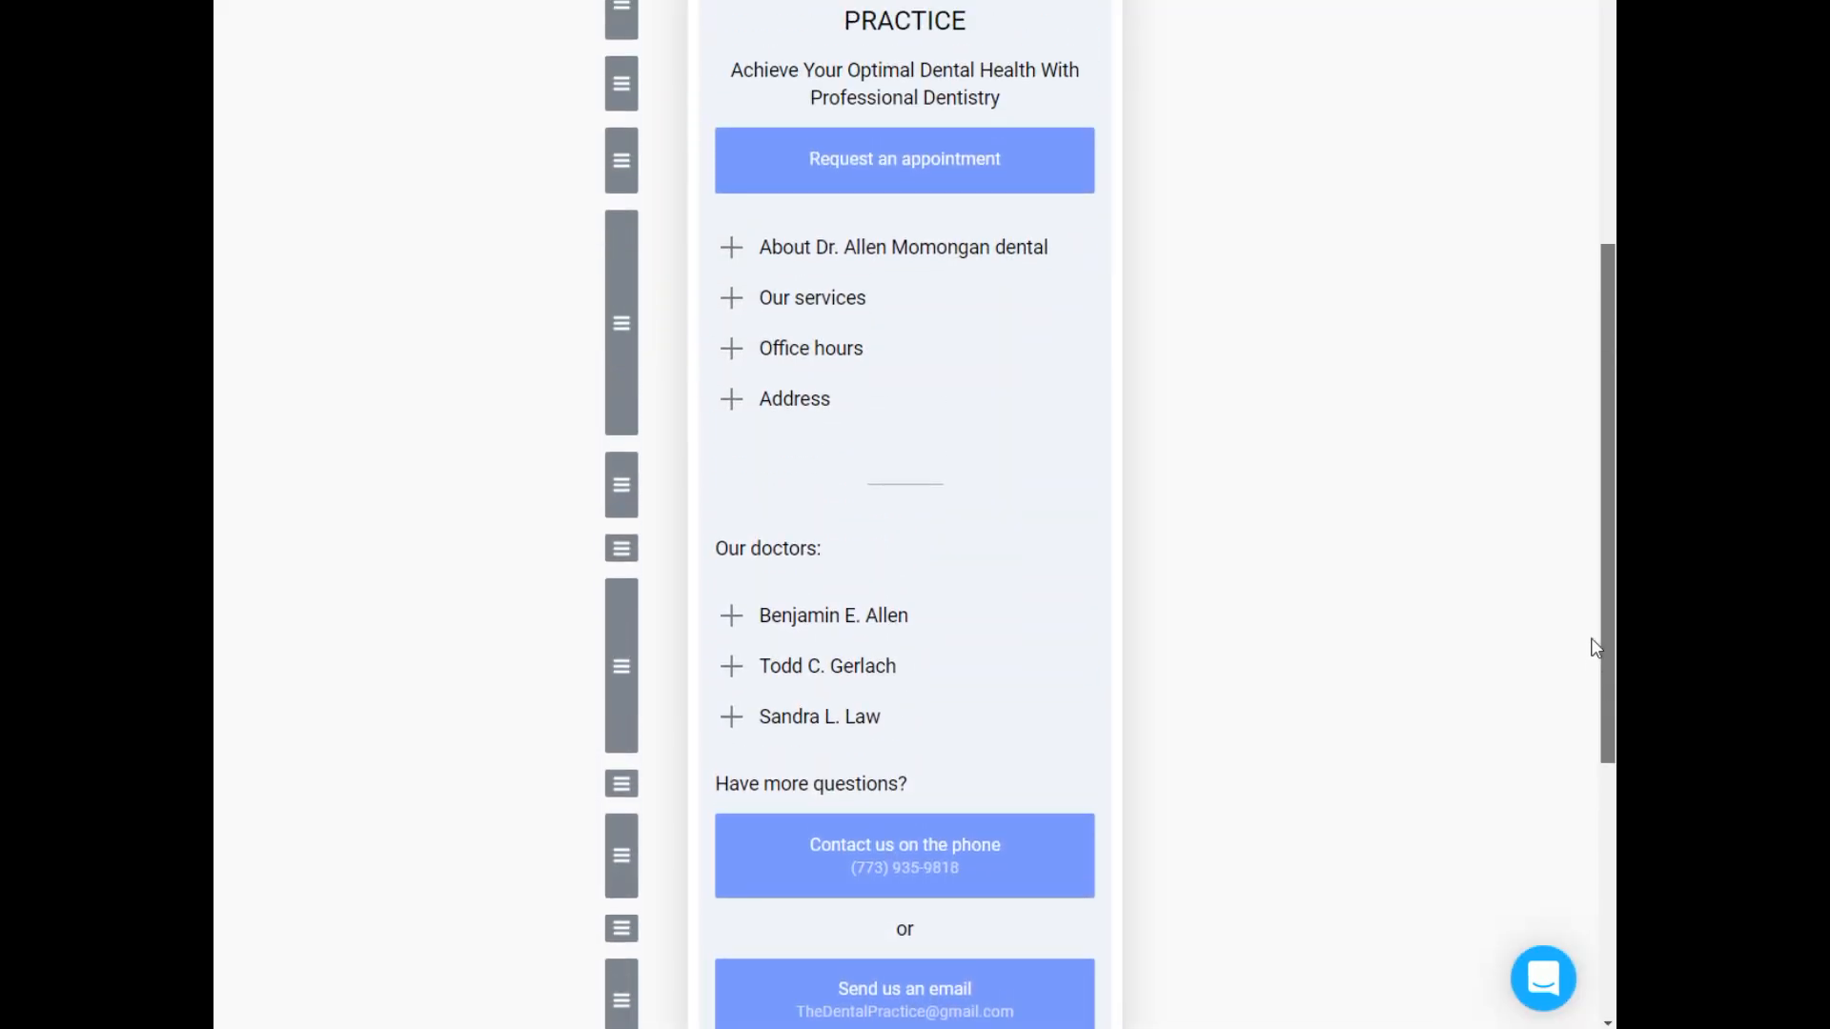
pyautogui.scroll(3)
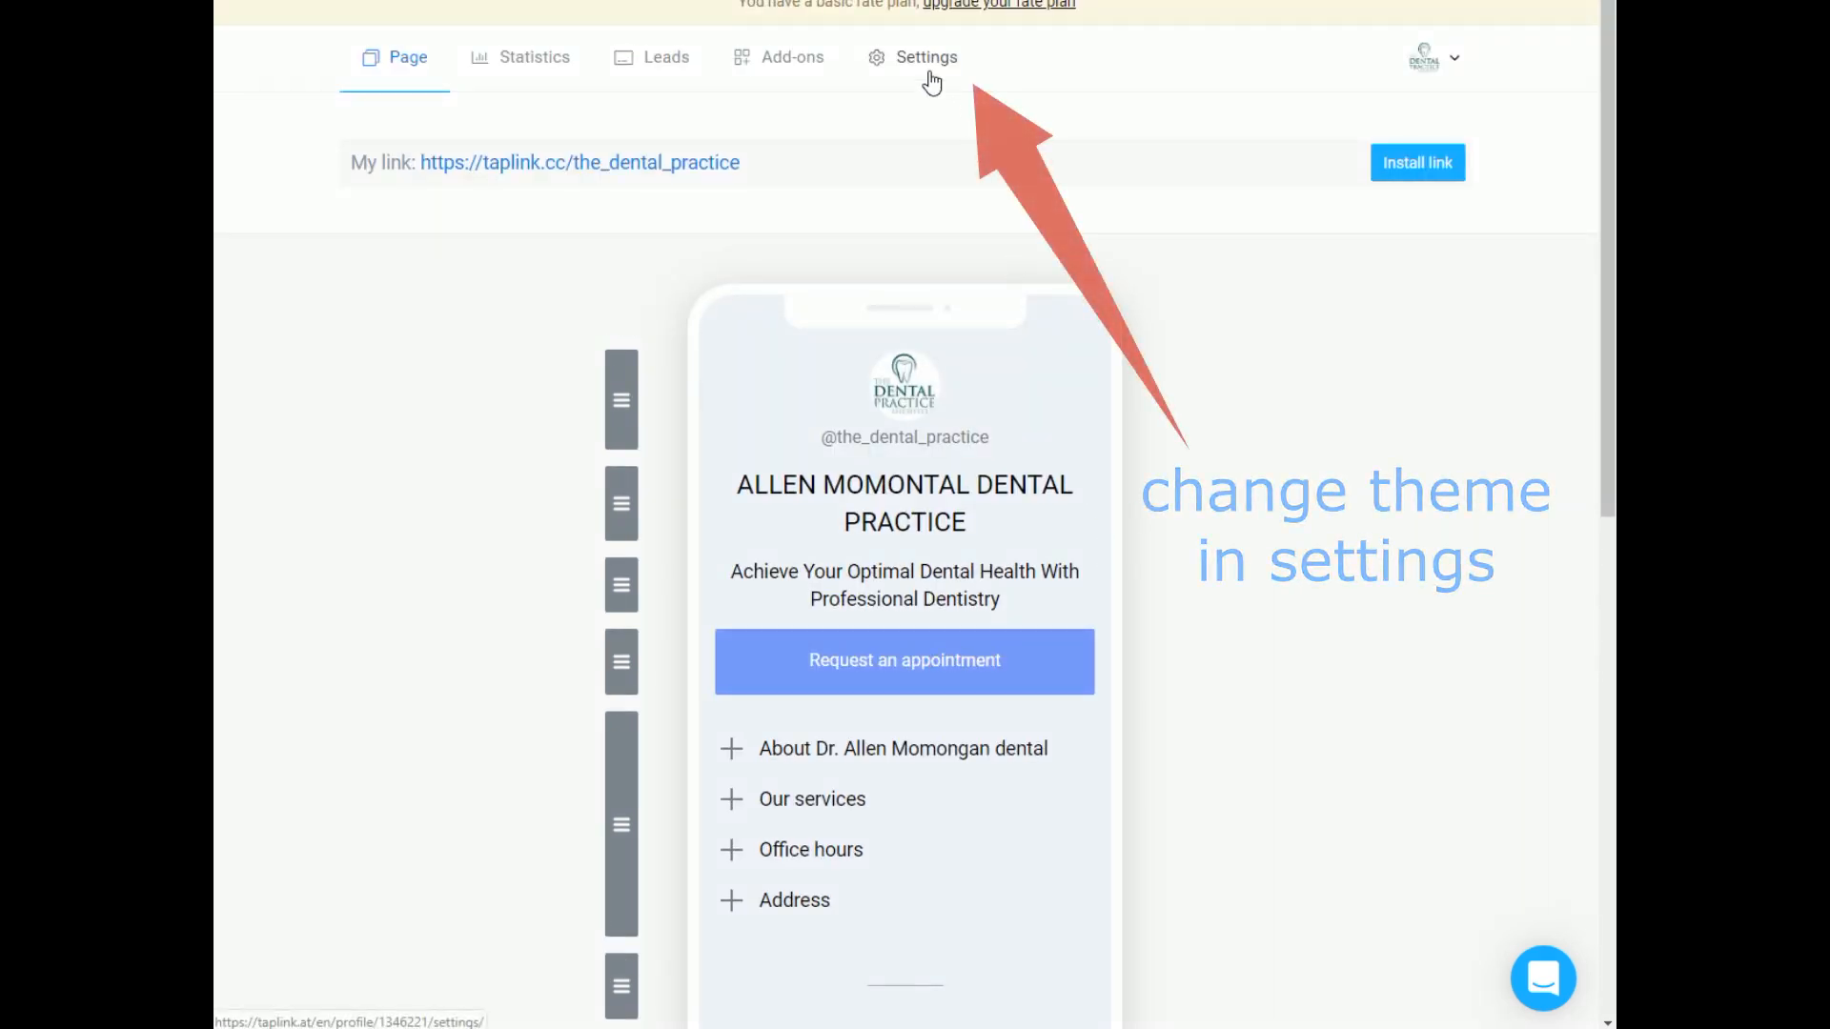
# In Design settings, apply the teal gradient theme with outlined buttons and white text.
pyautogui.click(927, 55)
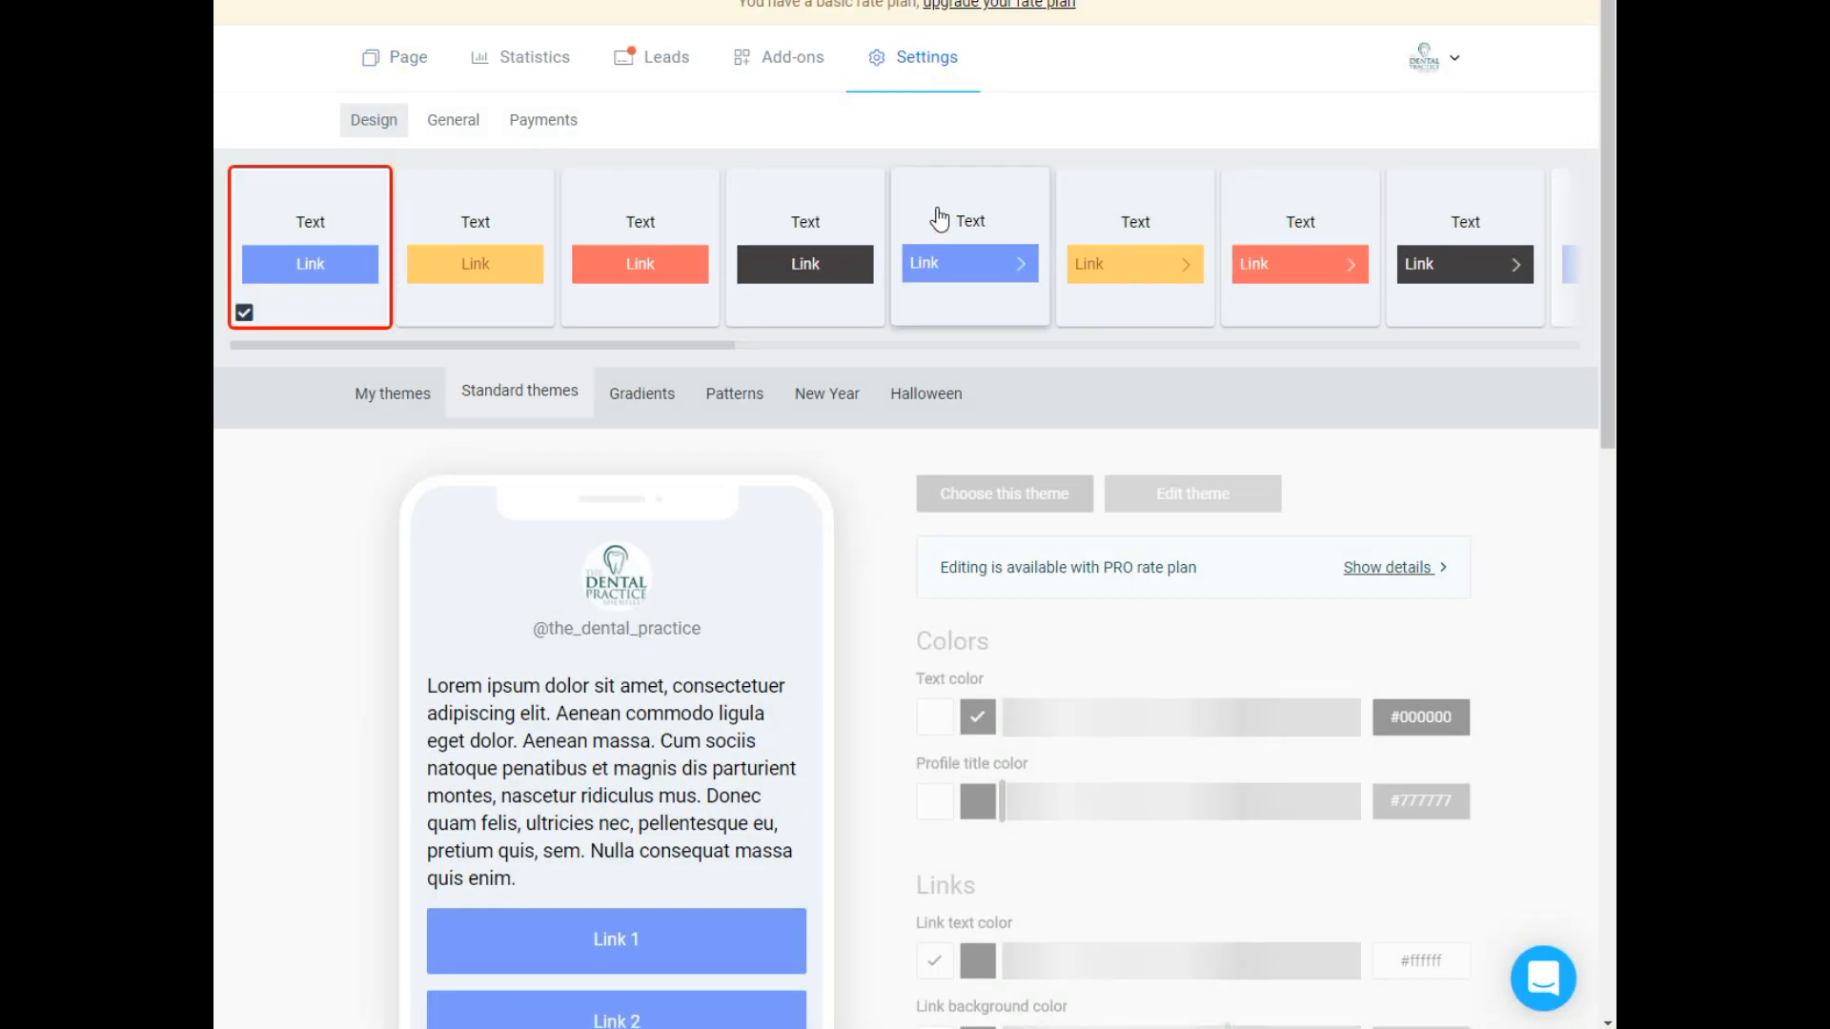
pyautogui.click(1132, 245)
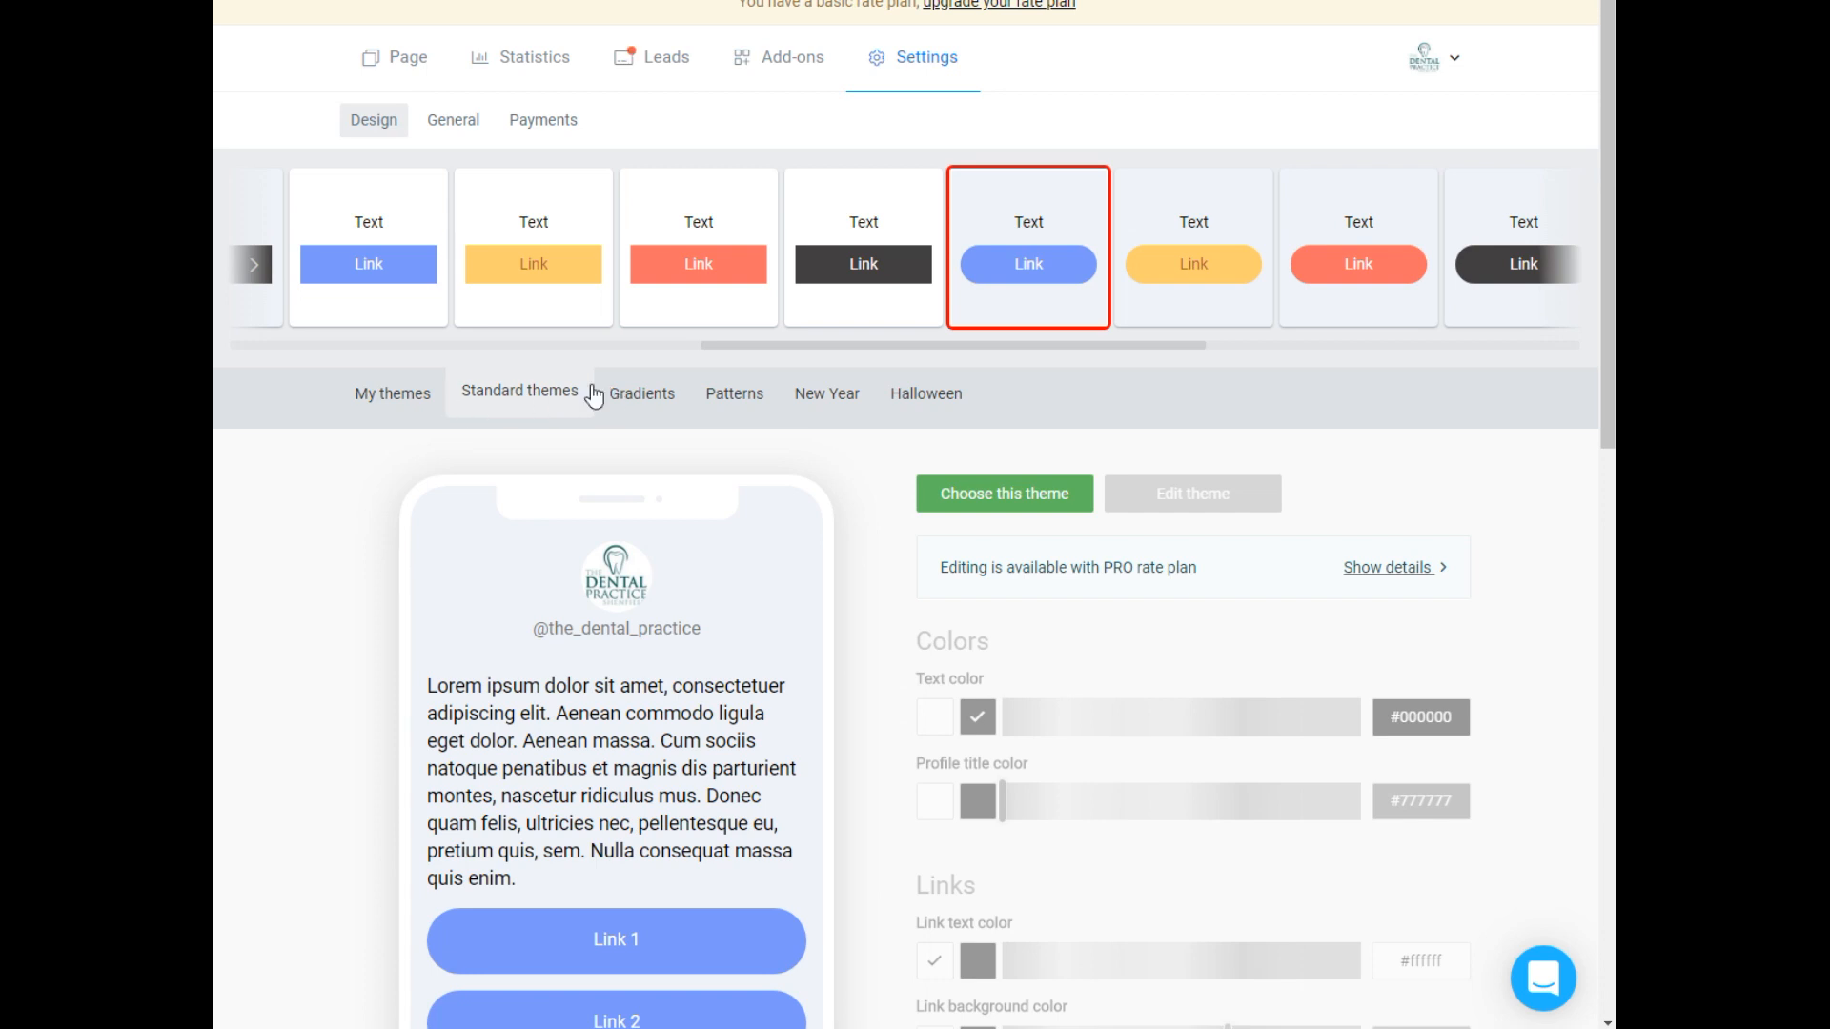
pyautogui.click(641, 392)
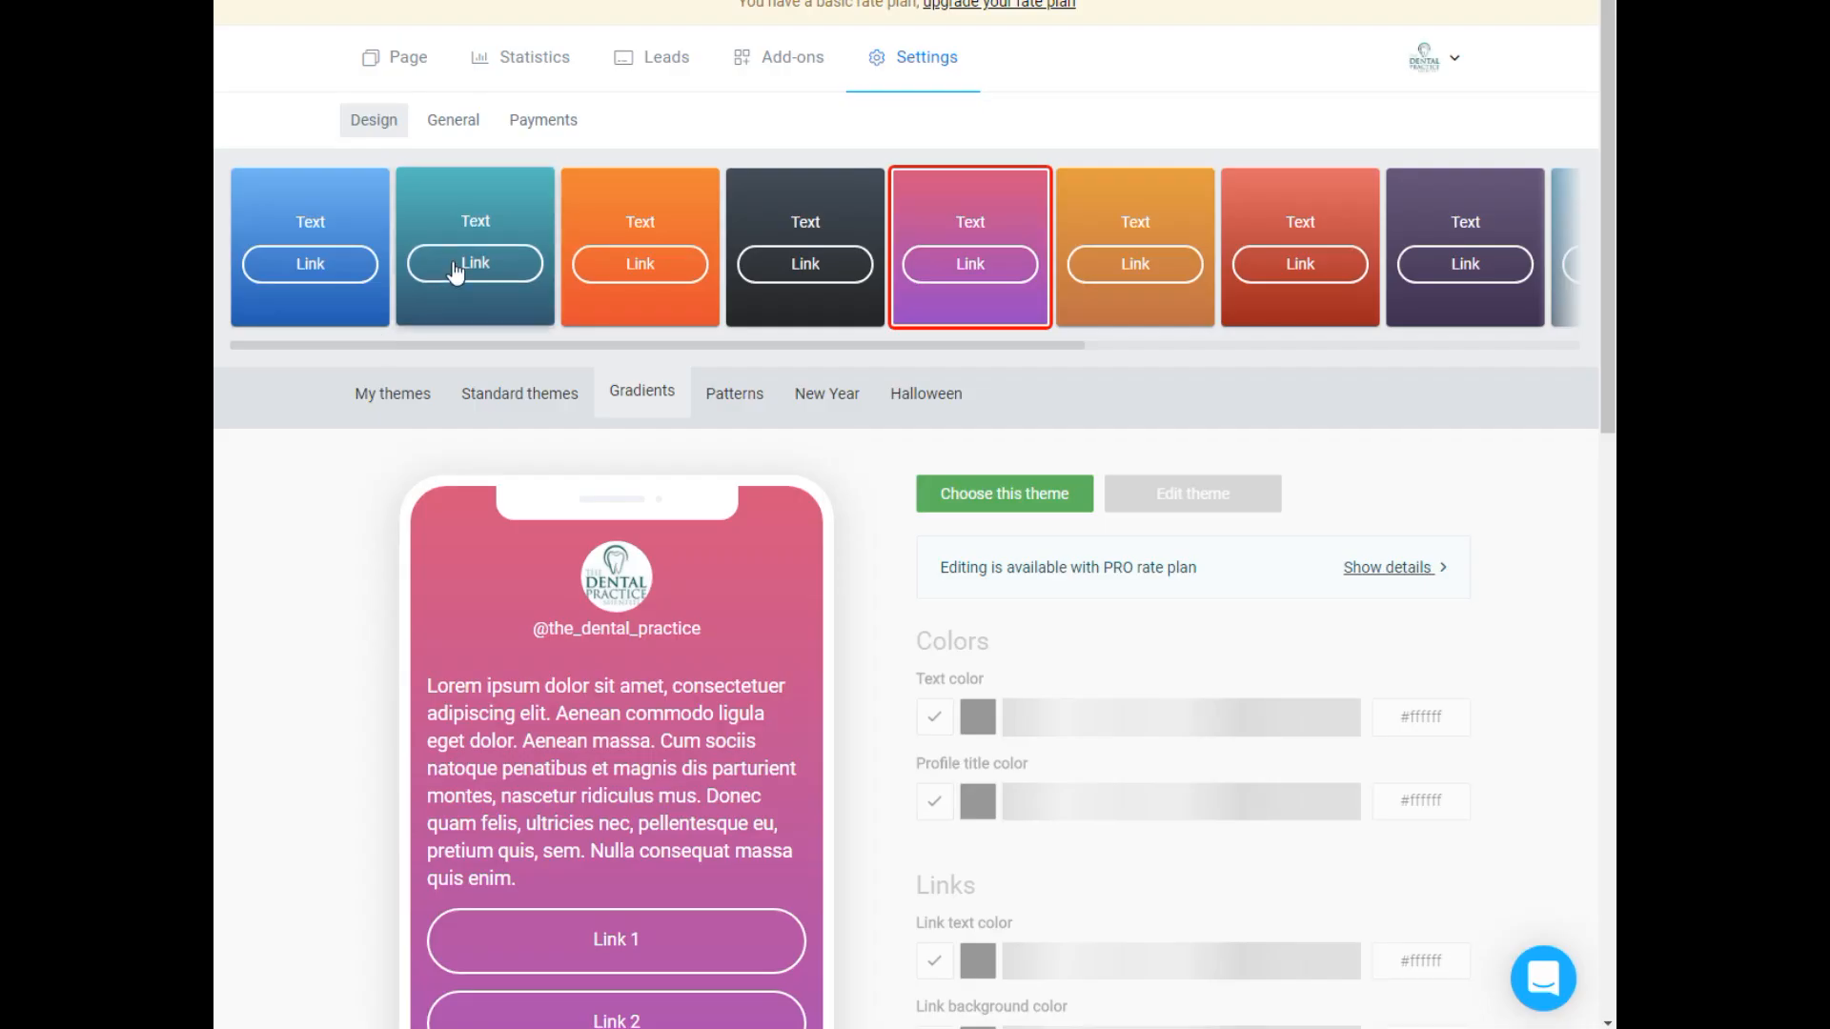
pyautogui.click(408, 55)
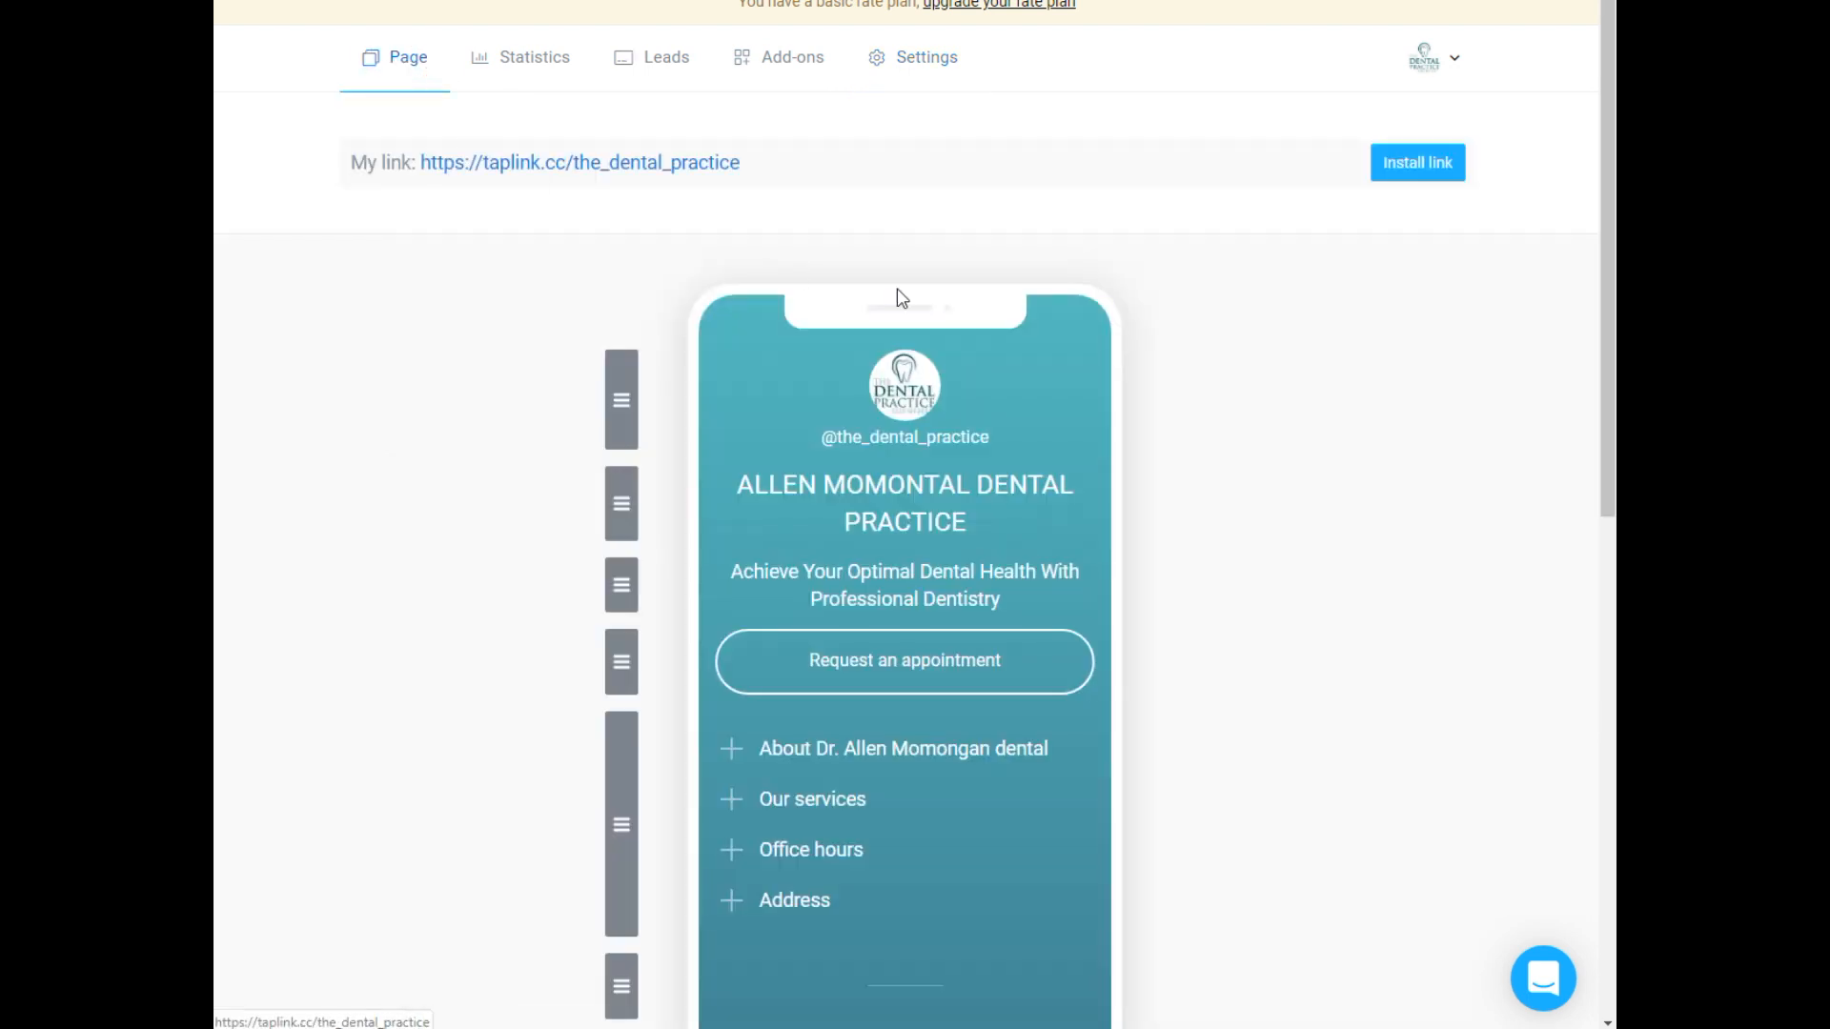
pyautogui.scroll(-3)
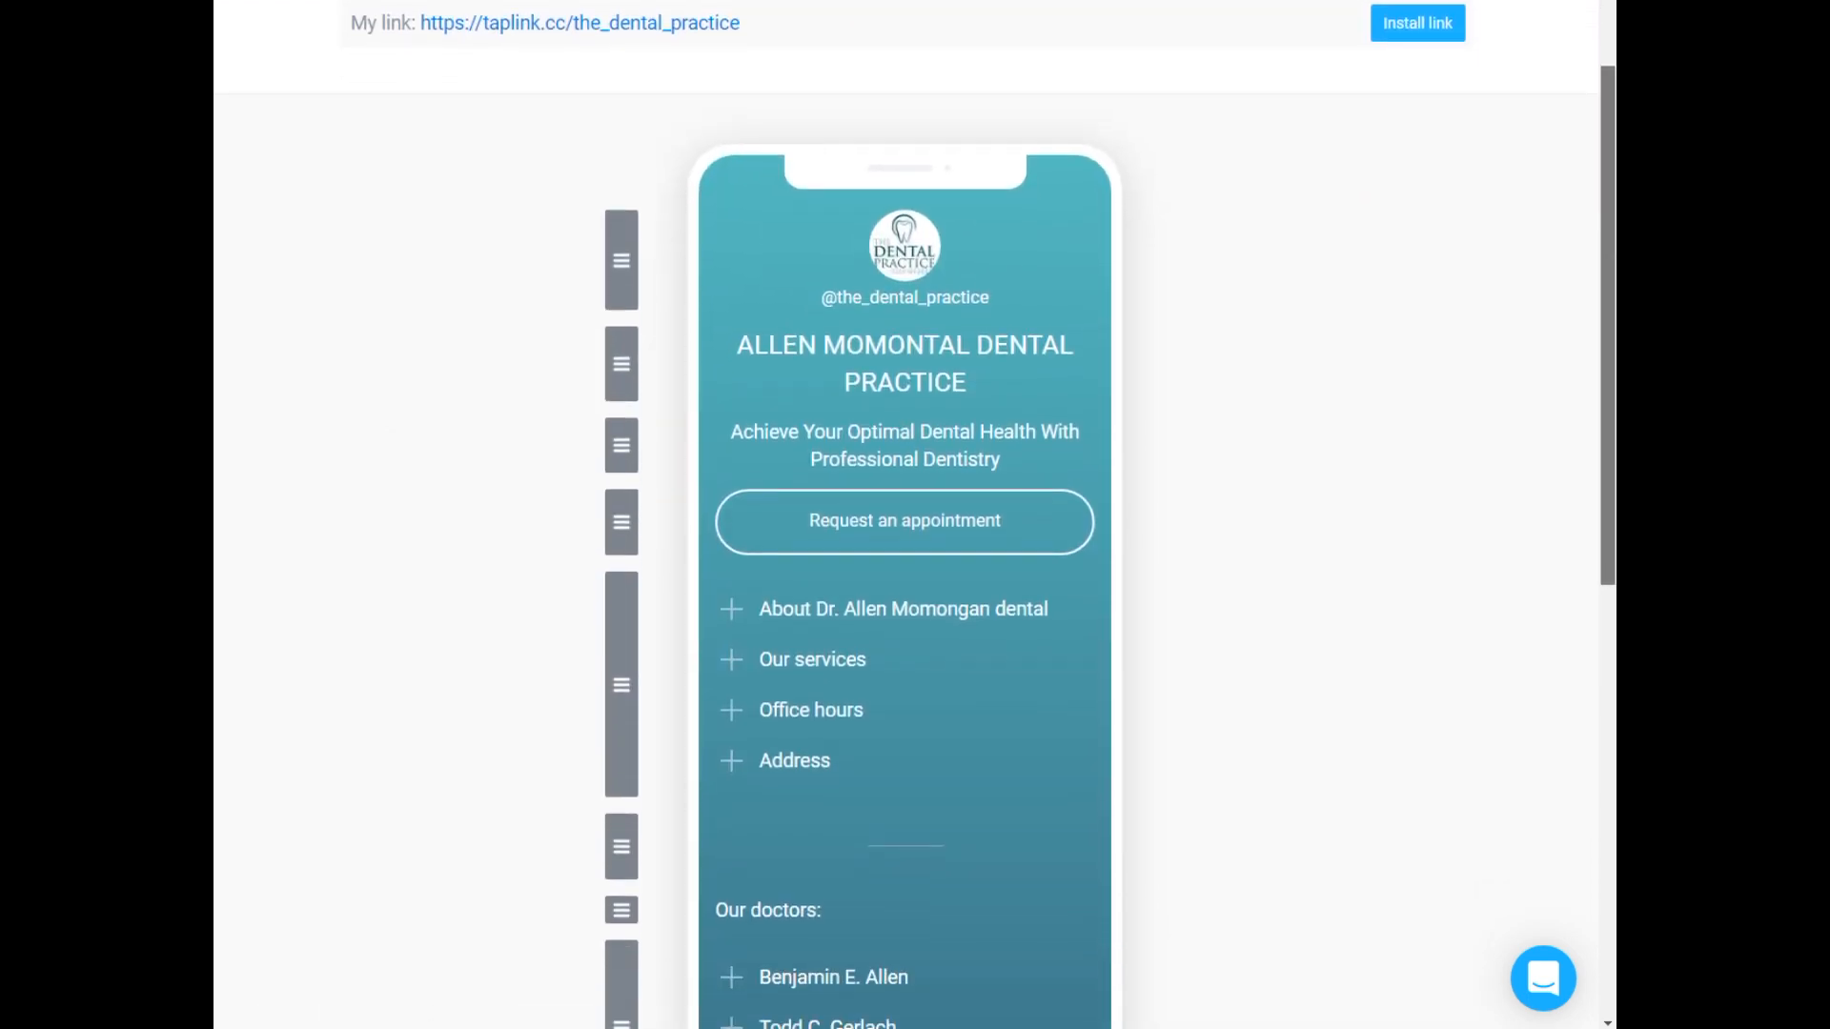
pyautogui.scroll(-3)
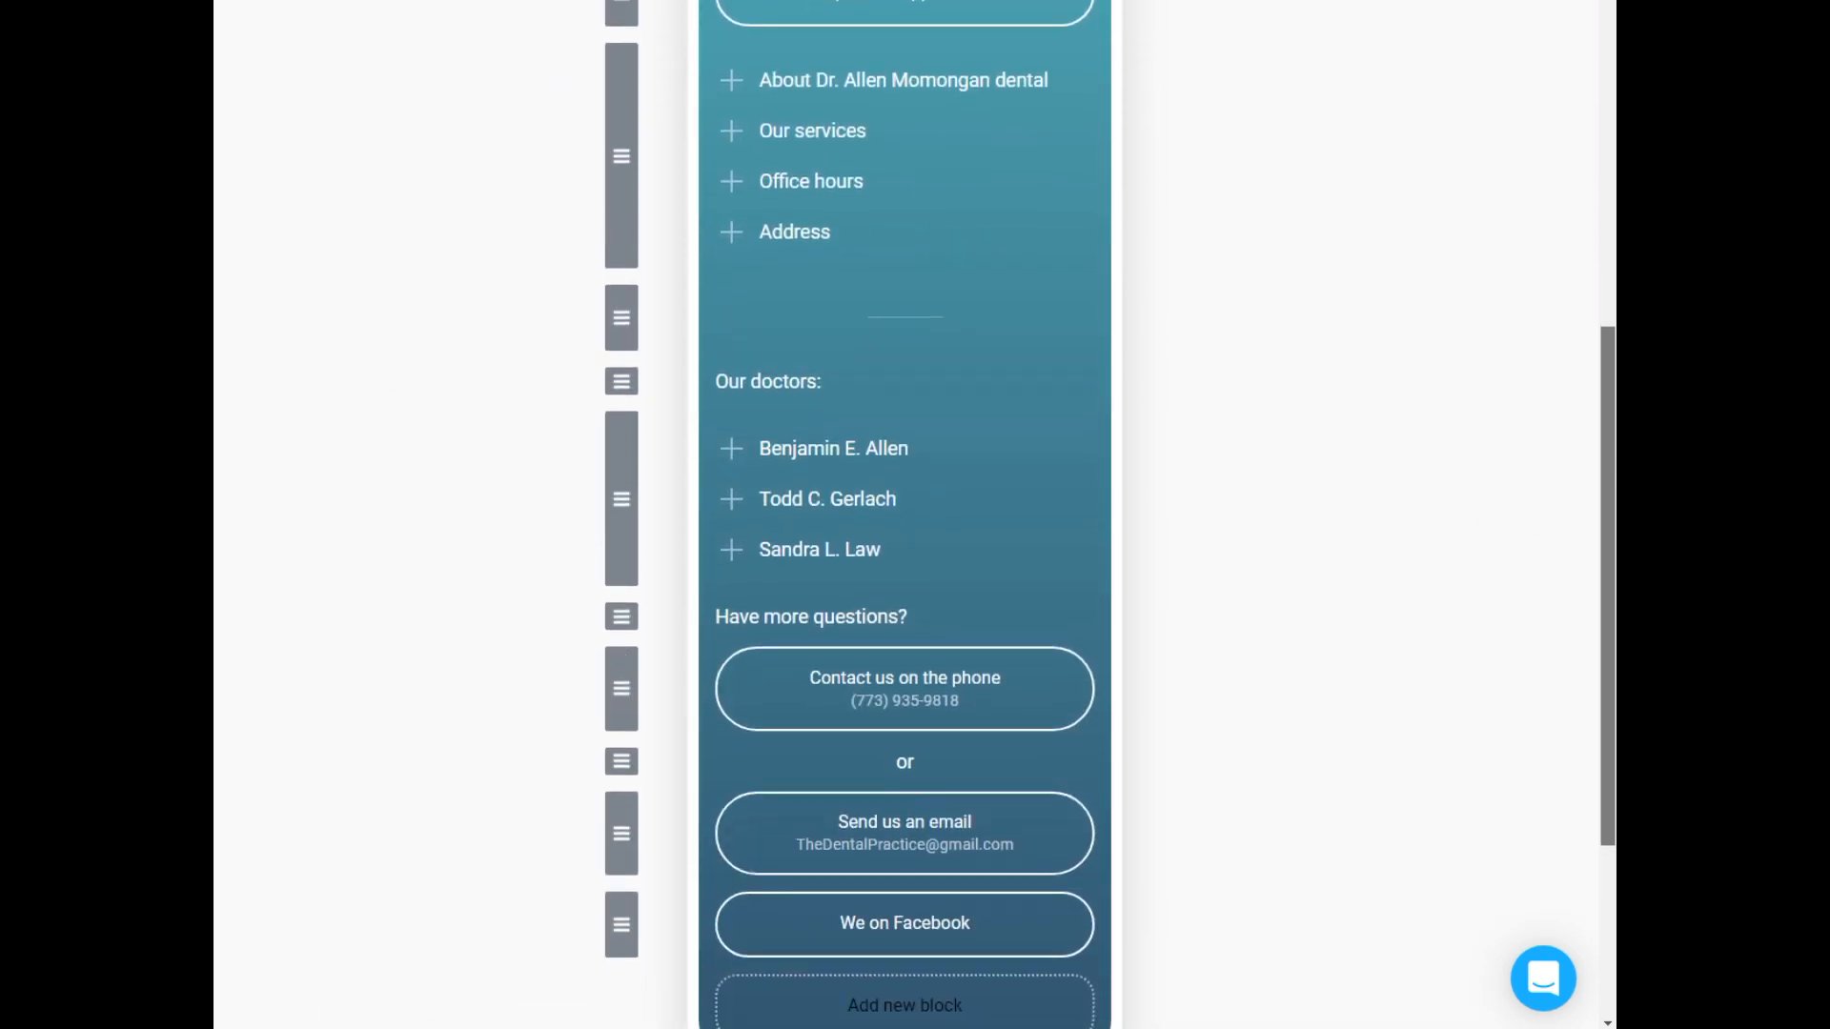